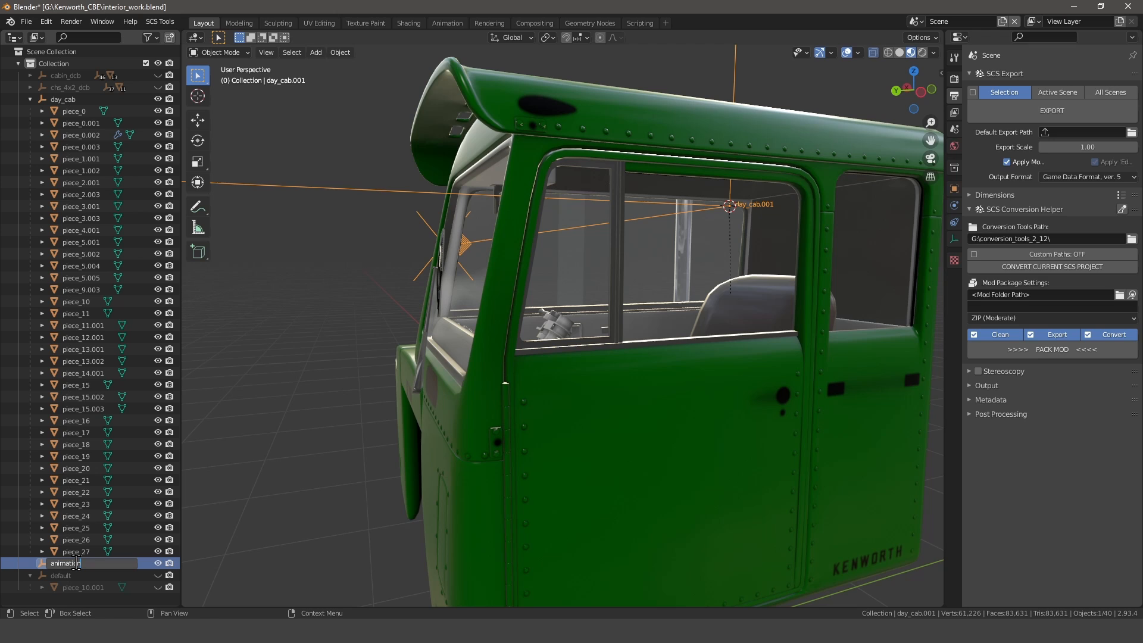
Name the empty 'animation' and set its SCS root export path to the interior animation folder
key("Return")
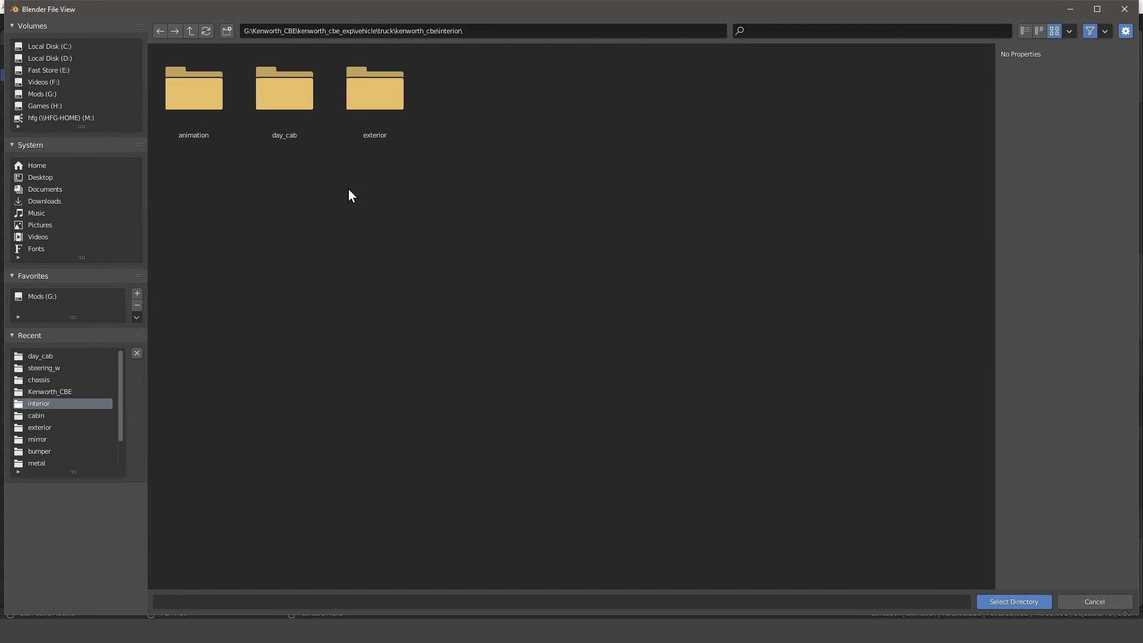
double_click(193, 90)
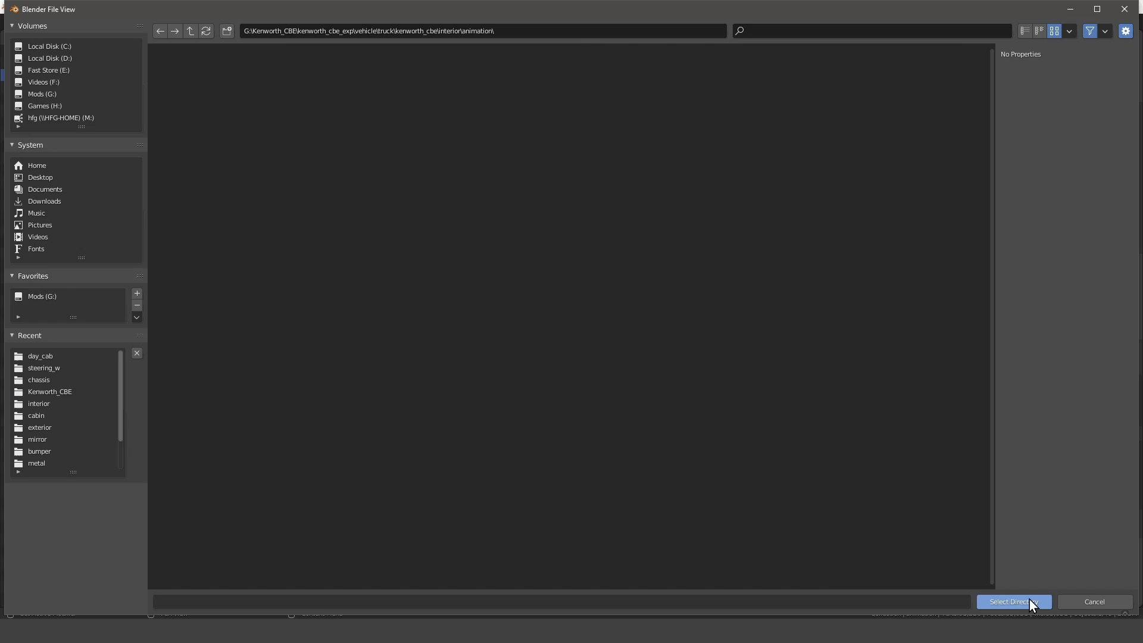
left_click(1013, 602)
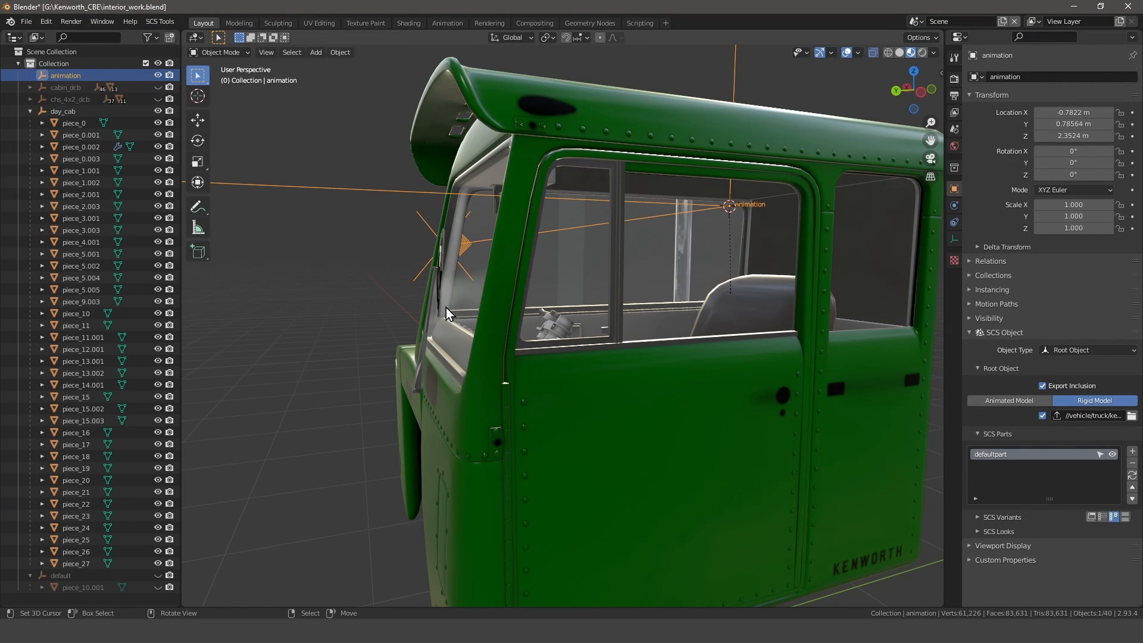
mouse_move(322, 348)
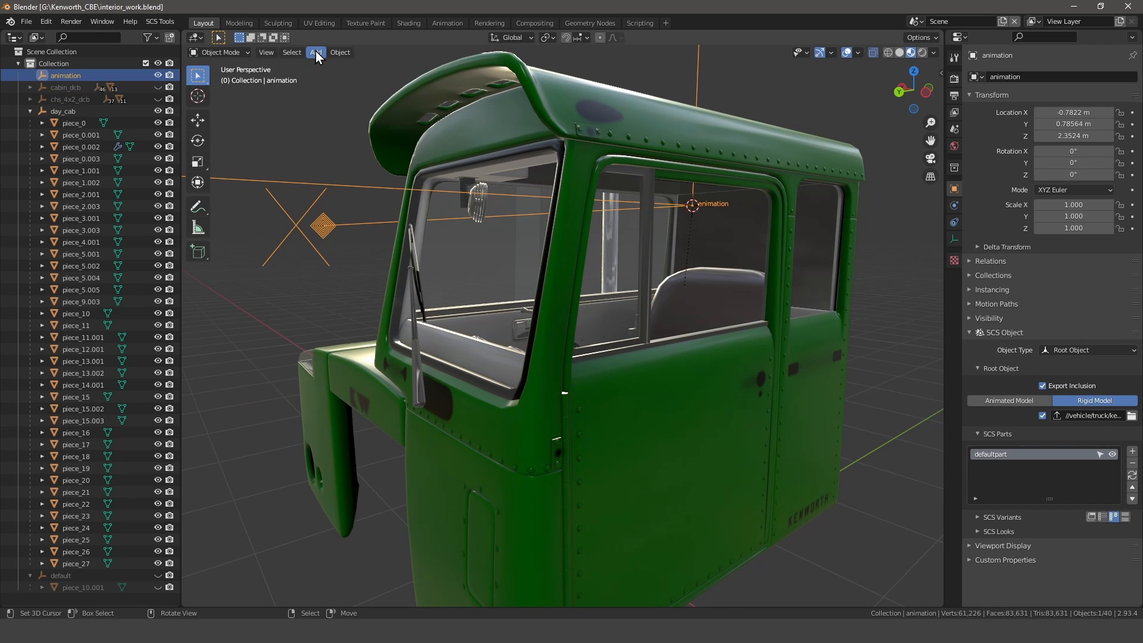
Add an armature under animation and rename its bone to root
left_click(316, 53)
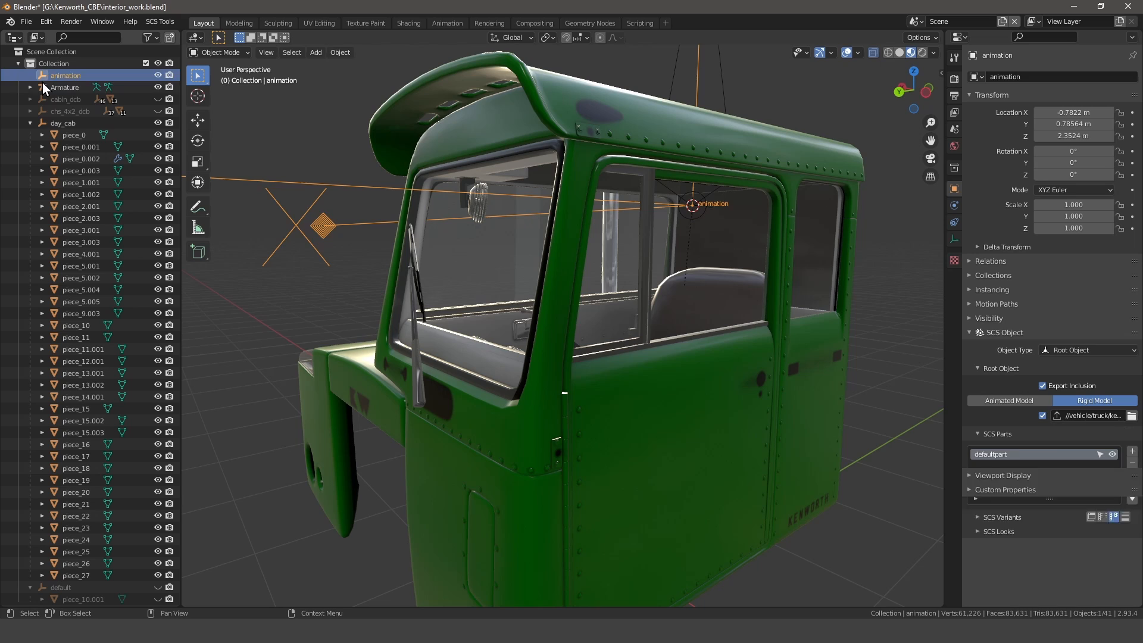
left_click(65, 87)
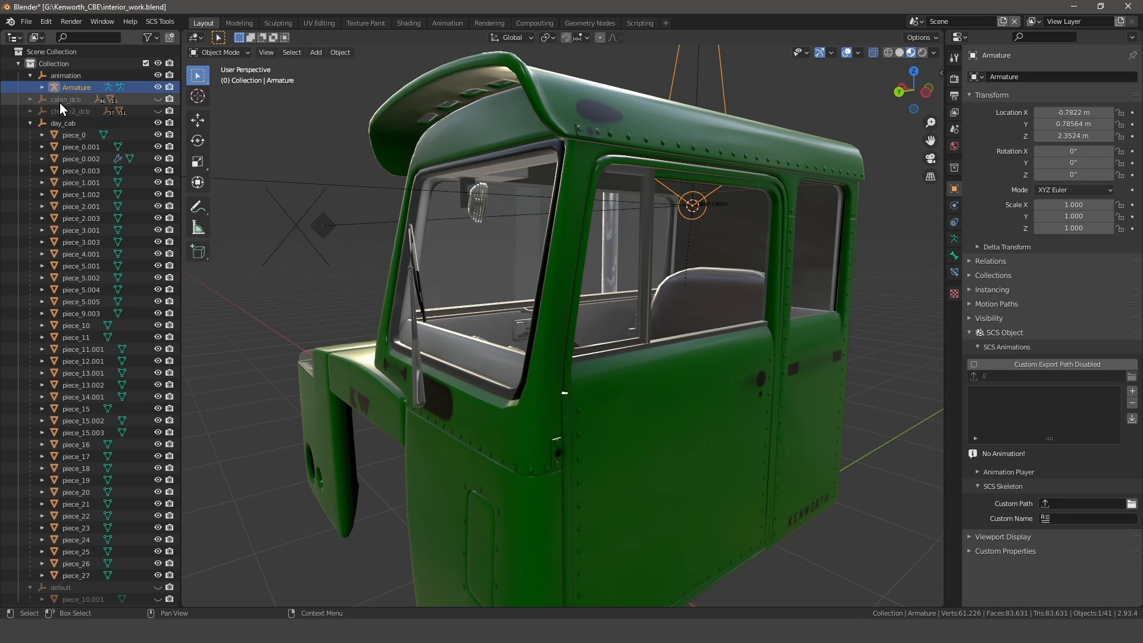
left_click(43, 87)
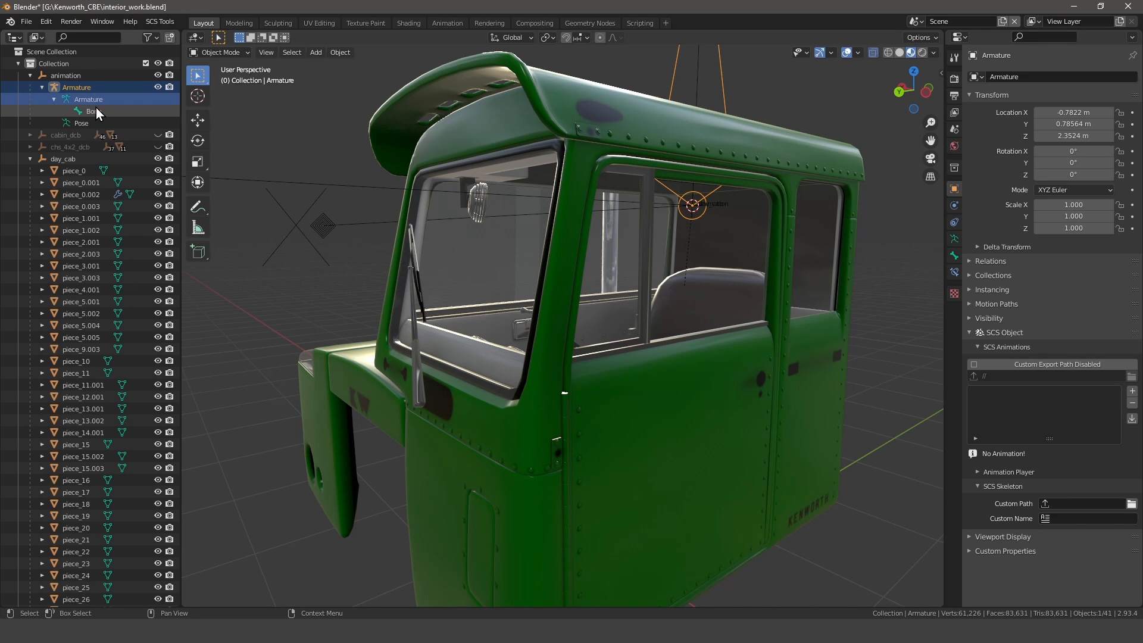
double_click(92, 111)
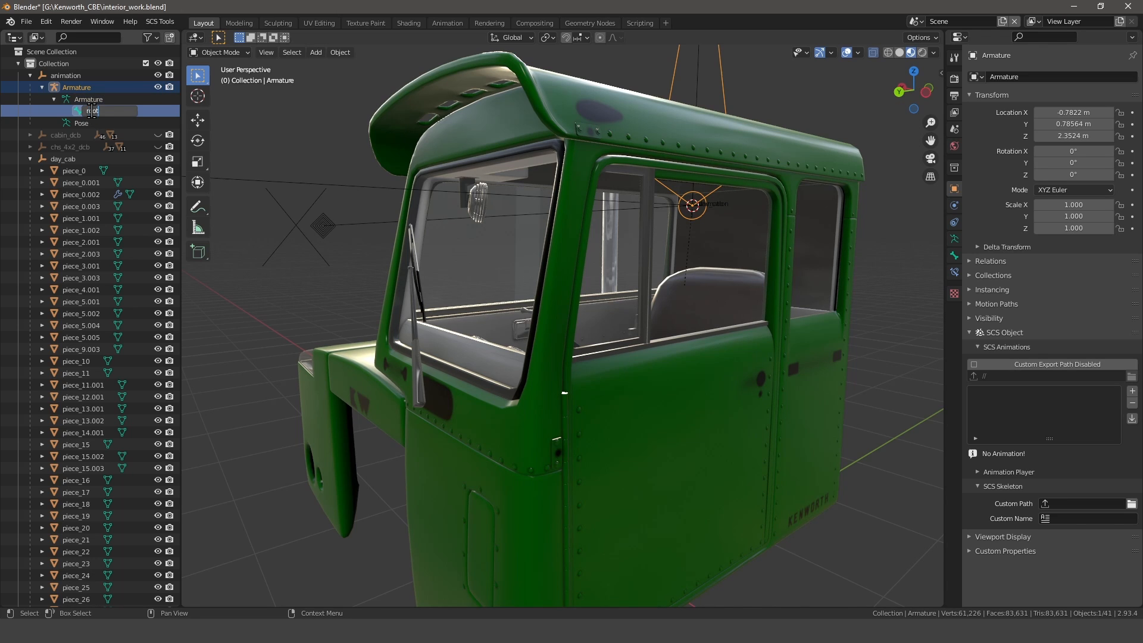
key("Return")
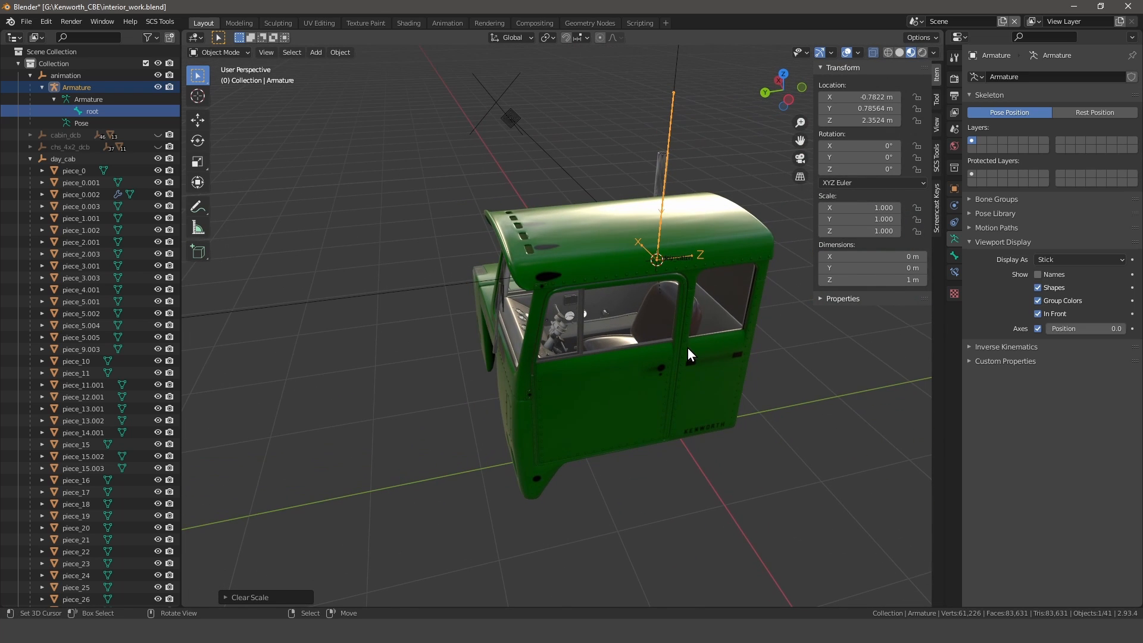
mouse_move(480, 381)
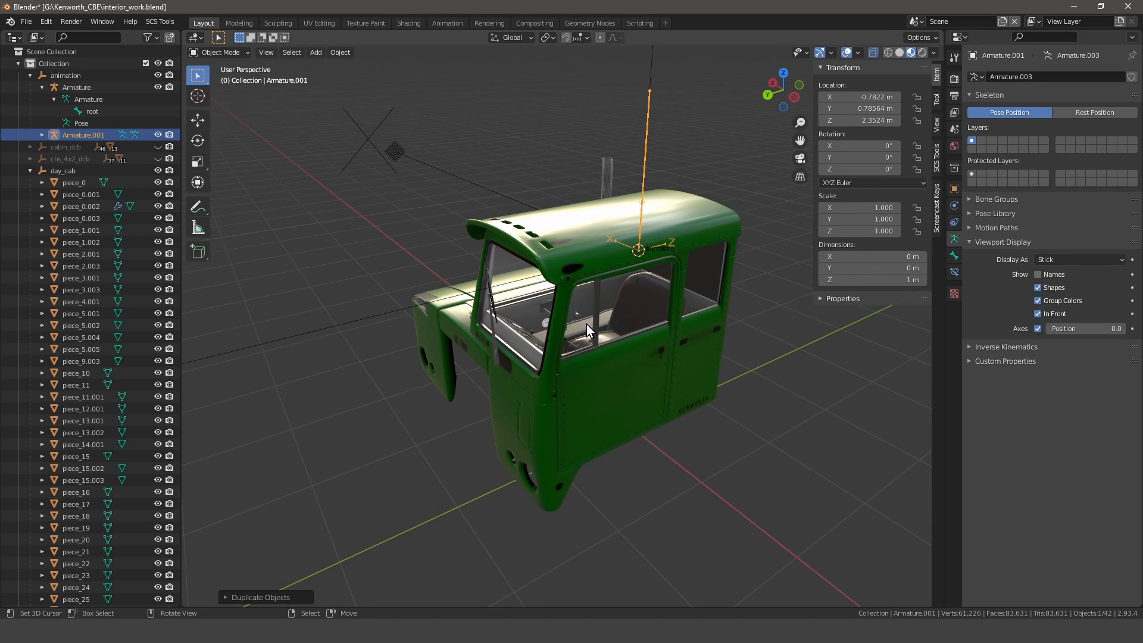
Delete the accidental duplicate armature and reselect the original one
right_click(83, 134)
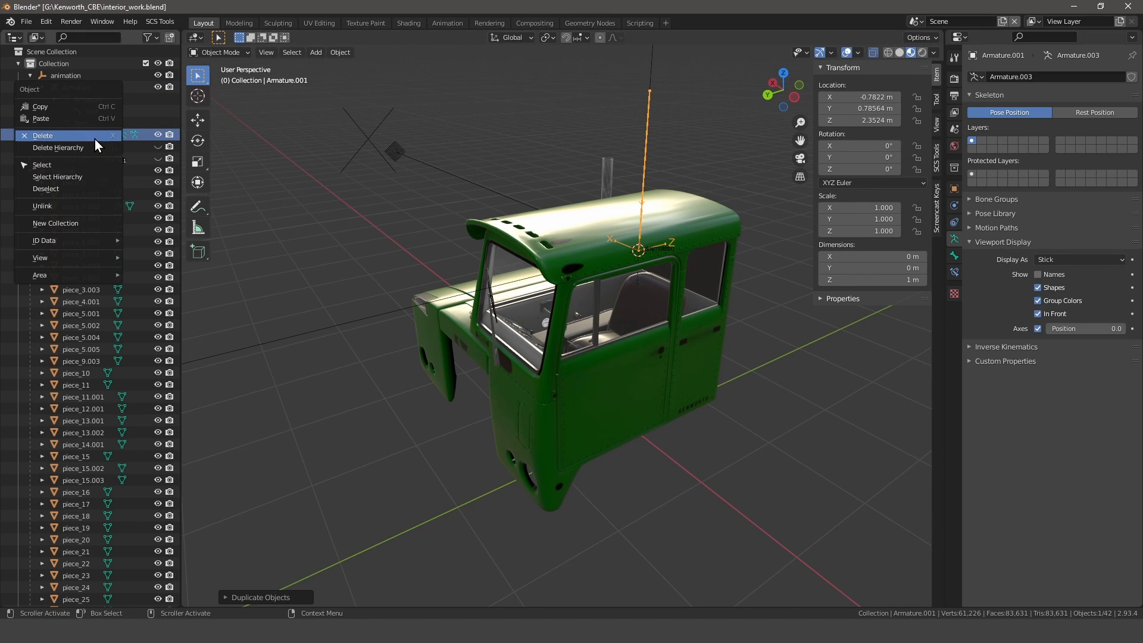
left_click(36, 134)
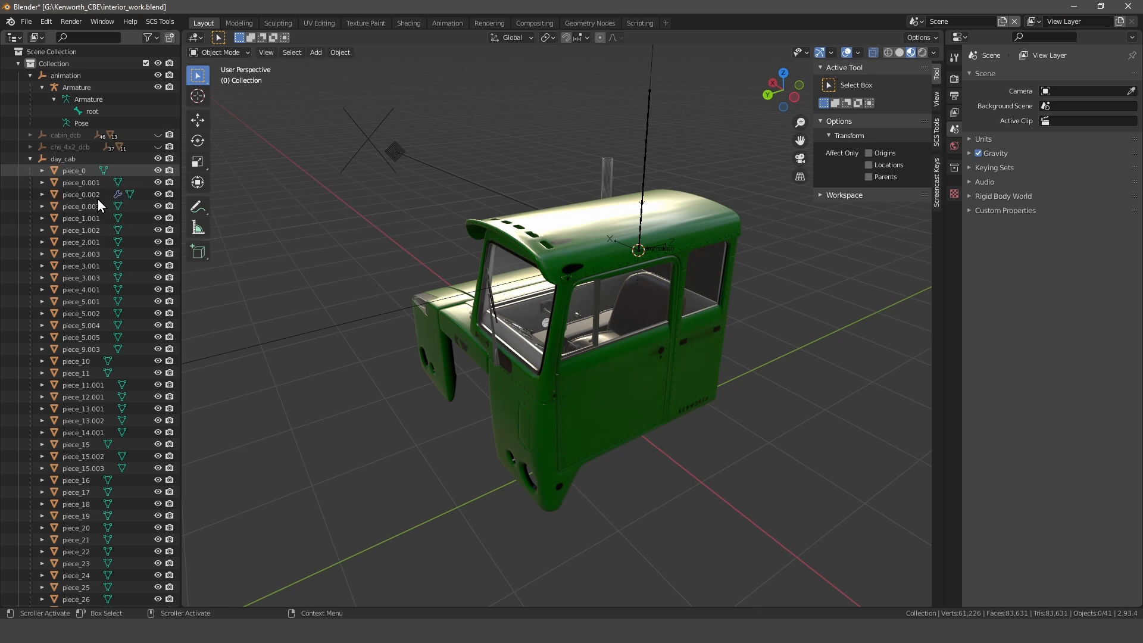
left_click(76, 87)
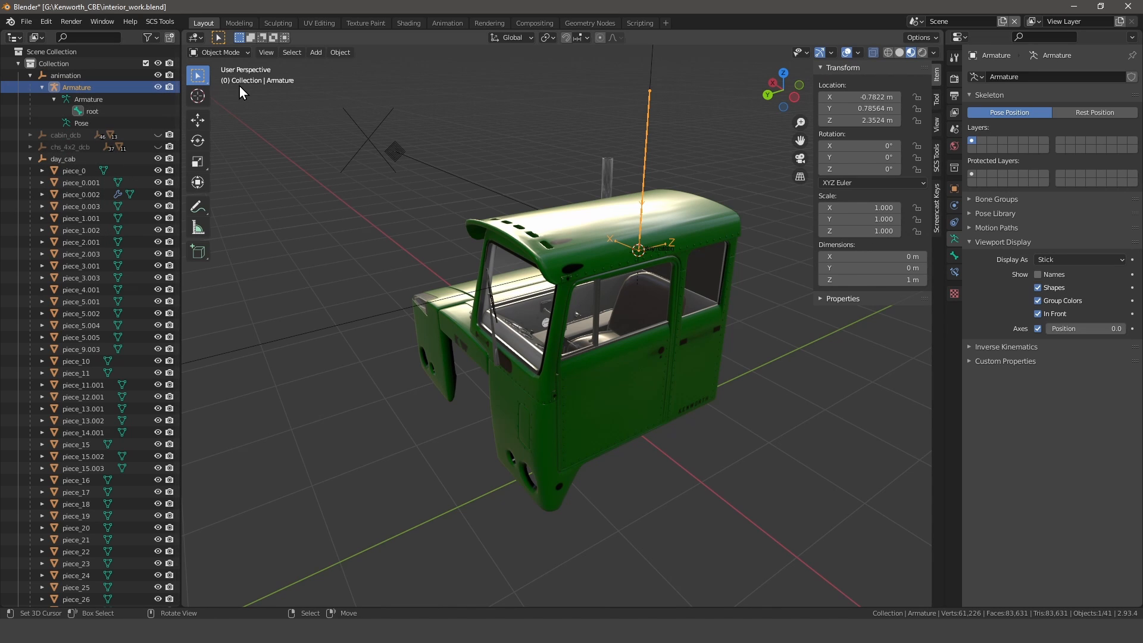
left_click(219, 53)
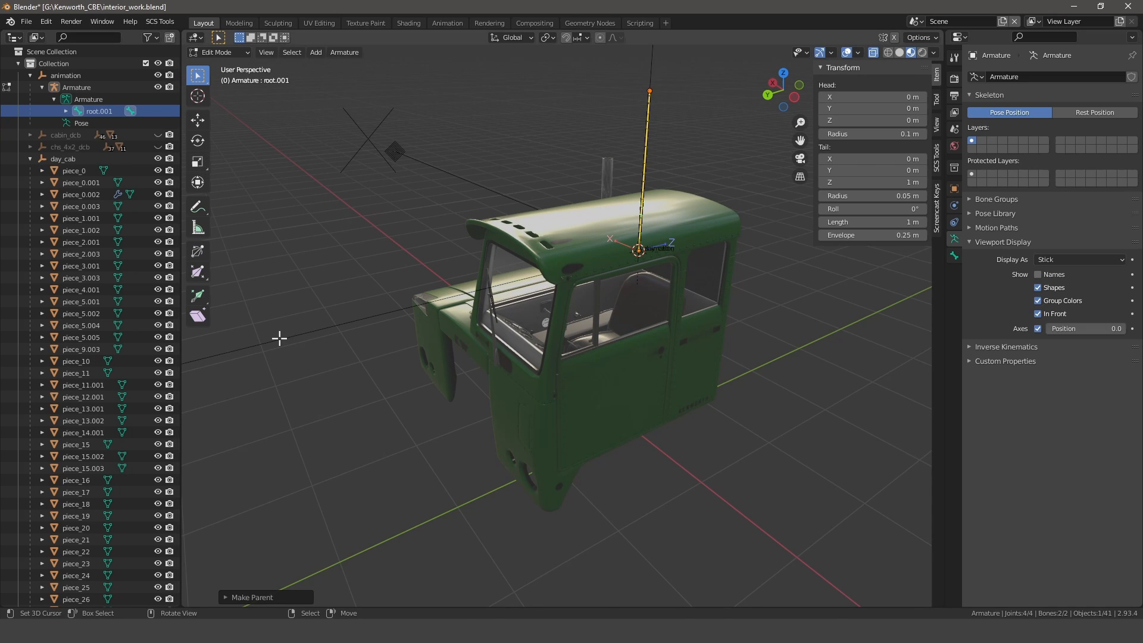
Duplicate the root bone as a child and rename the new bone 'steering'
left_click(66, 111)
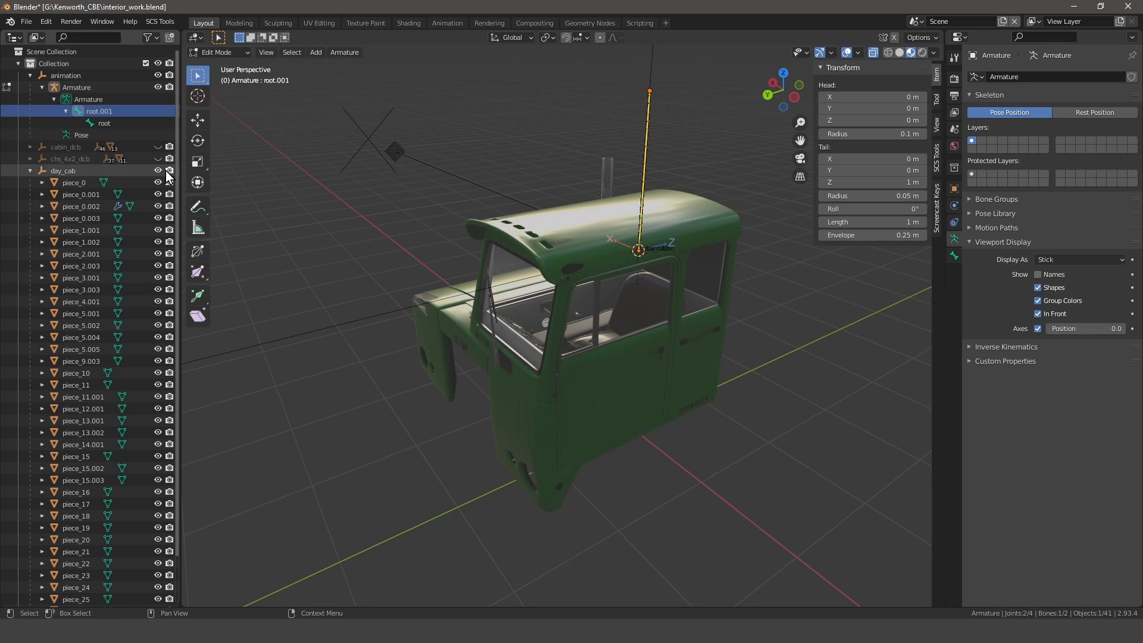
left_click(105, 123)
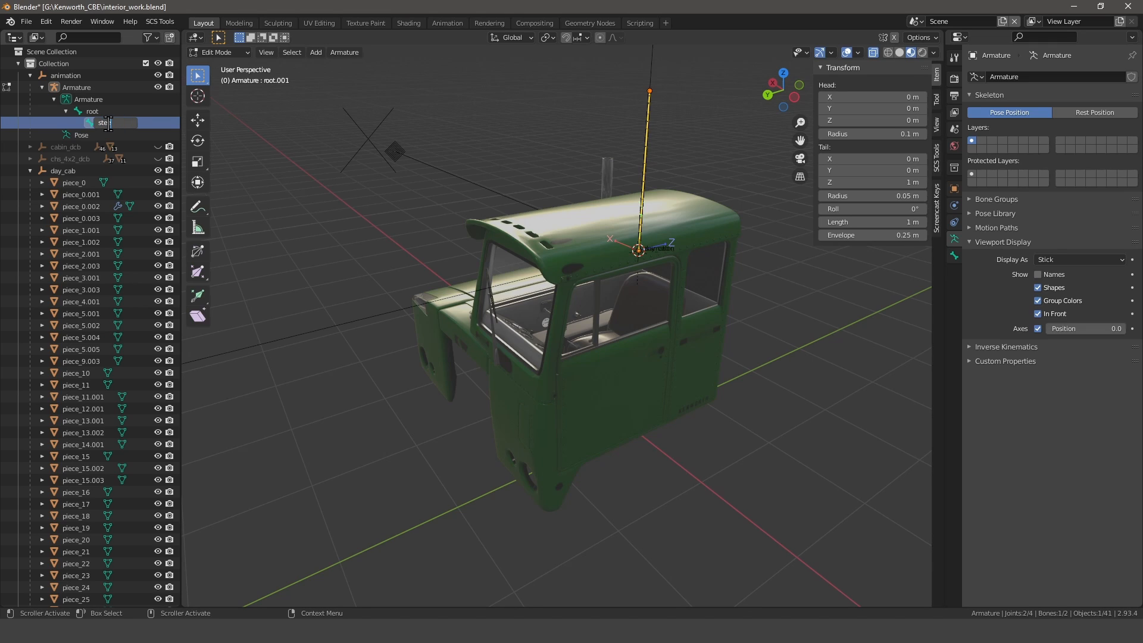
type("steering")
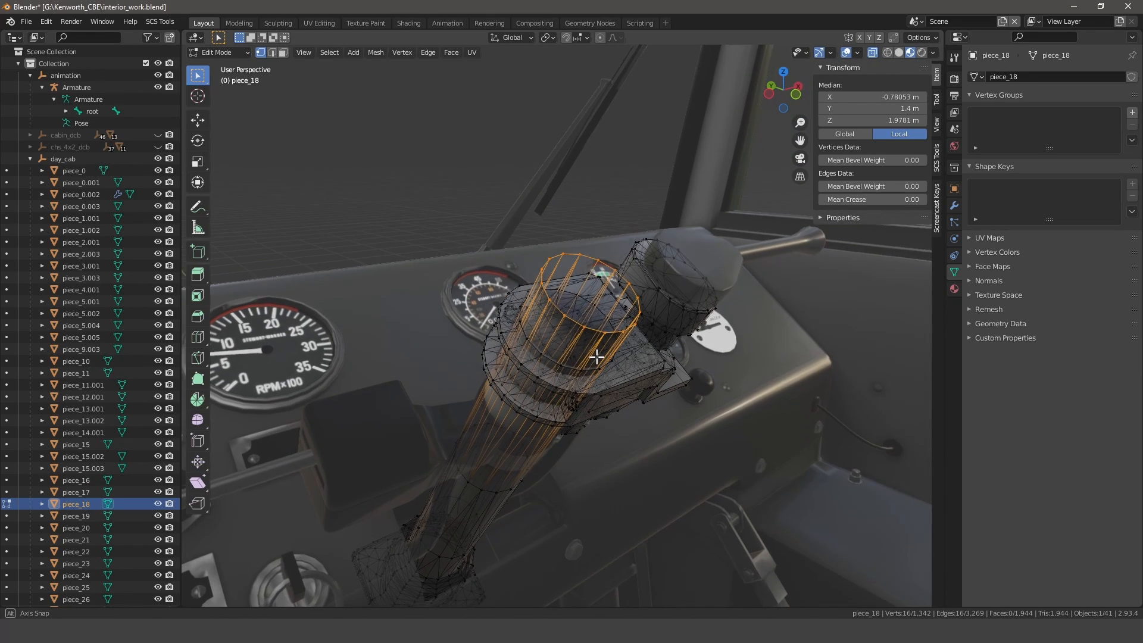
Snap the steering bone onto the lever-top cursor and tilt it along the column in side view
key("Tab")
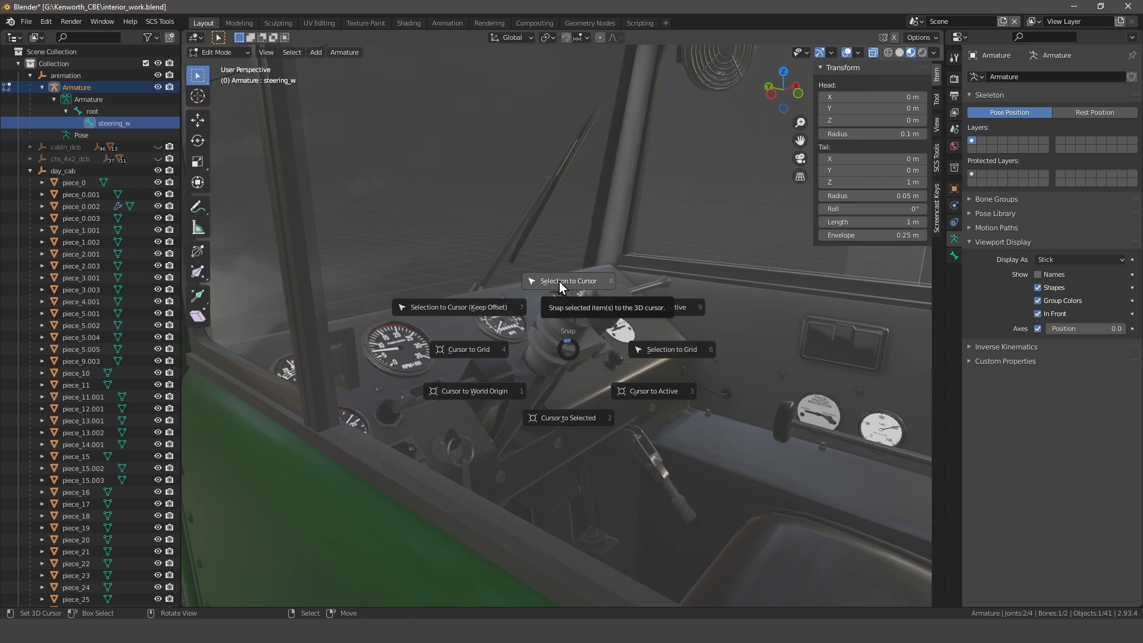
left_click(569, 279)
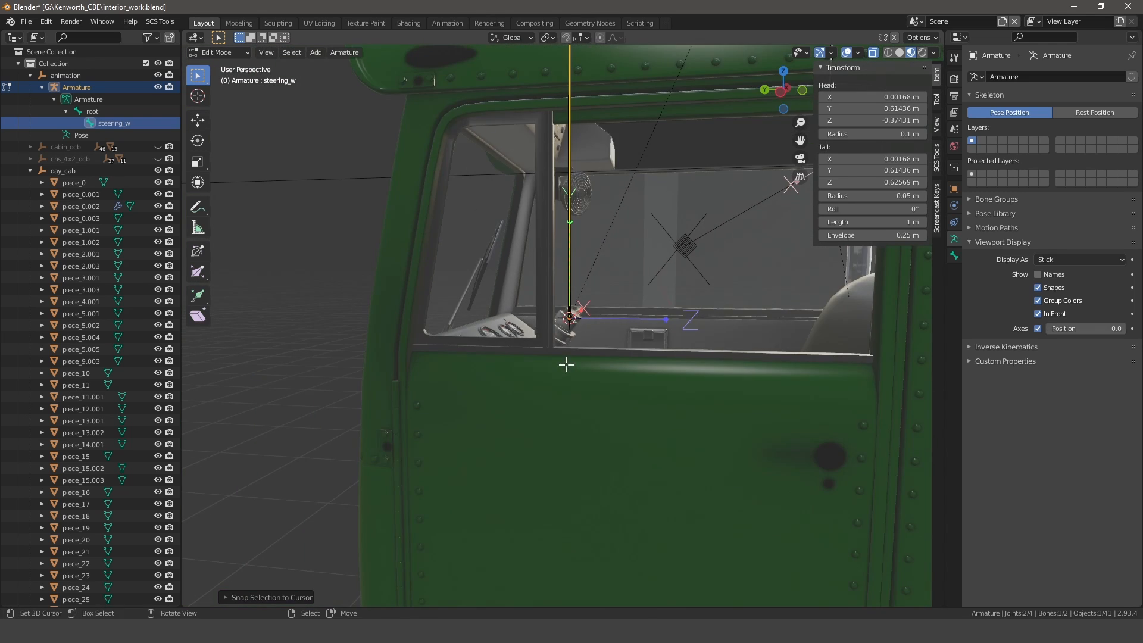
key("KP_3")
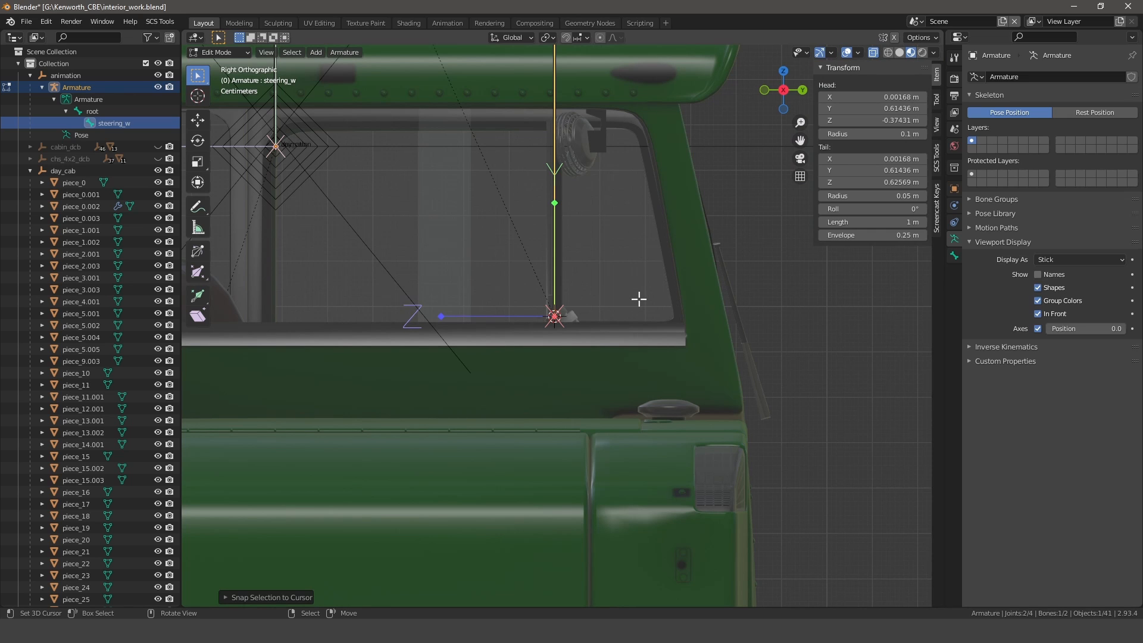
key("r")
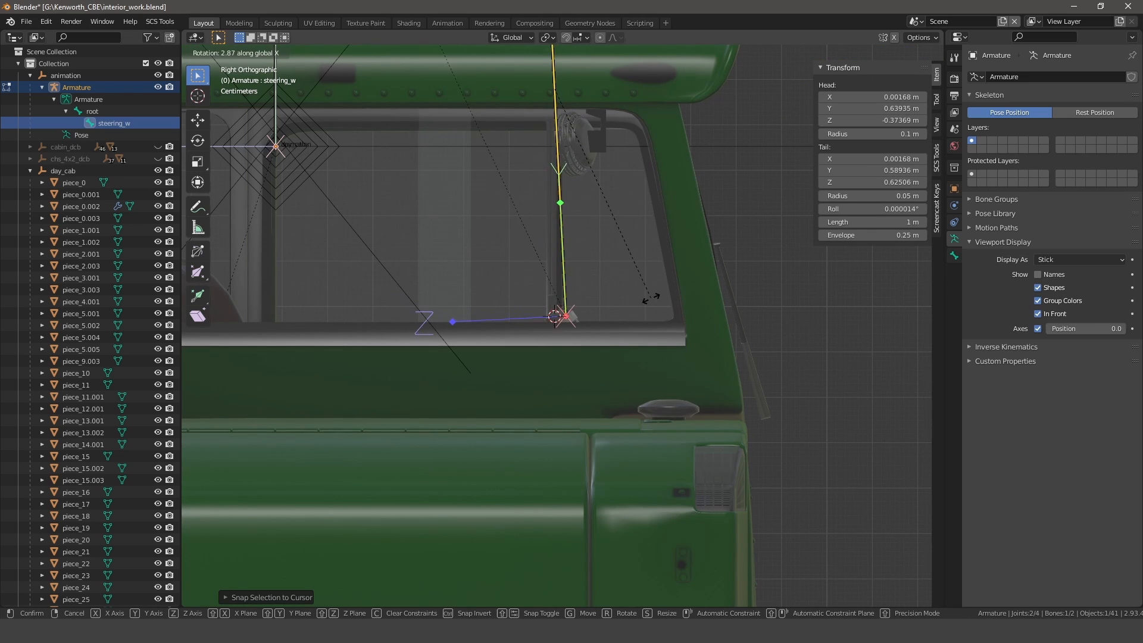
mouse_move(650, 295)
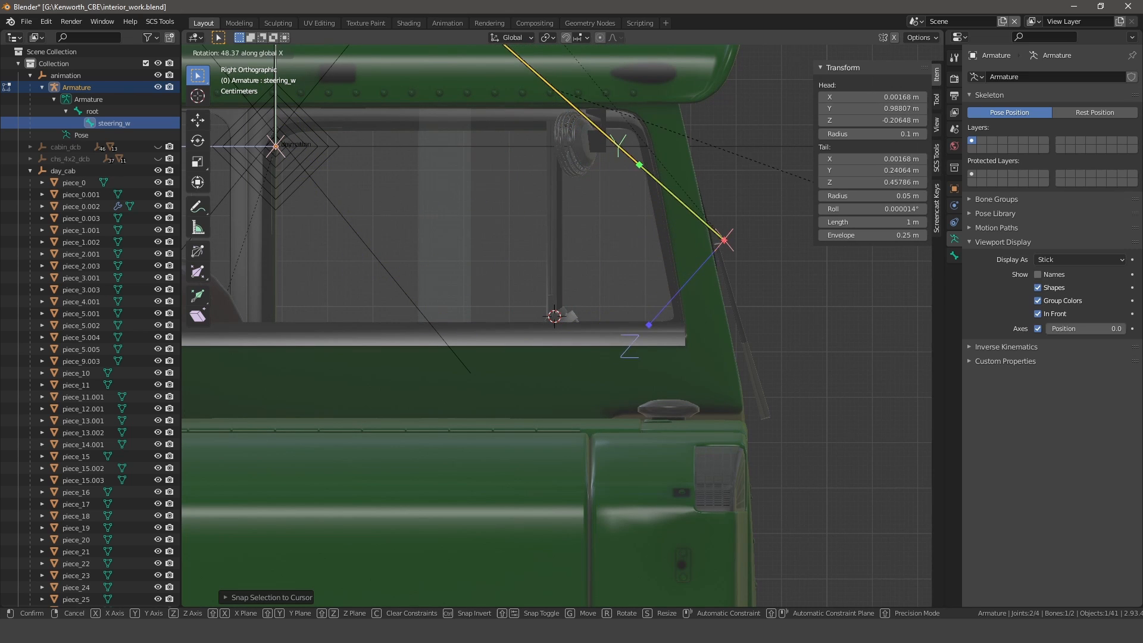
mouse_move(871, 262)
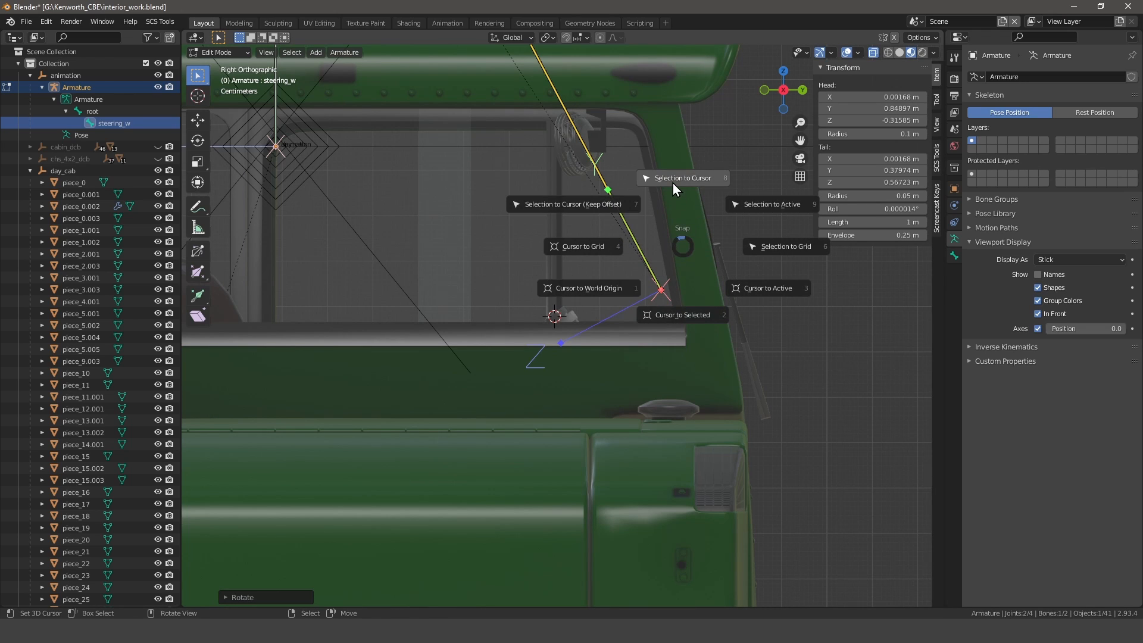
left_click(683, 178)
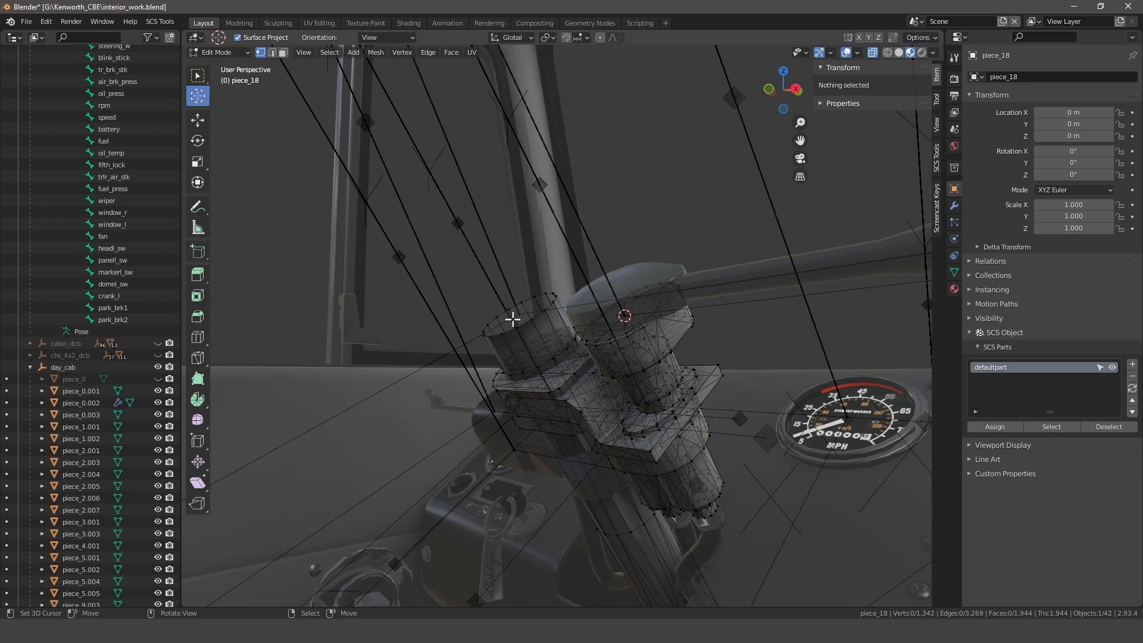
Re-tilt the steering_w bone along the column in side view and snap the cursor to its joint
left_click(529, 321)
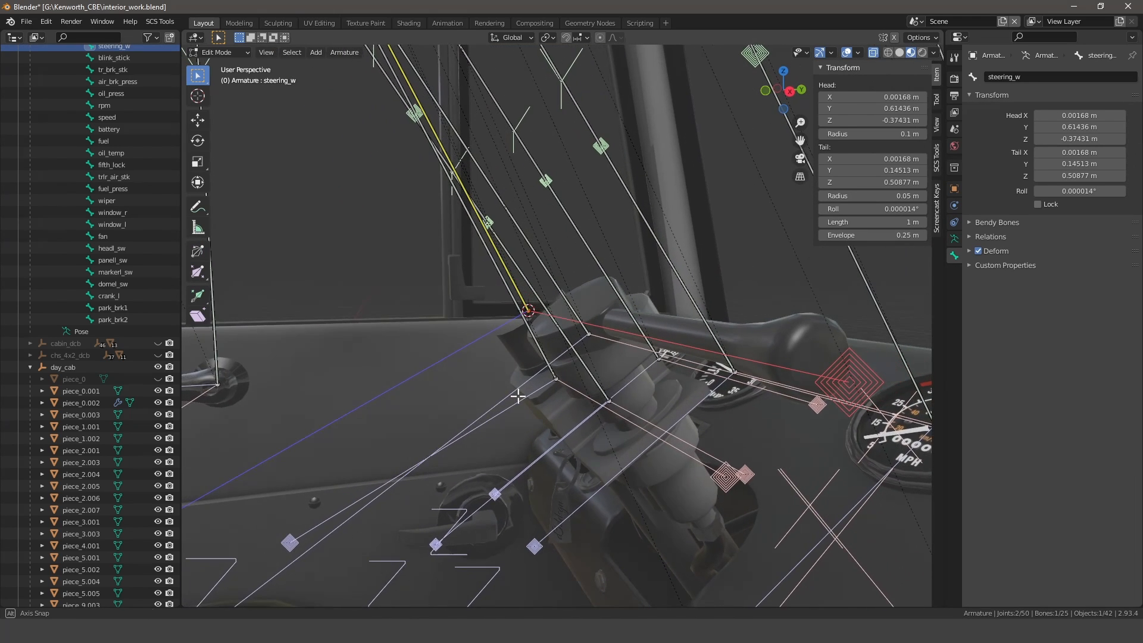
key("KP_3")
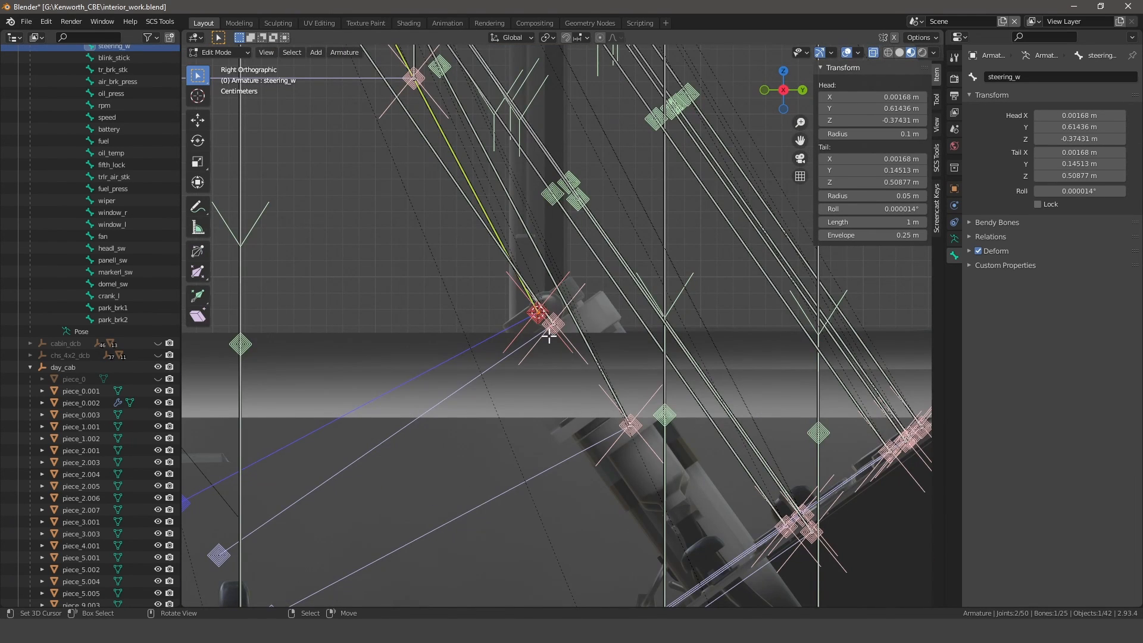
key("r")
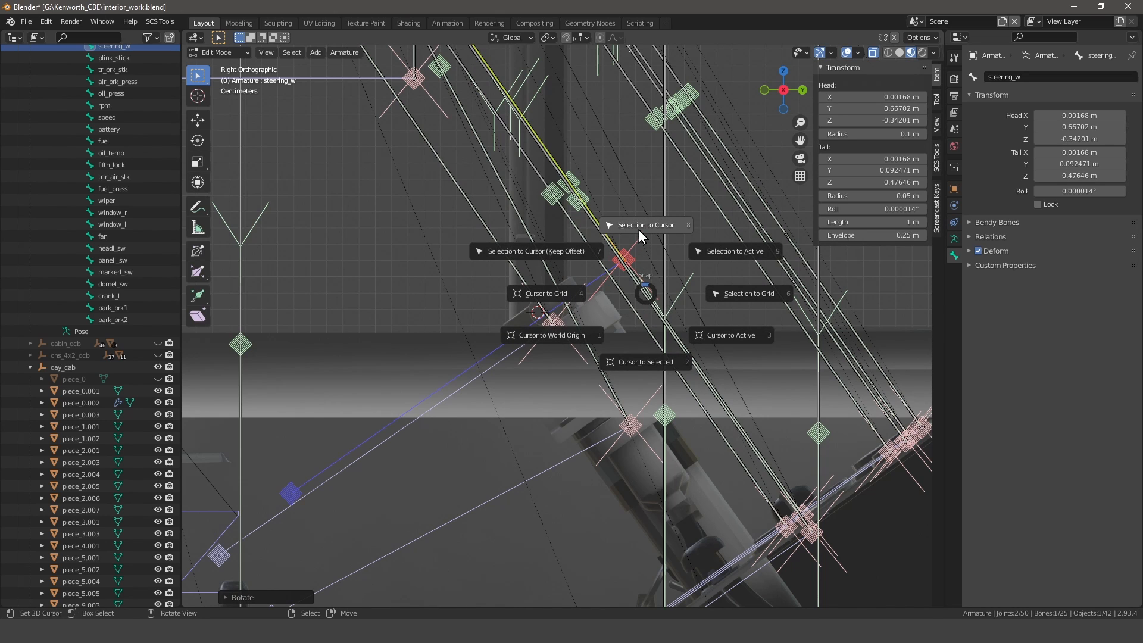
left_click(644, 223)
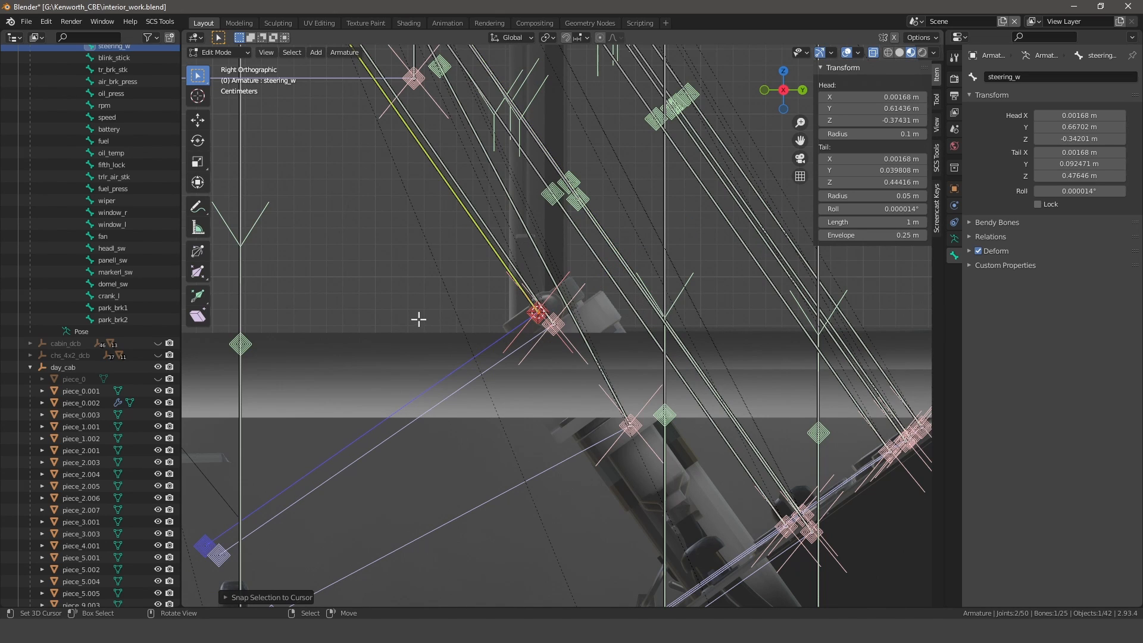
mouse_move(405, 312)
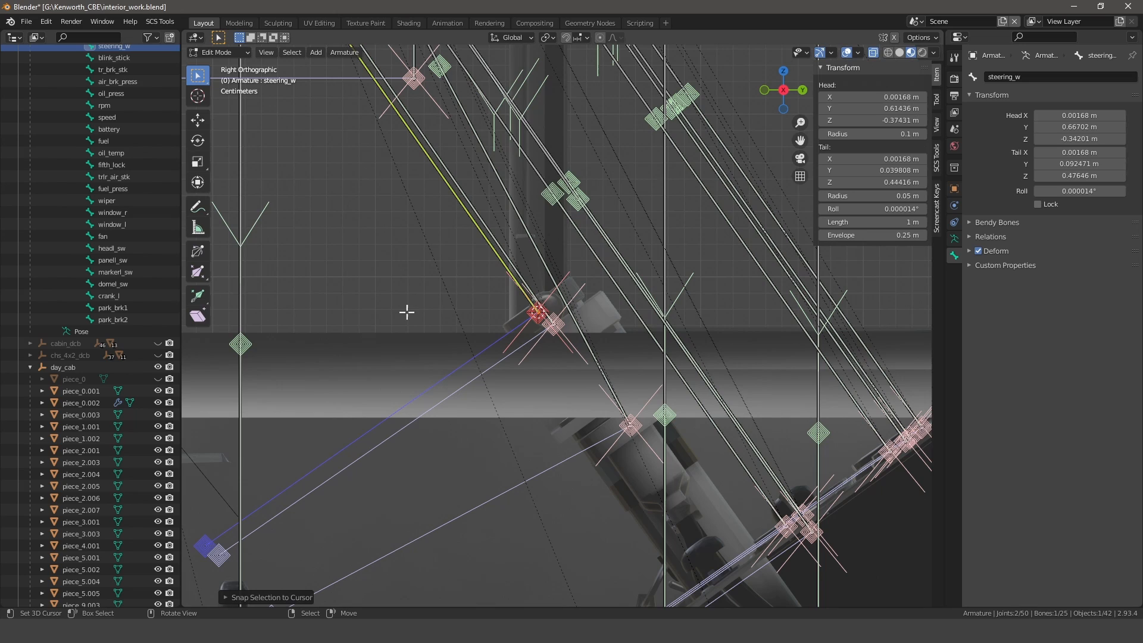
key("r")
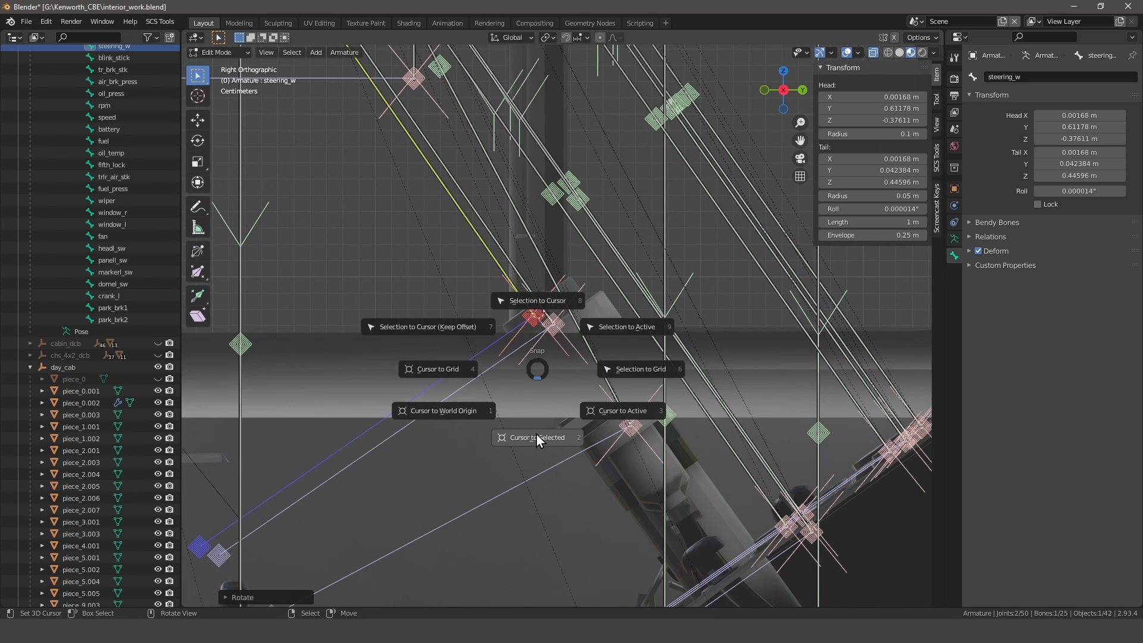
left_click(537, 299)
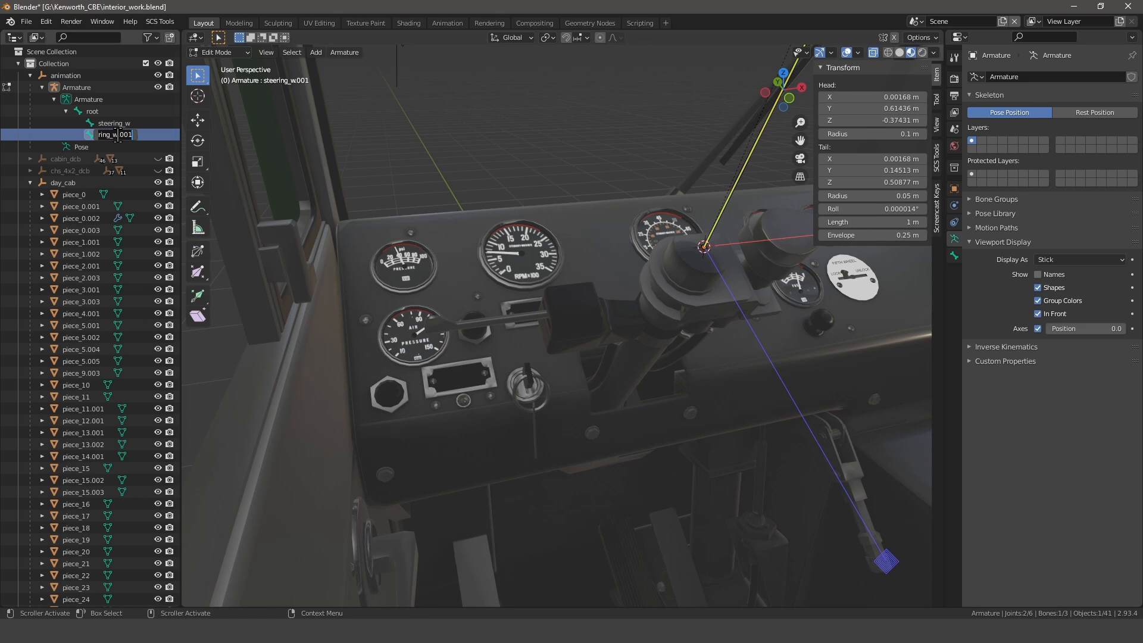
Rename the duplicated bone blink_stick and place the 3D cursor at the turn-signal stalk pivot
type("b")
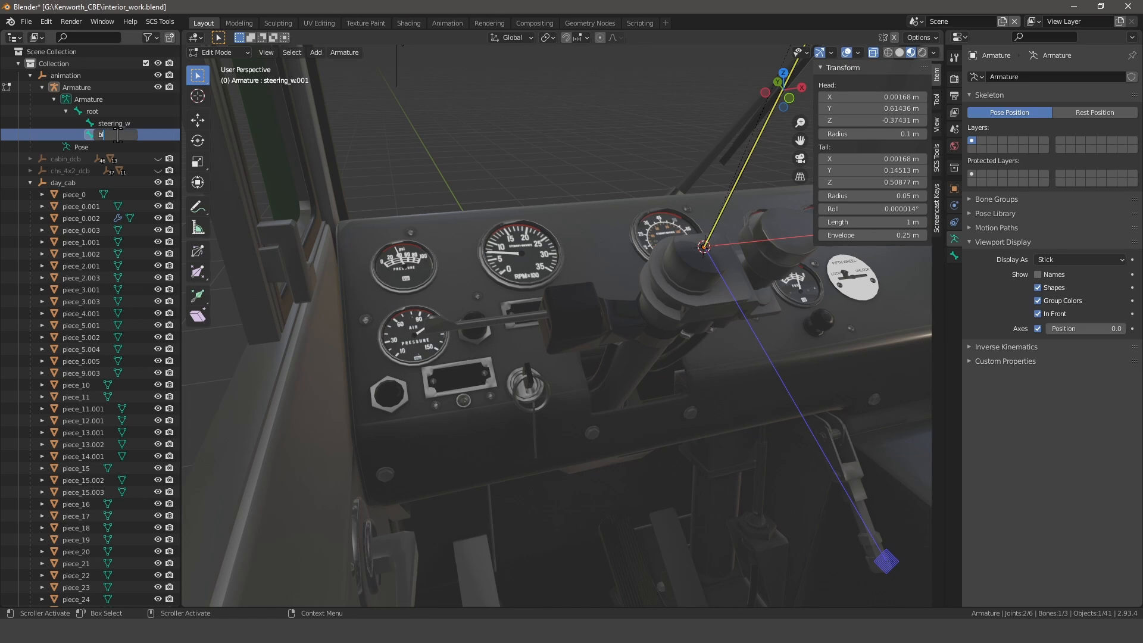
type("blink_stick")
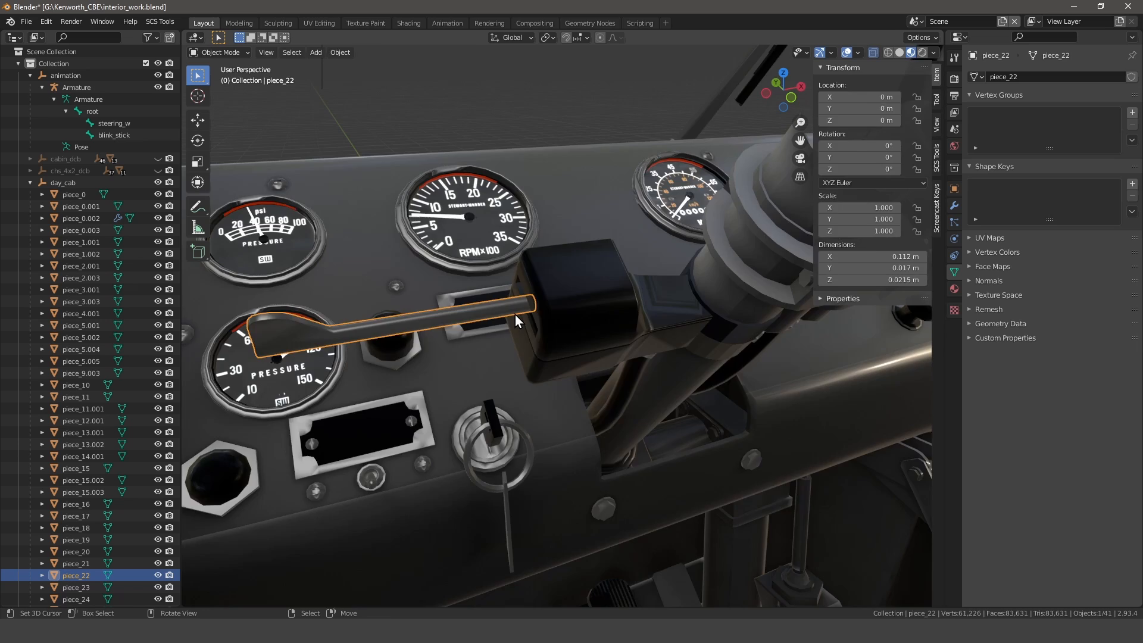
key("Tab")
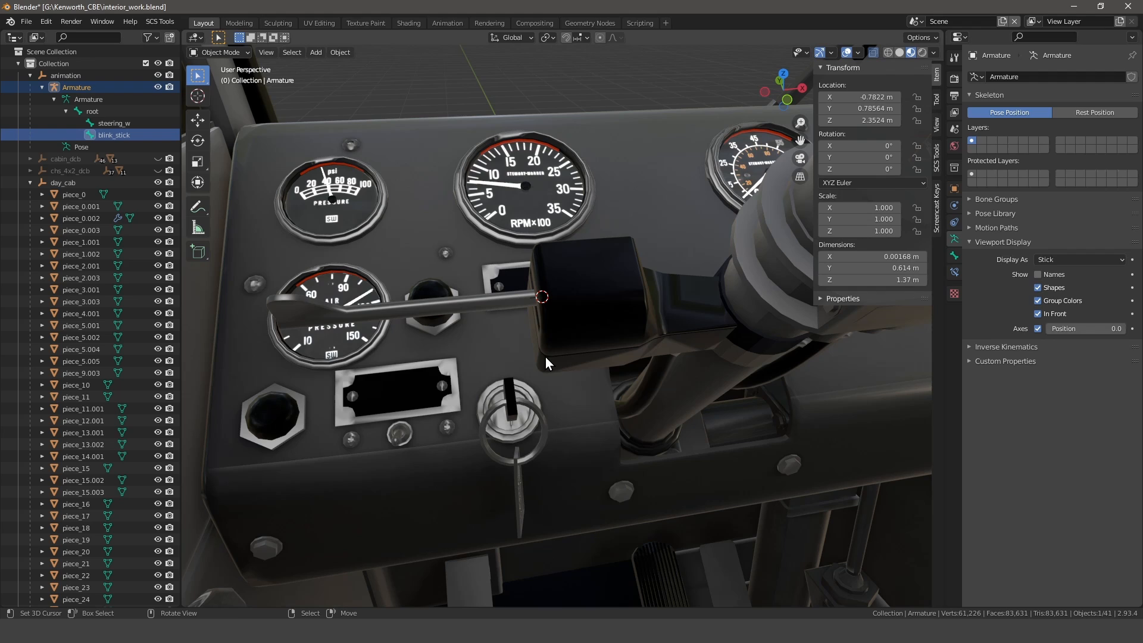
key("Tab")
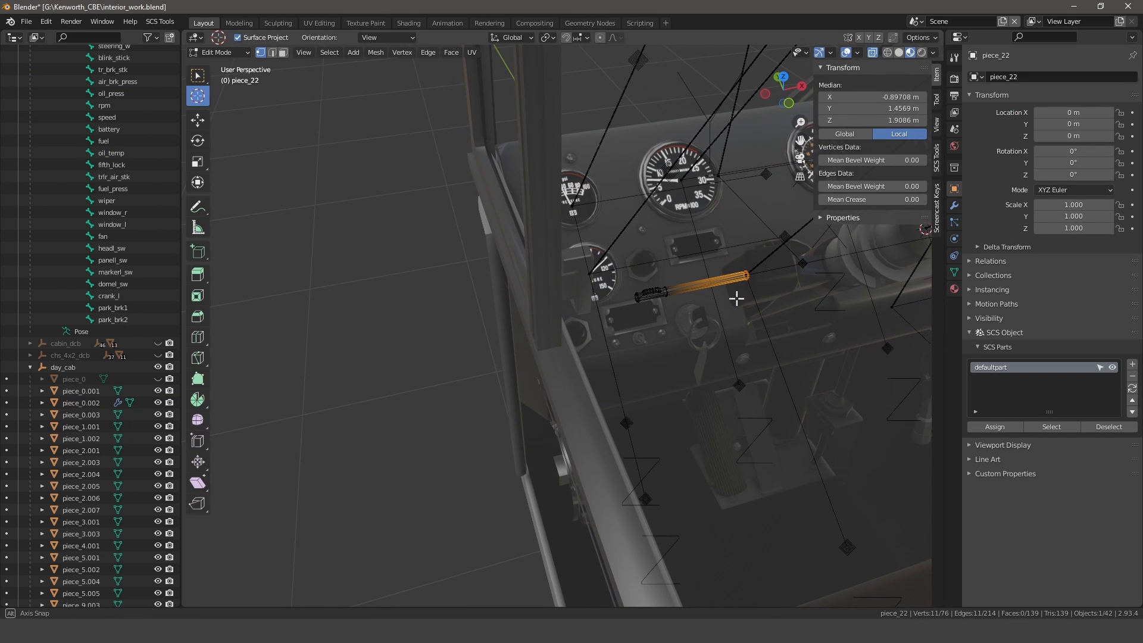
key("Tab")
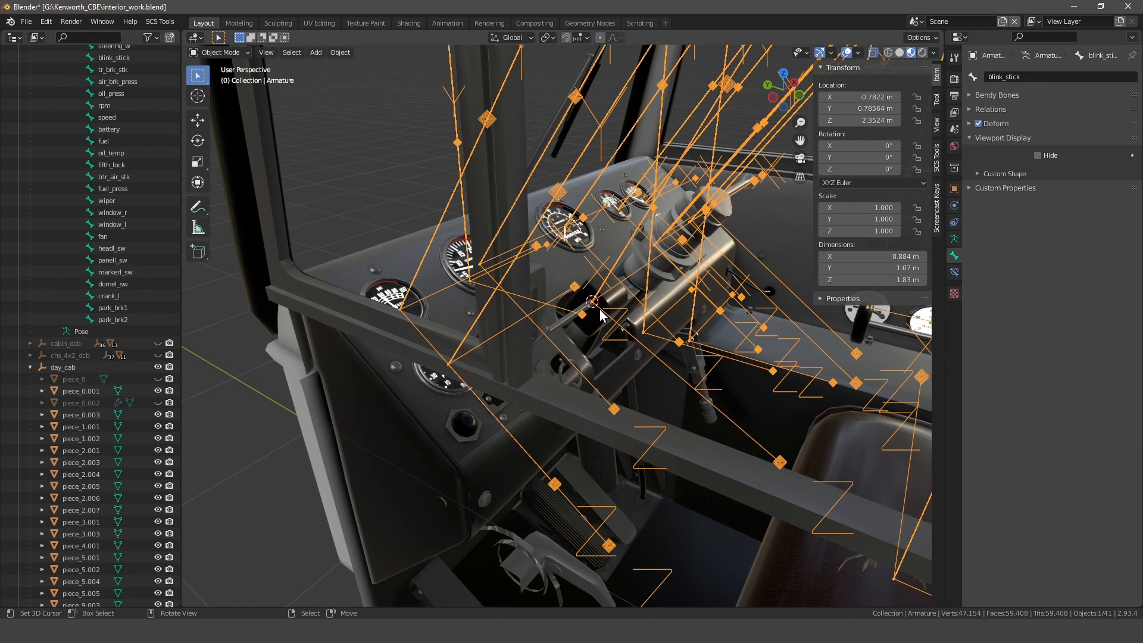
key("Tab")
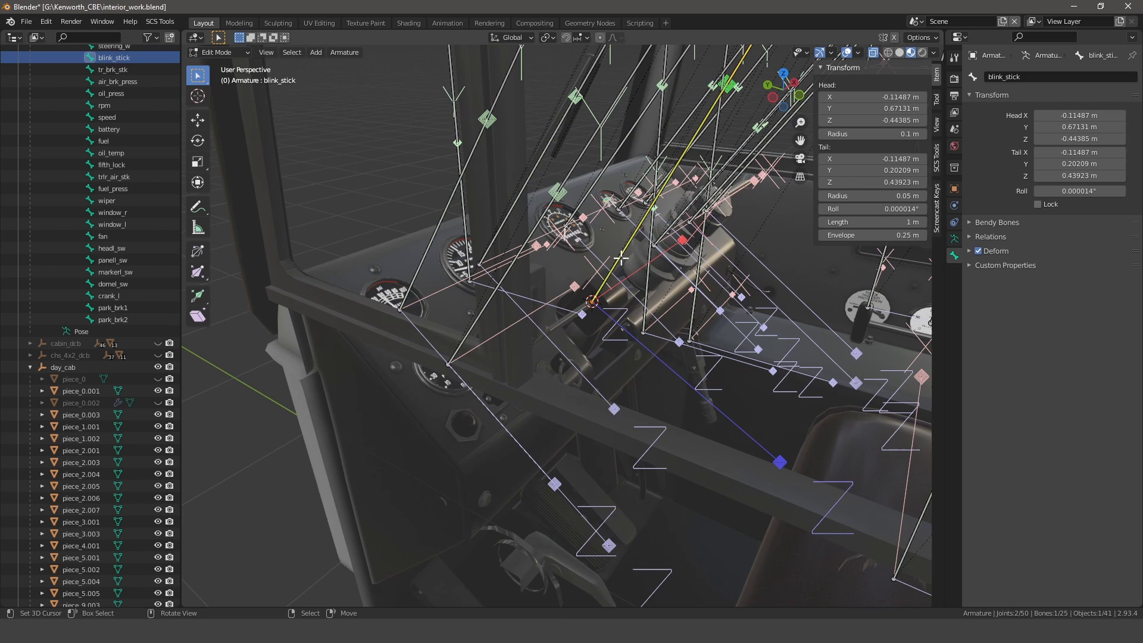
Rotate blink_stick along the stalk in side view and snap its joint onto the cursor
key("KP_3")
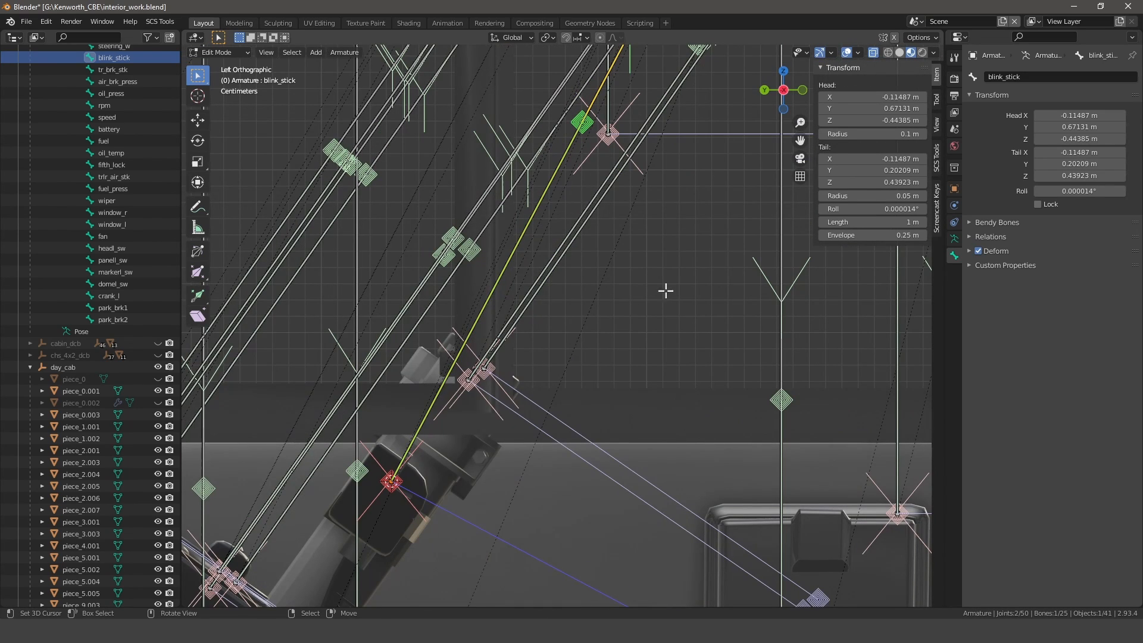
key("r")
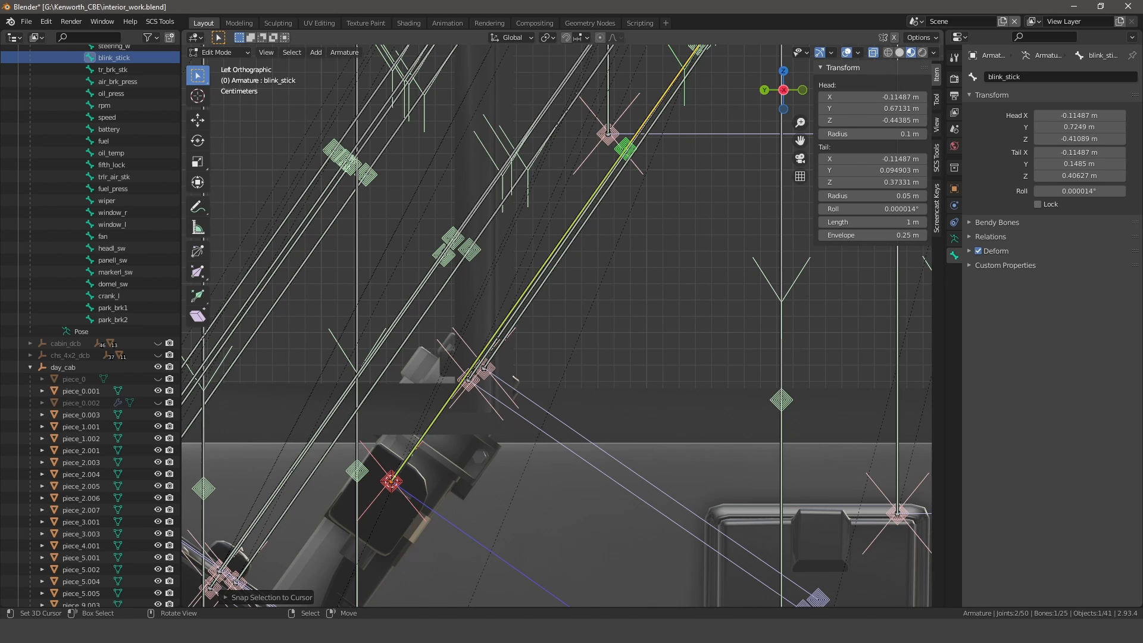
key("r")
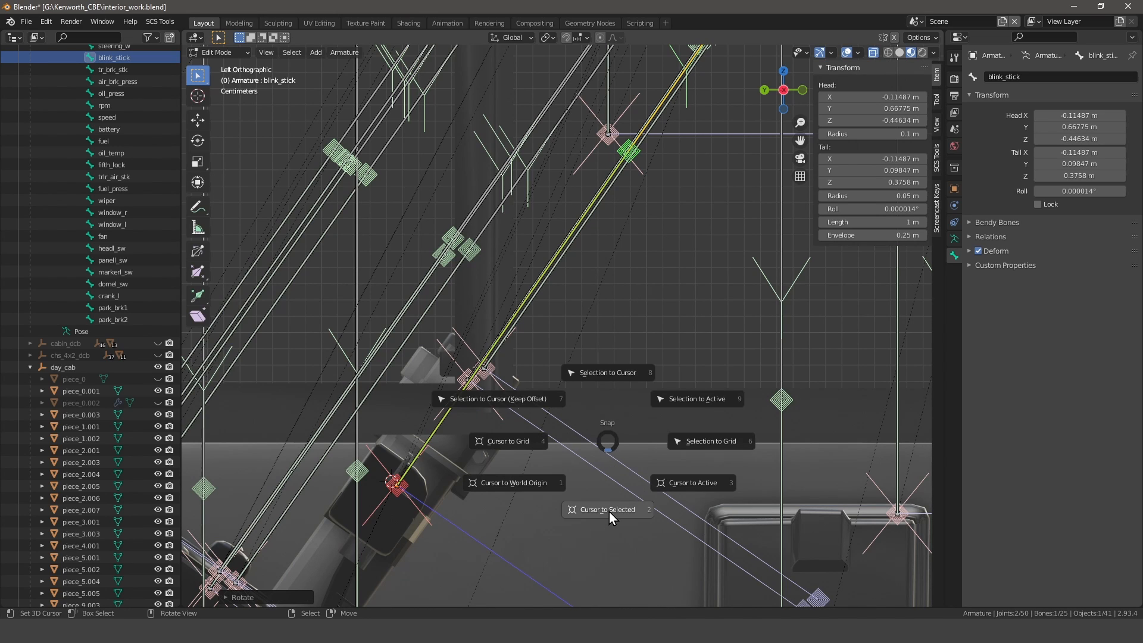
left_click(607, 509)
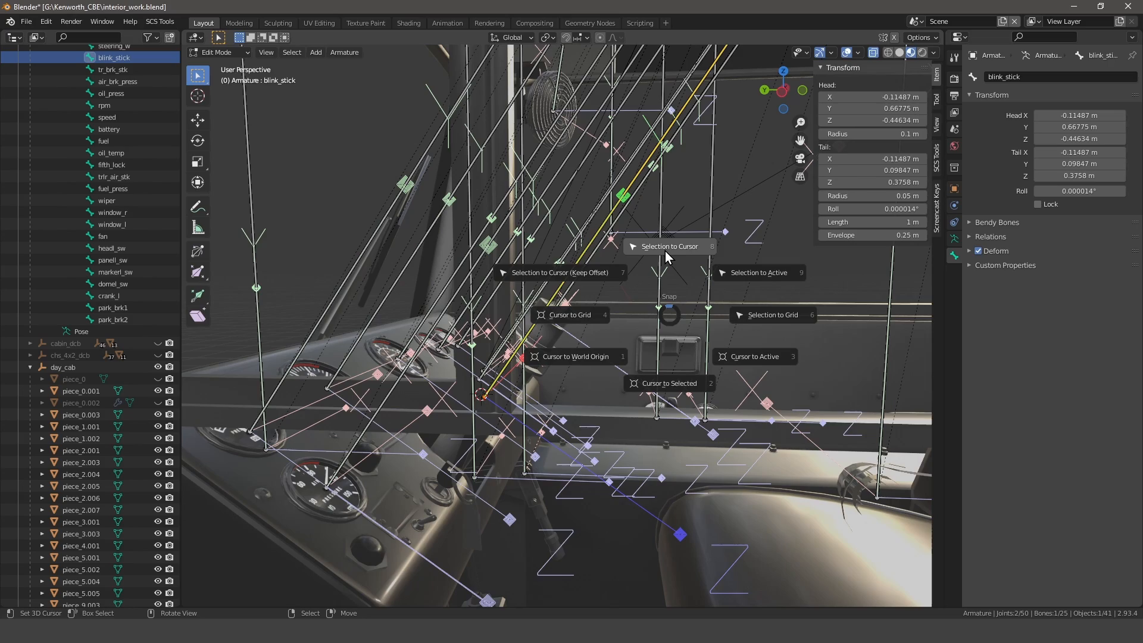
left_click(669, 246)
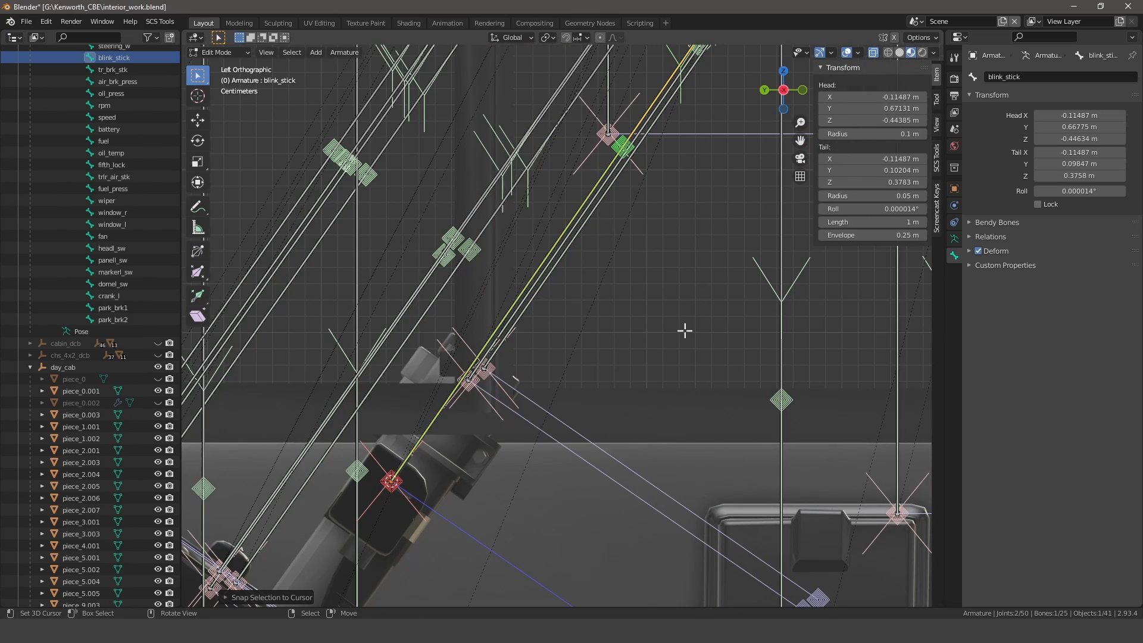
left_click(447, 23)
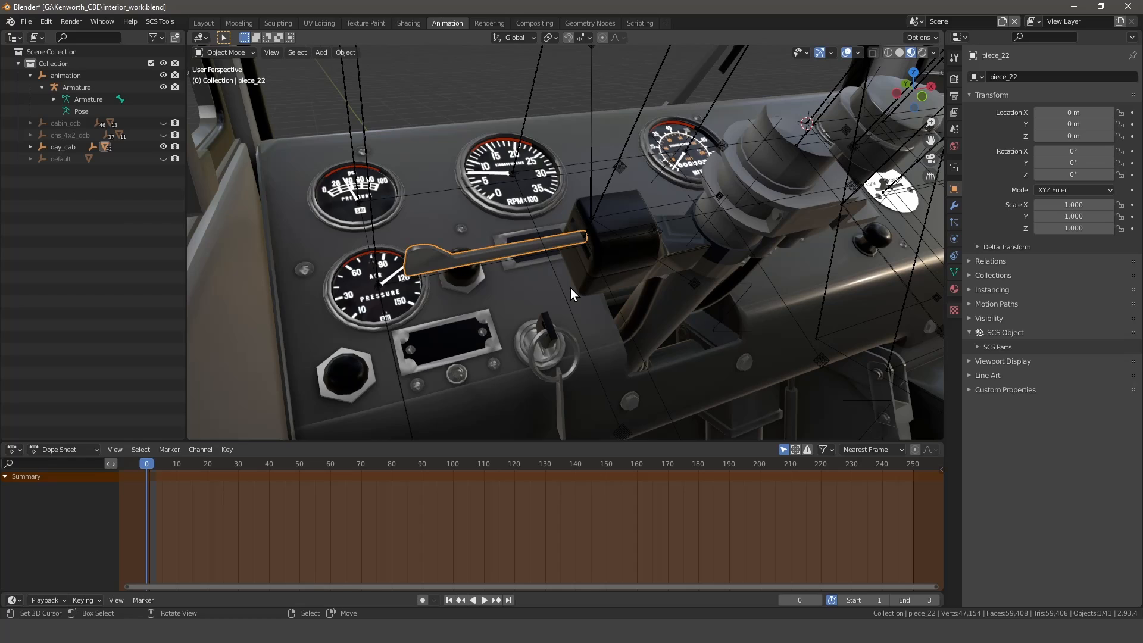
Parent the stalk mesh piece_22 to the Armature with Armature Deform
left_click(30, 147)
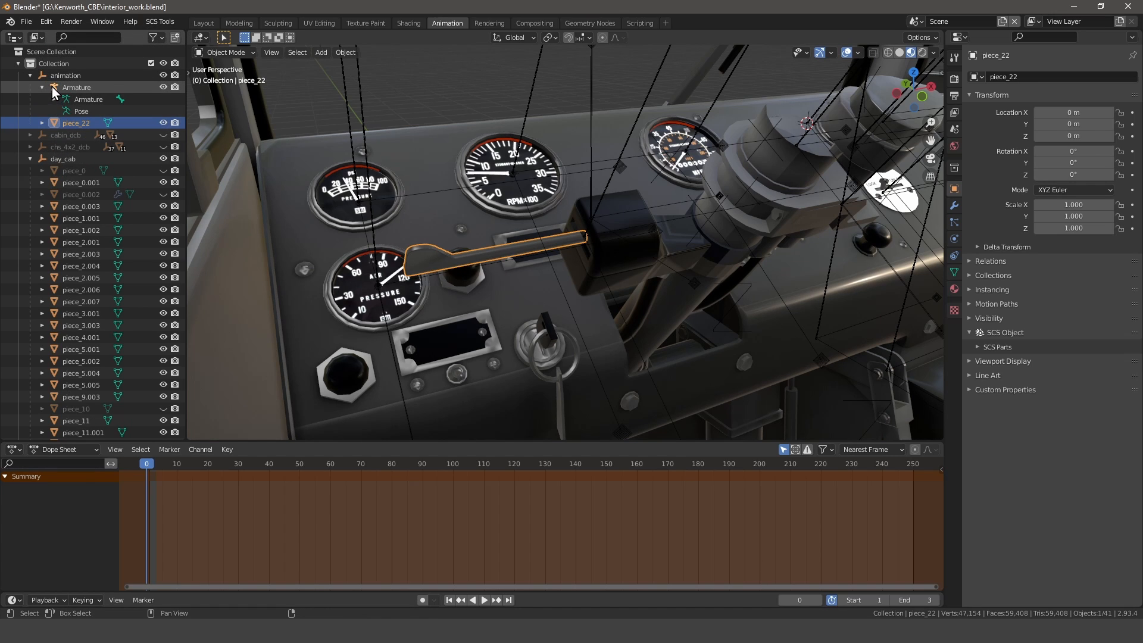
left_click(77, 87)
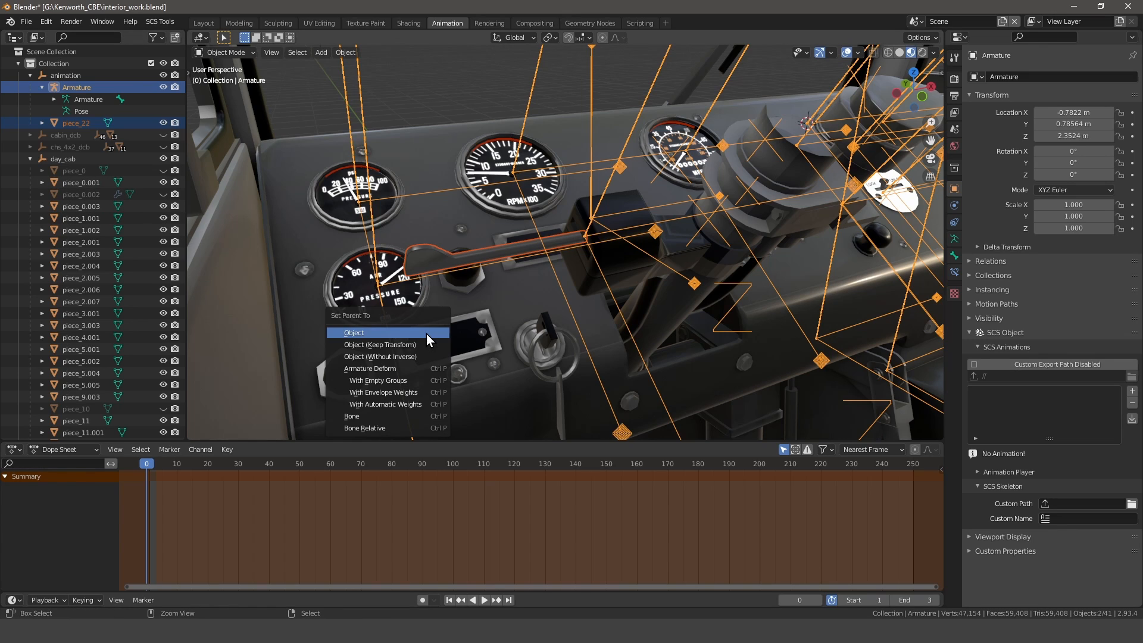
mouse_move(390, 369)
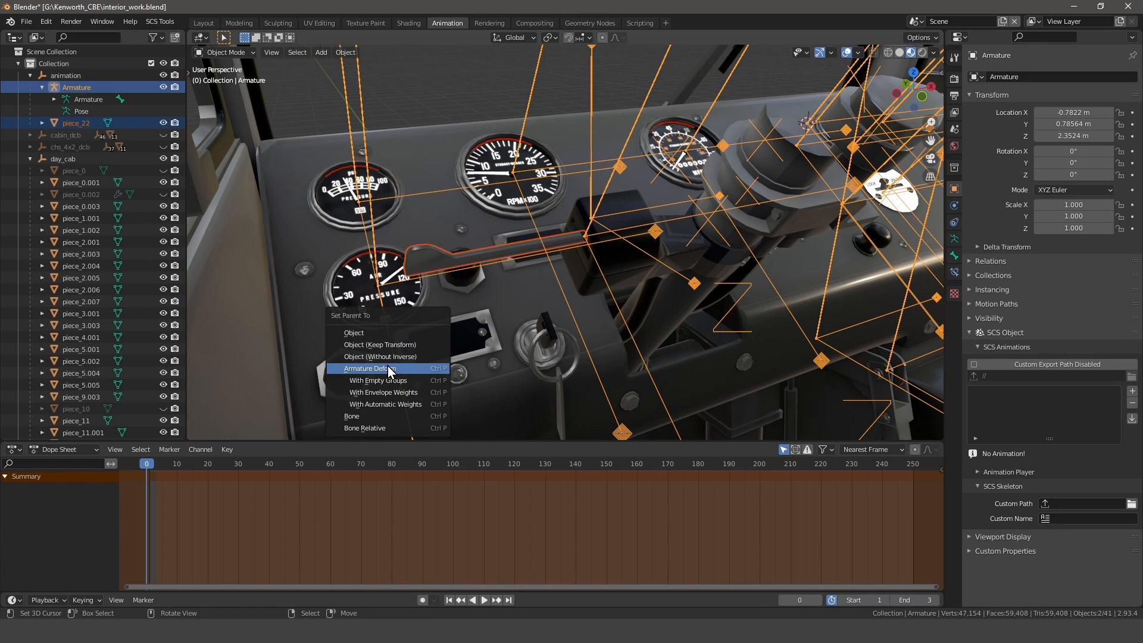
left_click(369, 368)
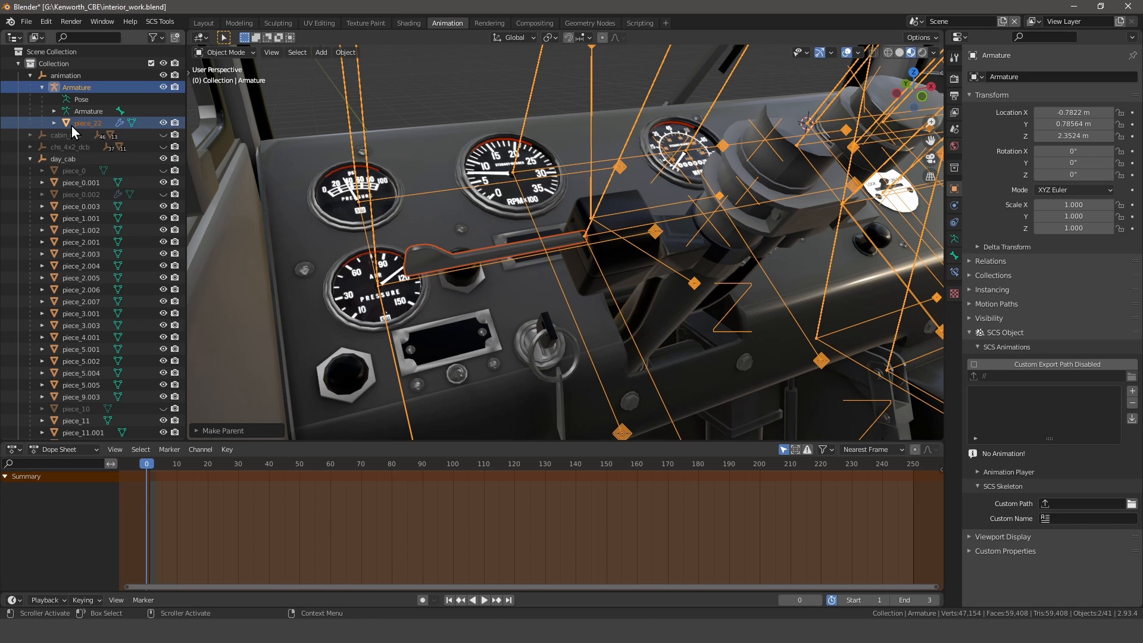
left_click(53, 112)
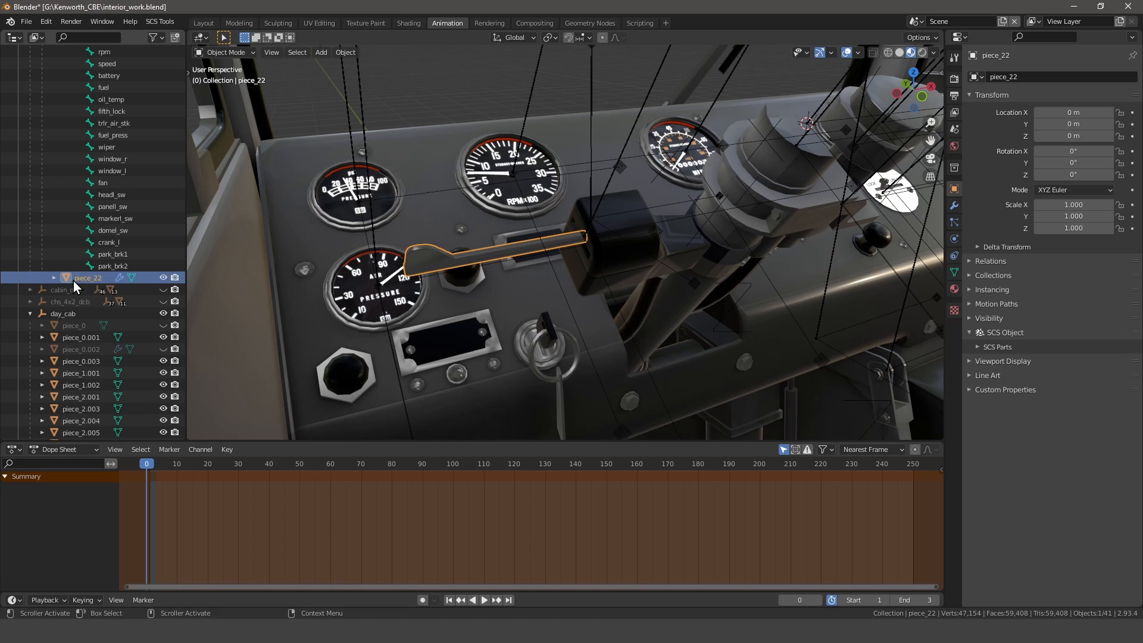
Add a vertex group named blink_stick to piece_22 and assign the whole mesh to it
left_click(954, 271)
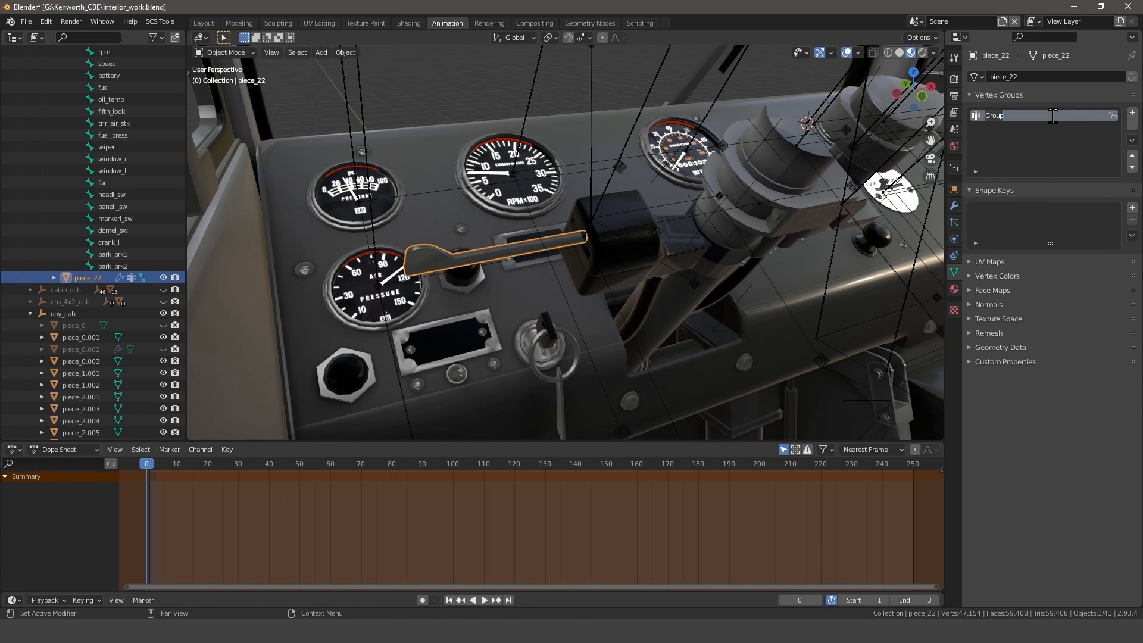
type("blink_stk")
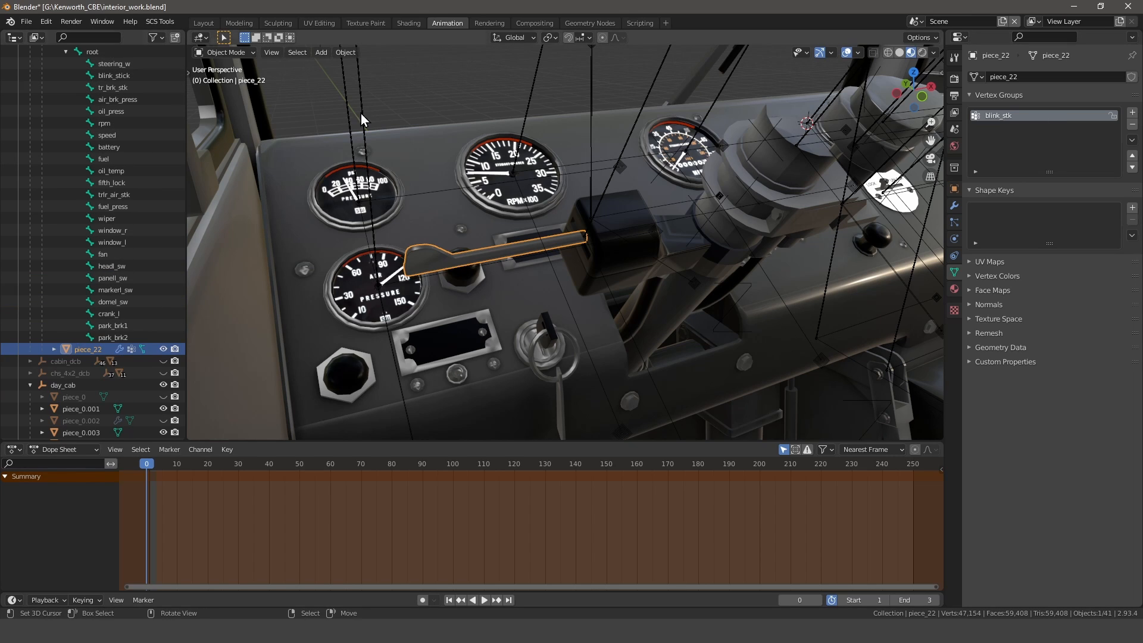
double_click(997, 115)
type("ic")
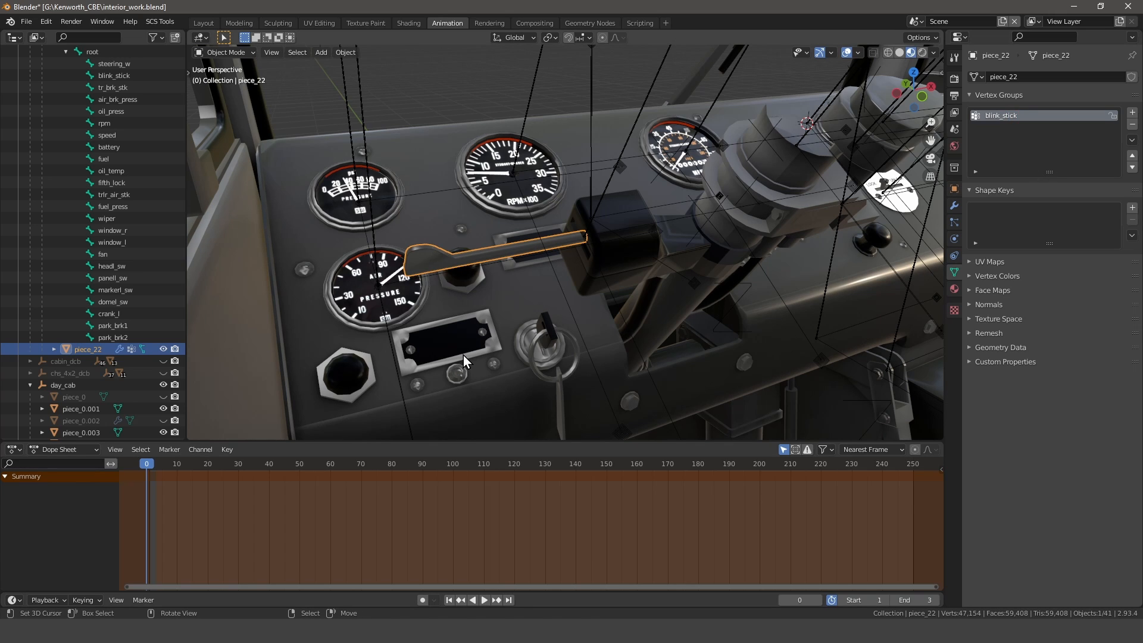
key("Tab")
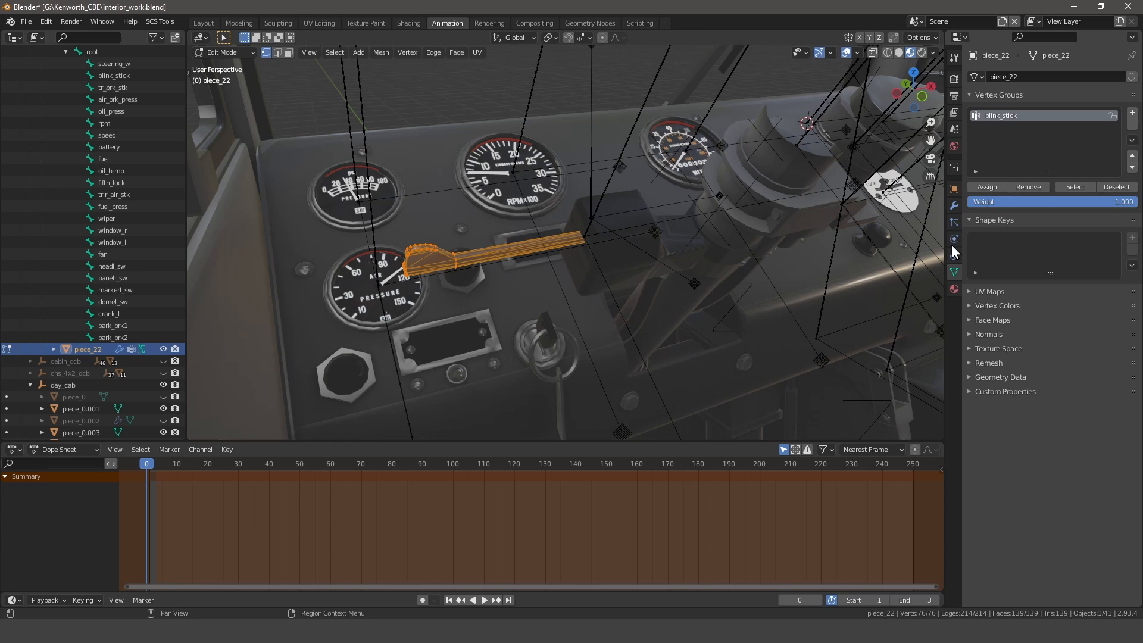
key("Tab")
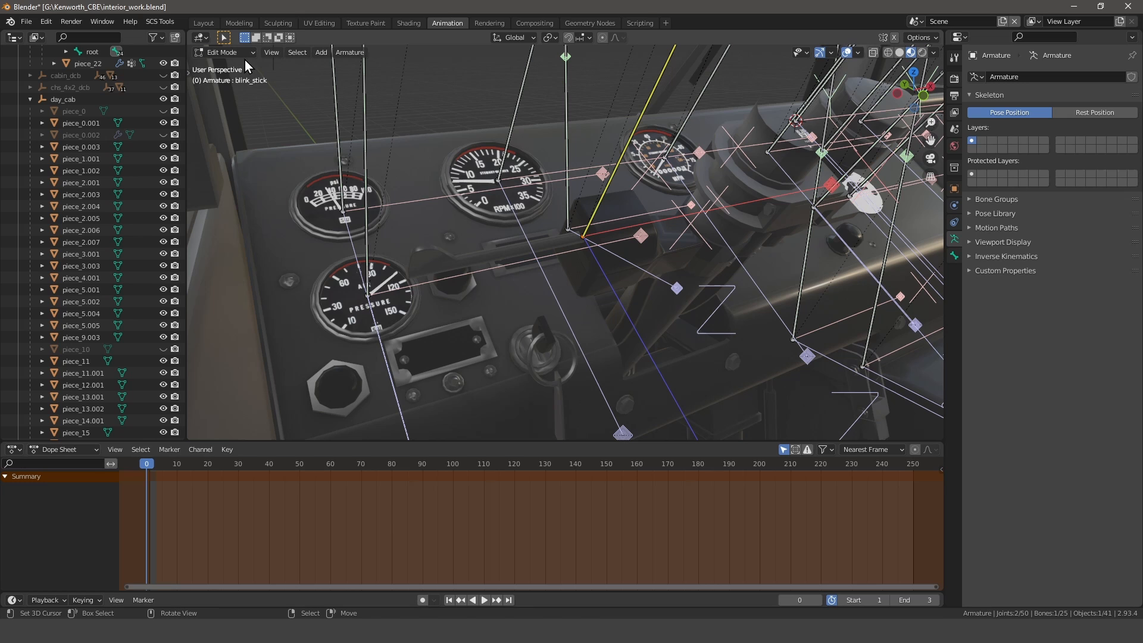
In pose mode, add an SCS animation entry to the armature named blink_stick
left_click(223, 53)
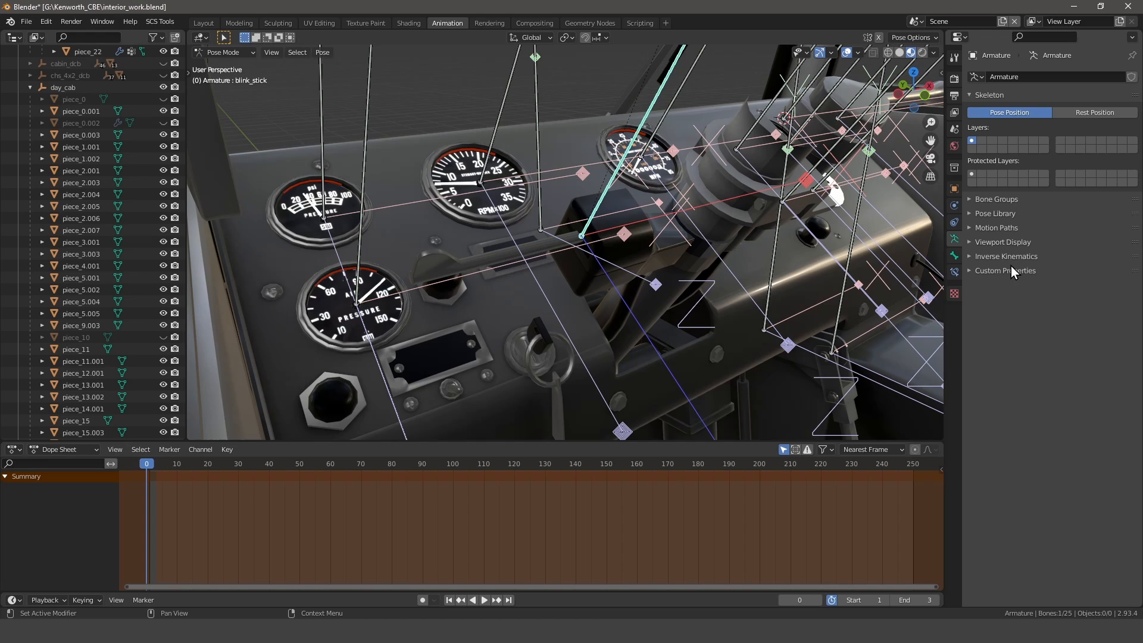
left_click(954, 188)
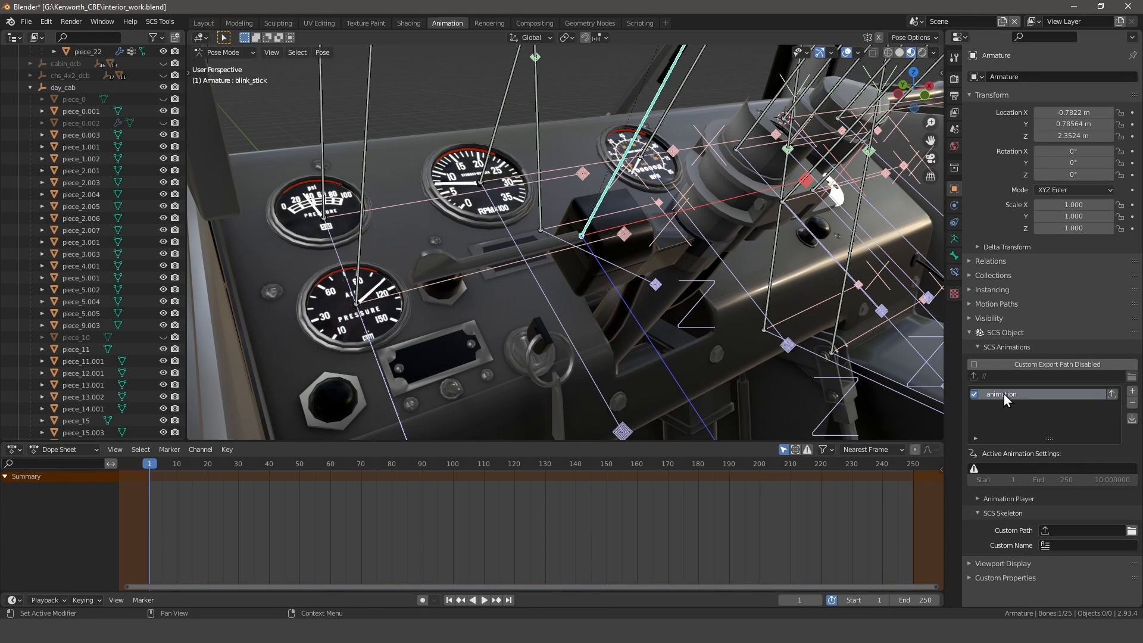
double_click(1000, 394)
type("blink_stick")
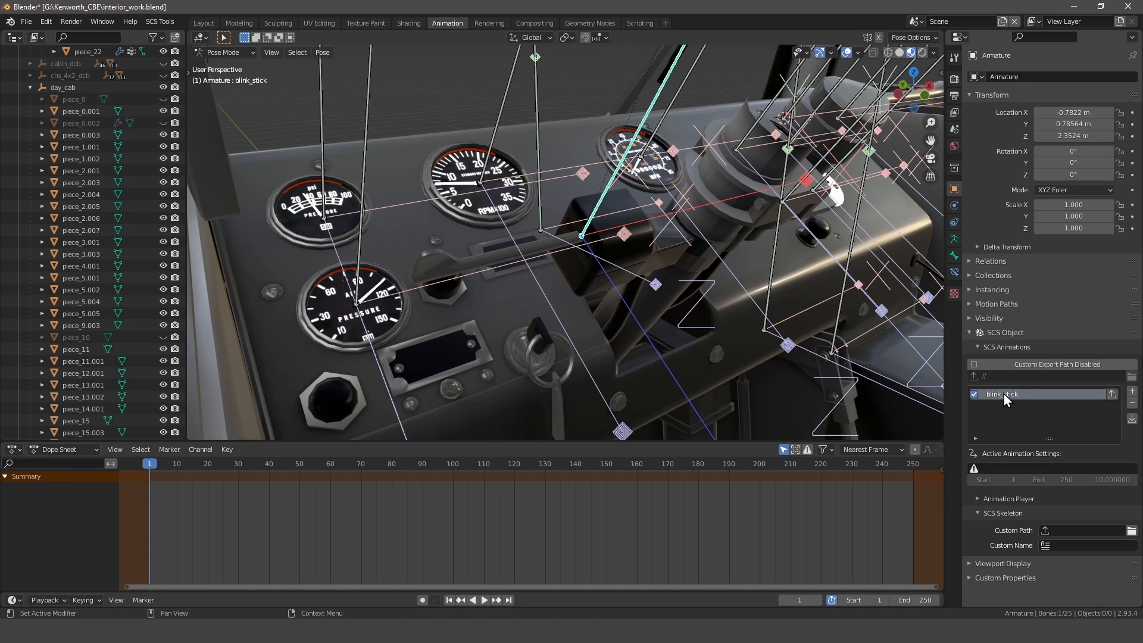
left_click(11, 450)
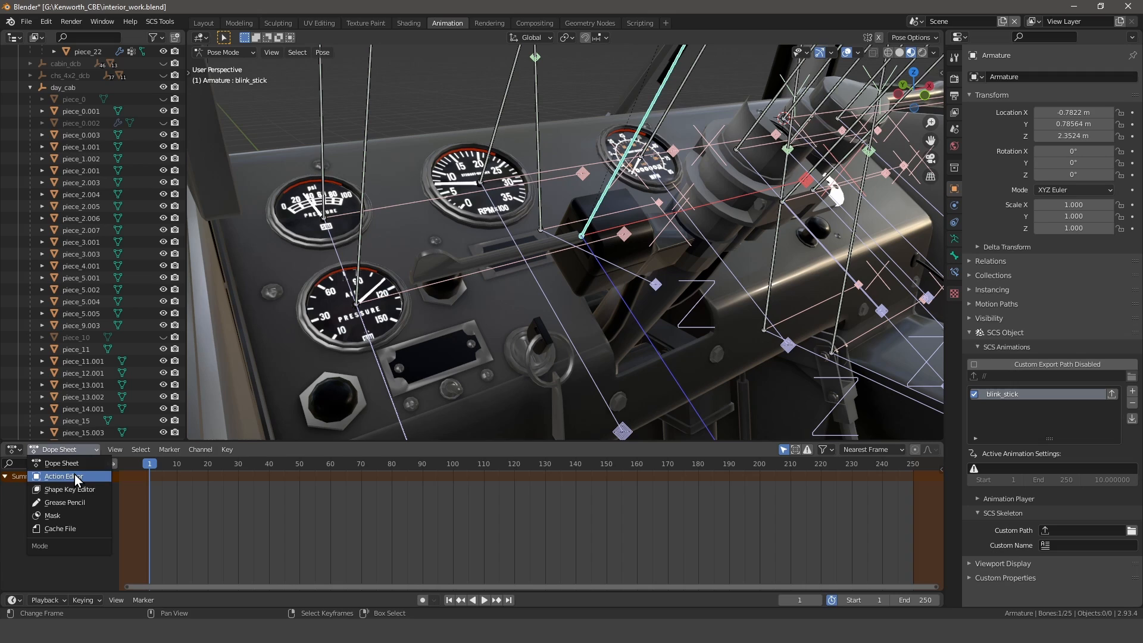
Switch the Dope Sheet to the Action Editor for the blink_stick action, frames 1 to 3
left_click(59, 477)
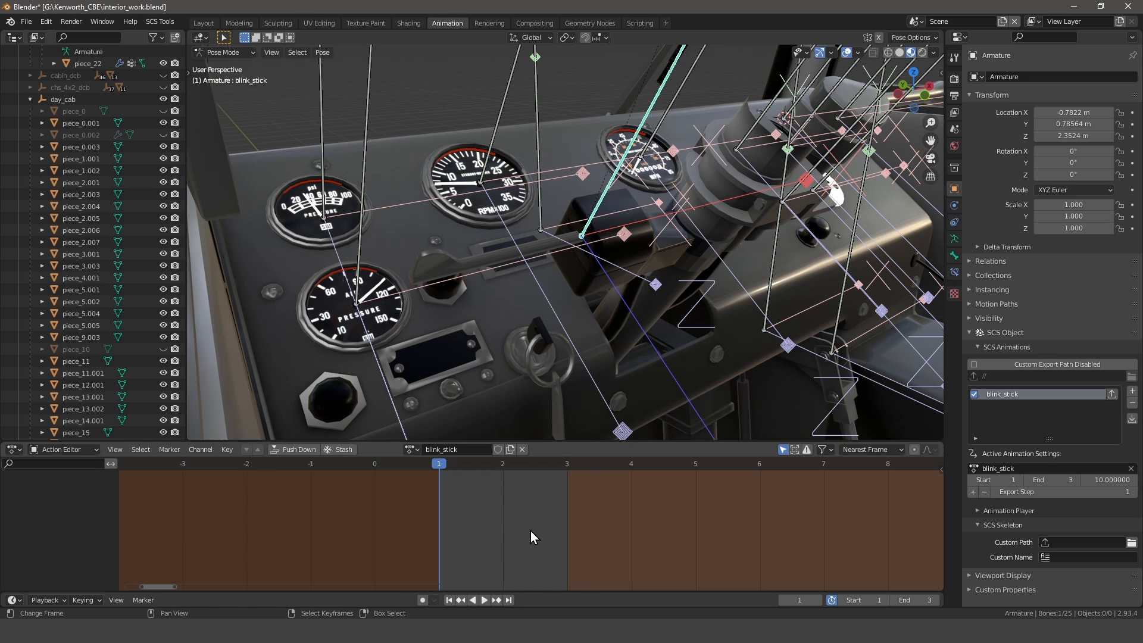
mouse_move(547, 264)
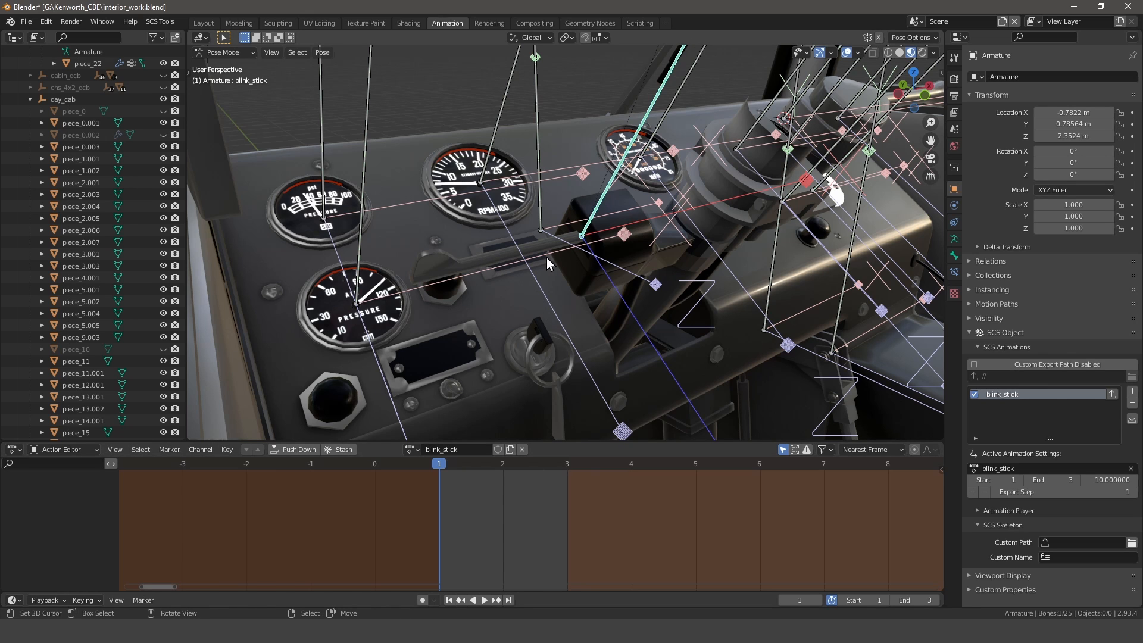
left_click_drag(546, 262, 594, 321)
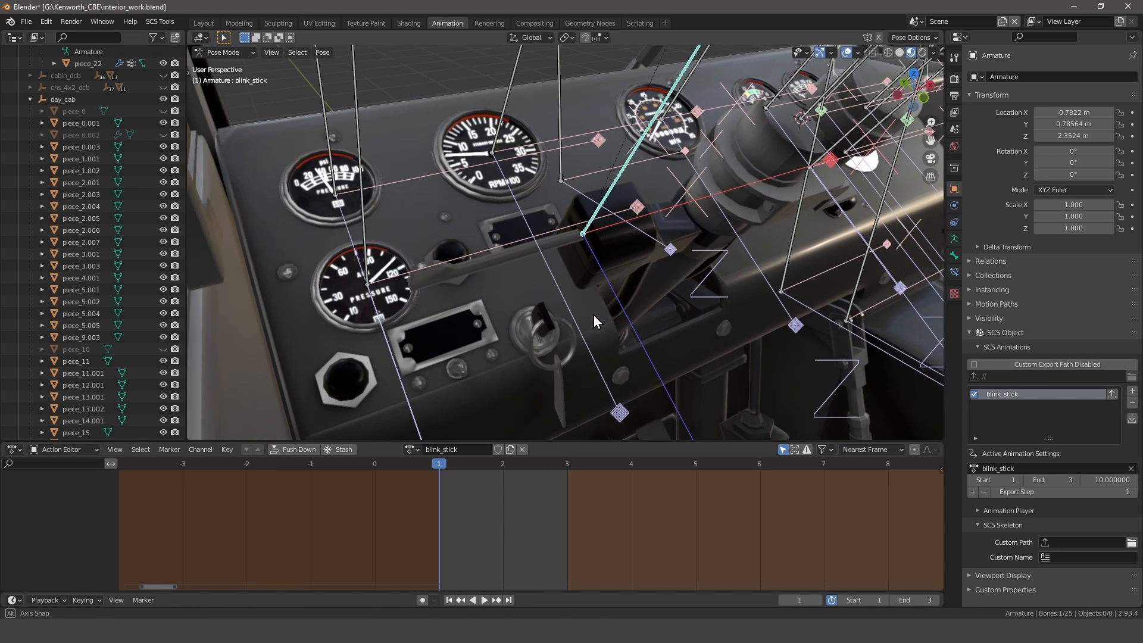
left_click_drag(594, 320, 580, 299)
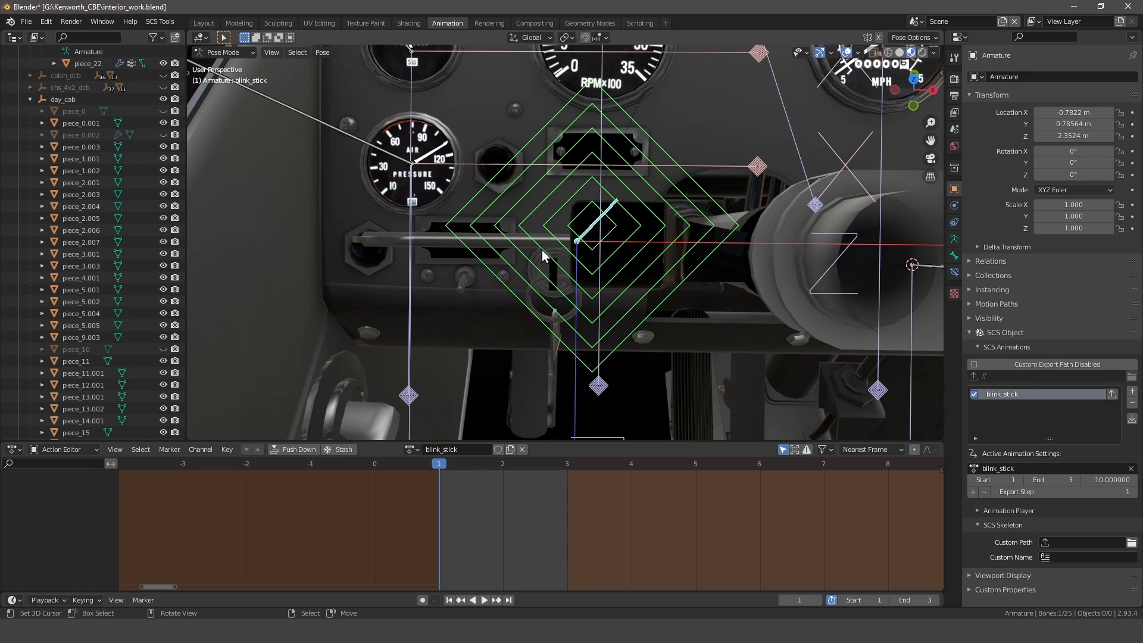
Switch transform orientation to Normal and rotate the blink_stick bone into its tilted pose
left_click(531, 37)
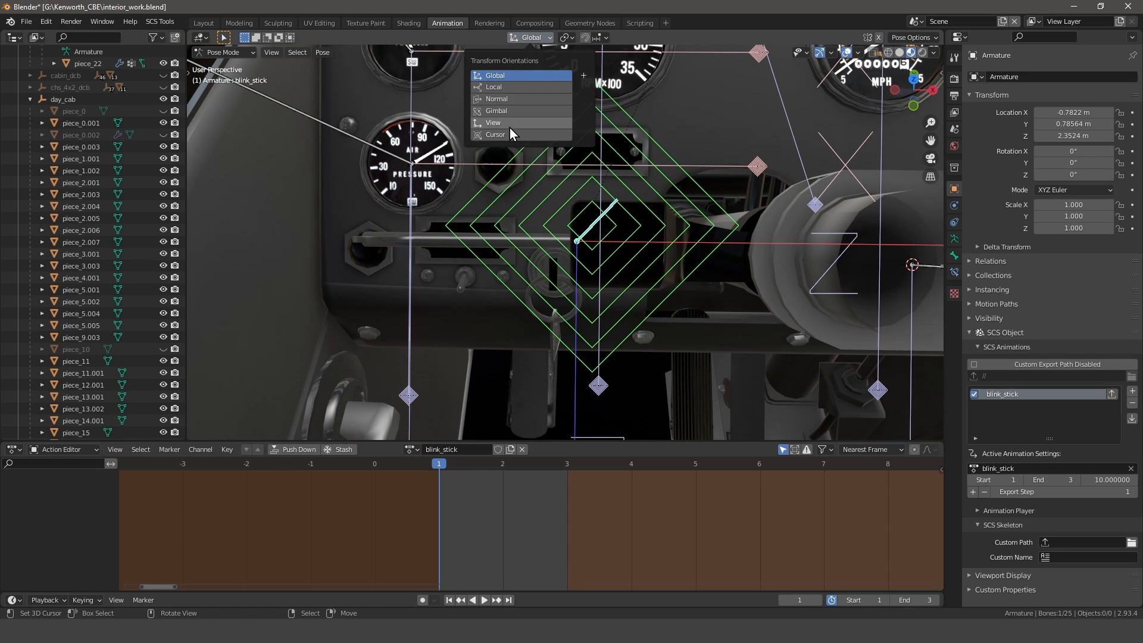
left_click(498, 98)
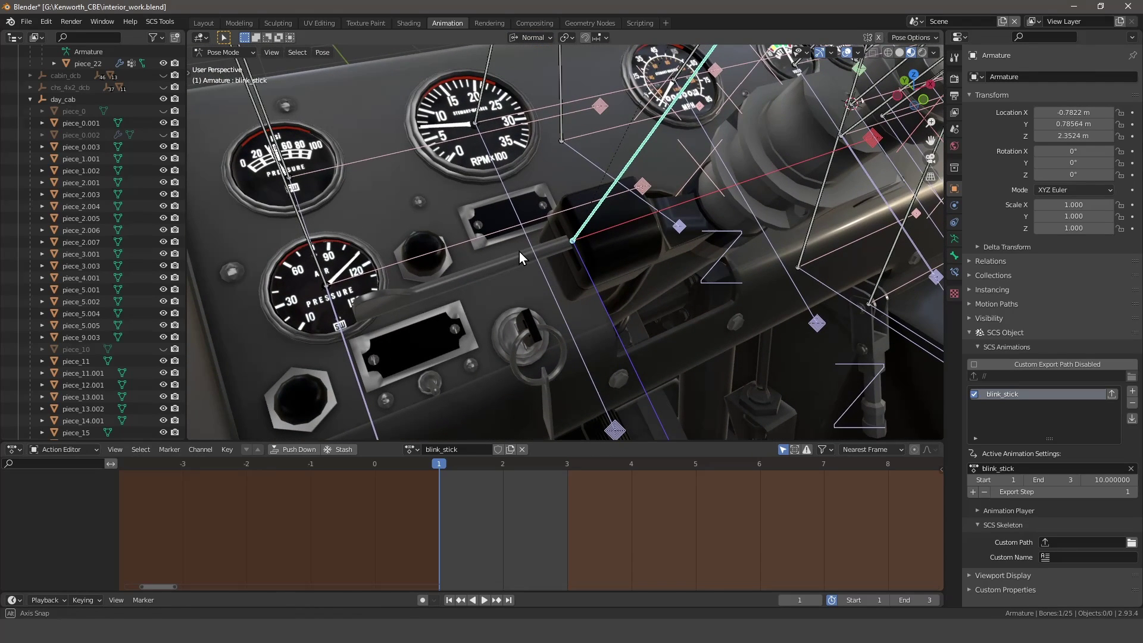
key("r")
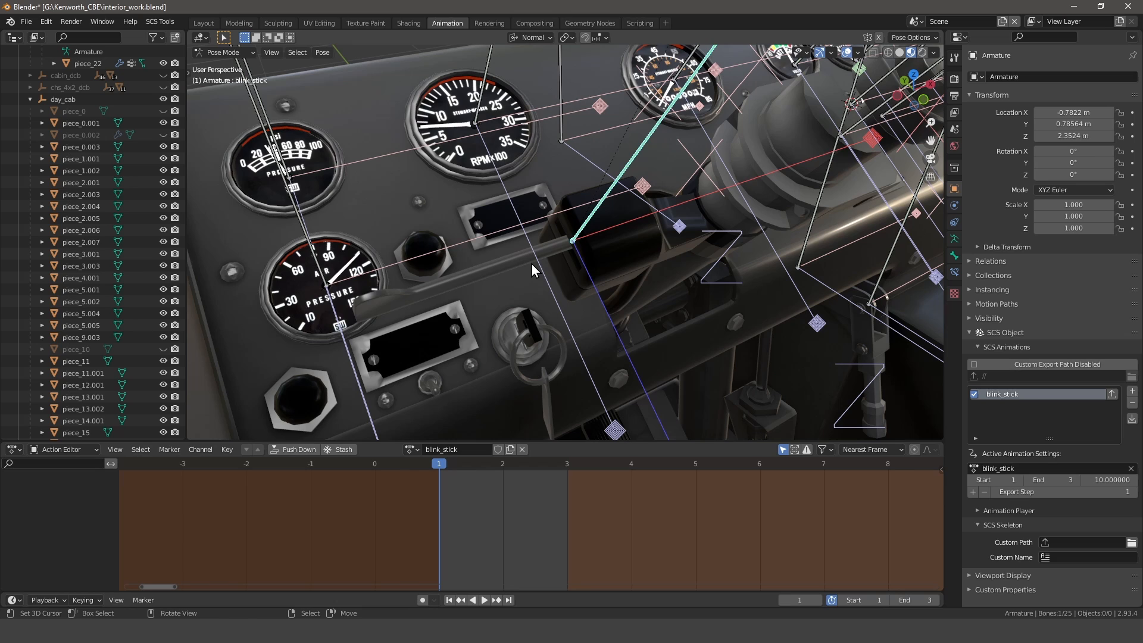
key("r")
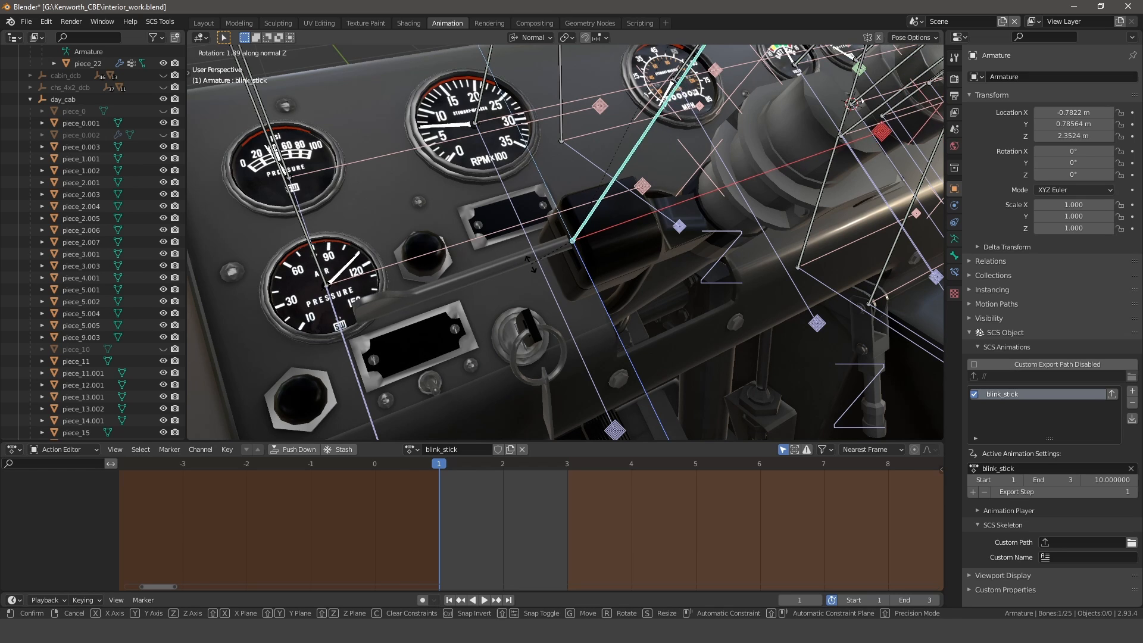
key("Escape")
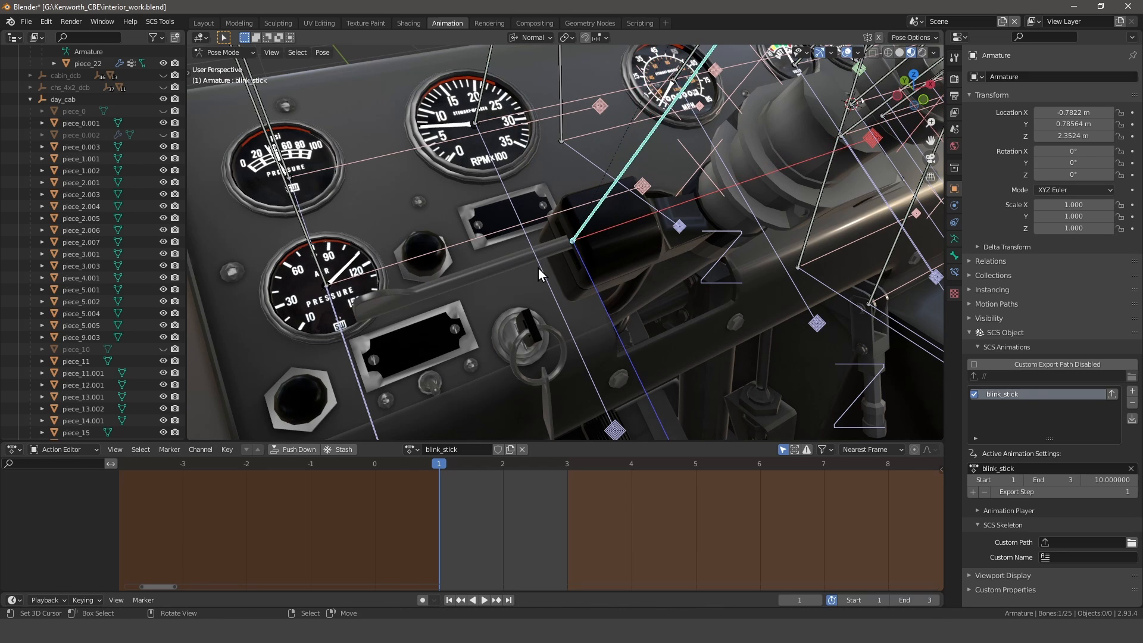
key("r")
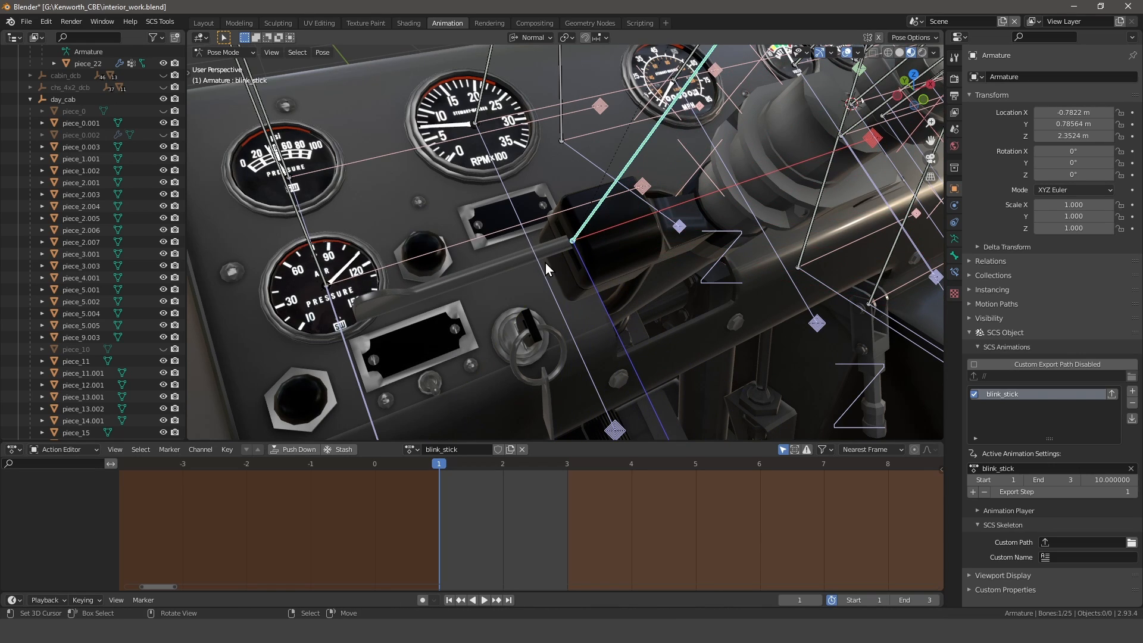
mouse_move(593, 279)
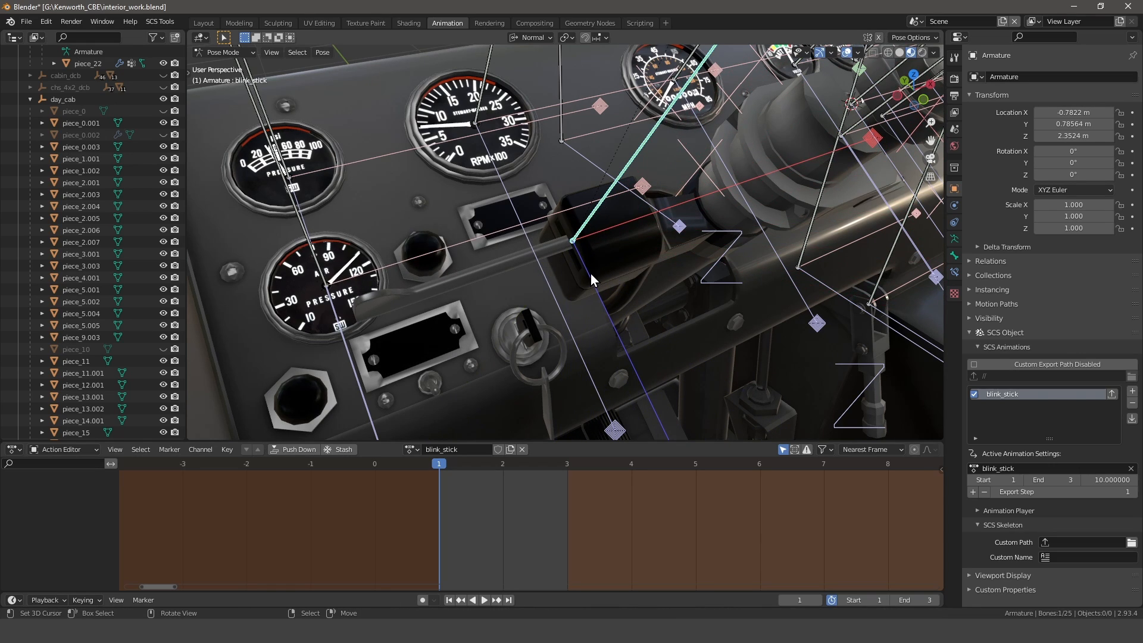
left_click_drag(590, 278, 627, 314)
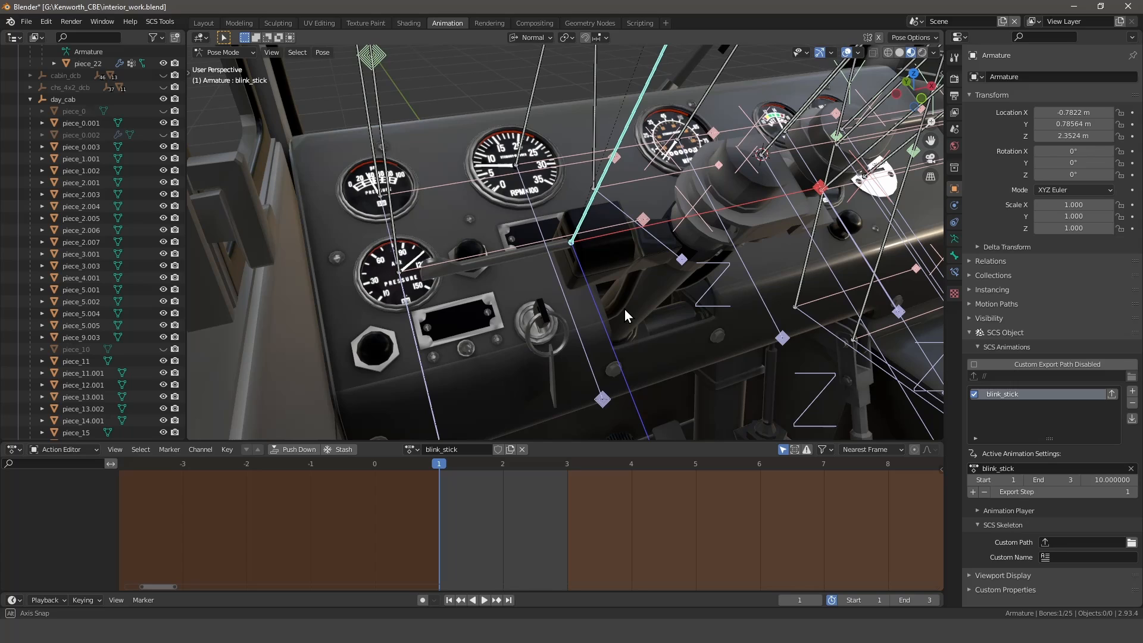
left_click_drag(627, 313, 623, 354)
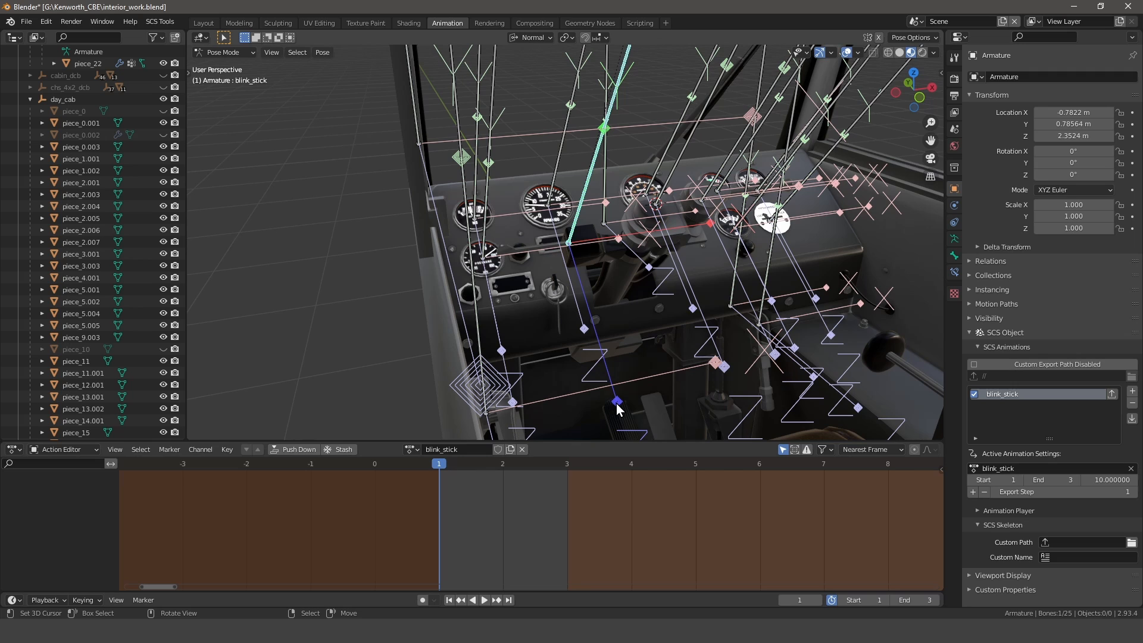
key("r")
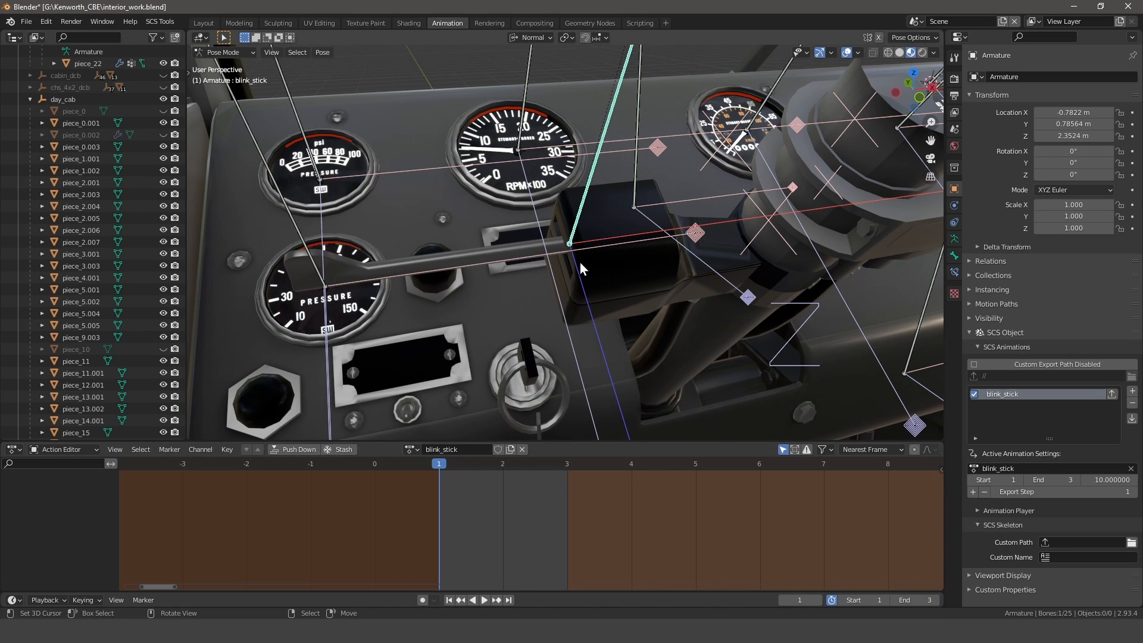
key("r")
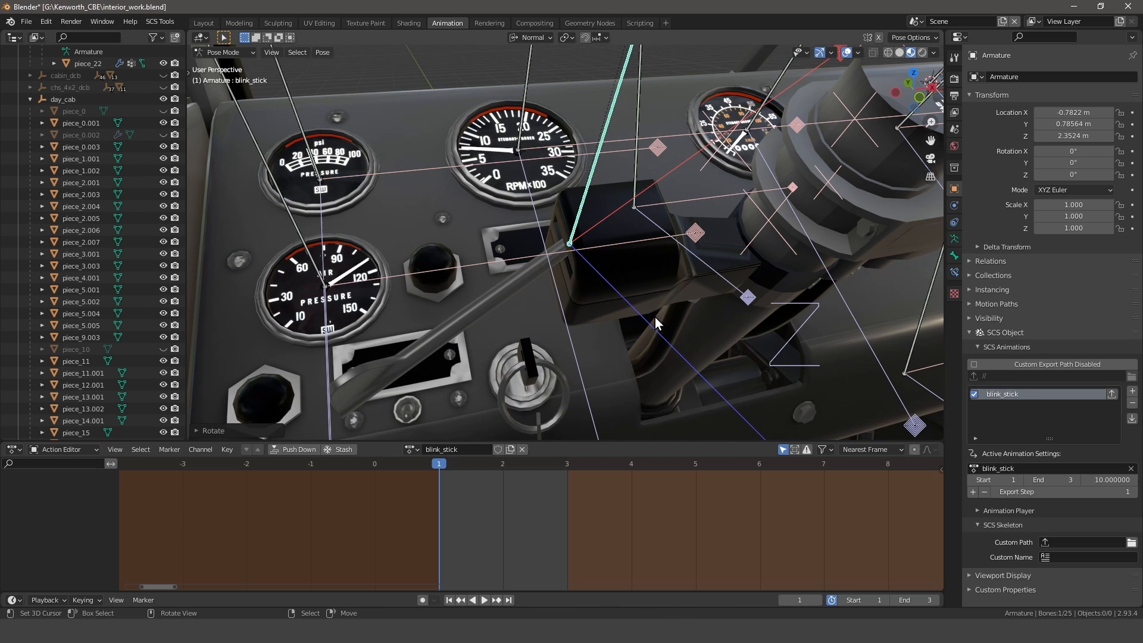
Key location, rotation and scale at frame 1, then advance to frame 2 for the next key
key("i")
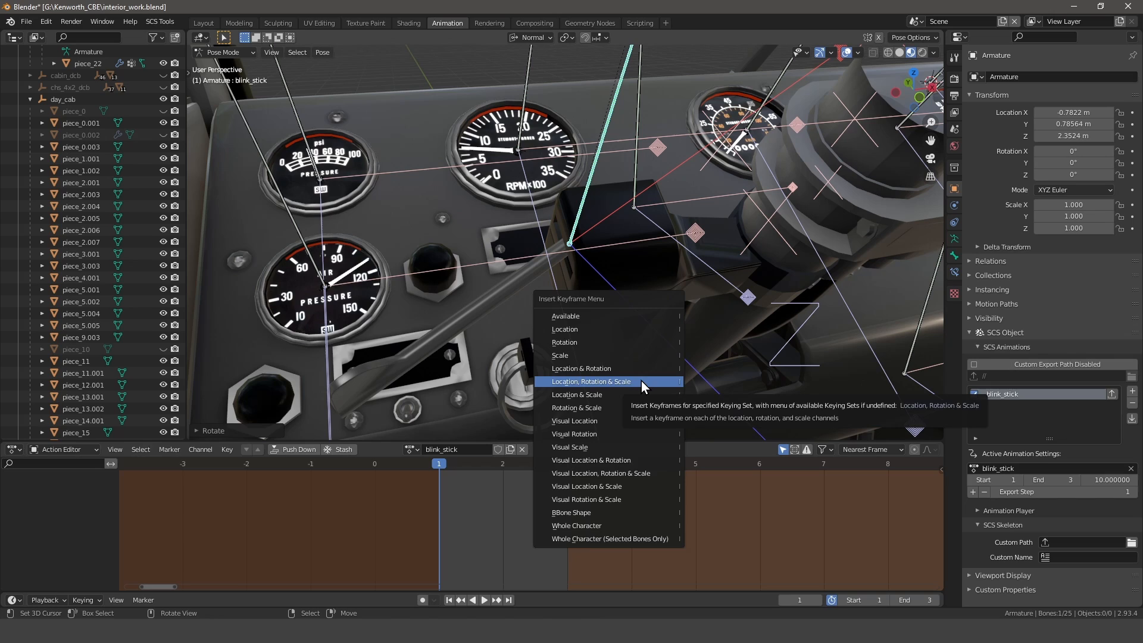
left_click(591, 381)
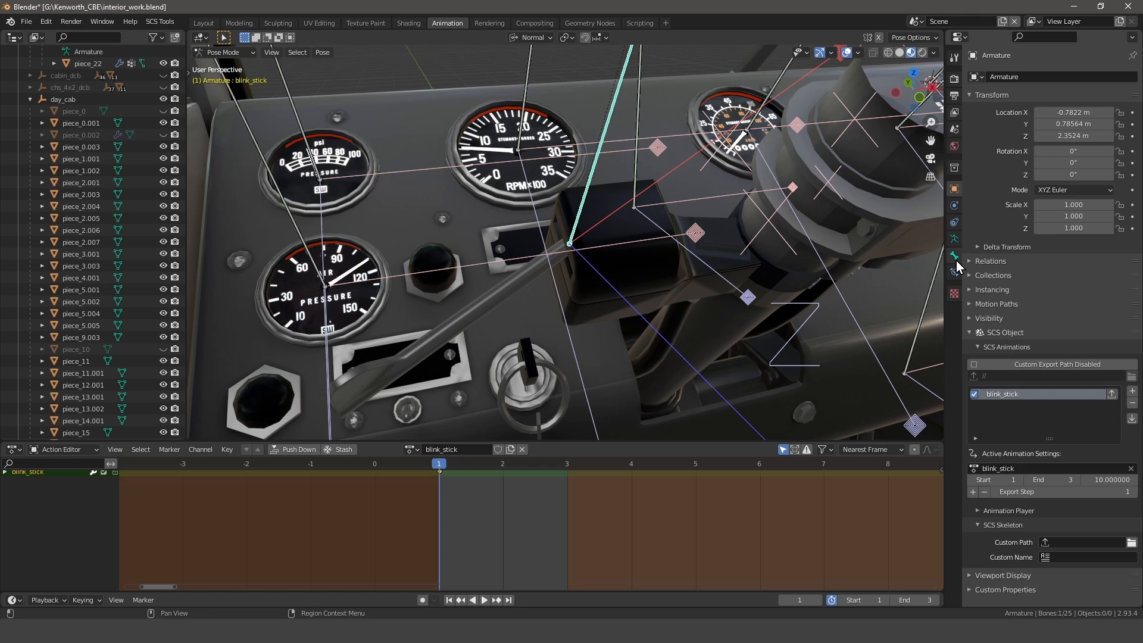
left_click(954, 252)
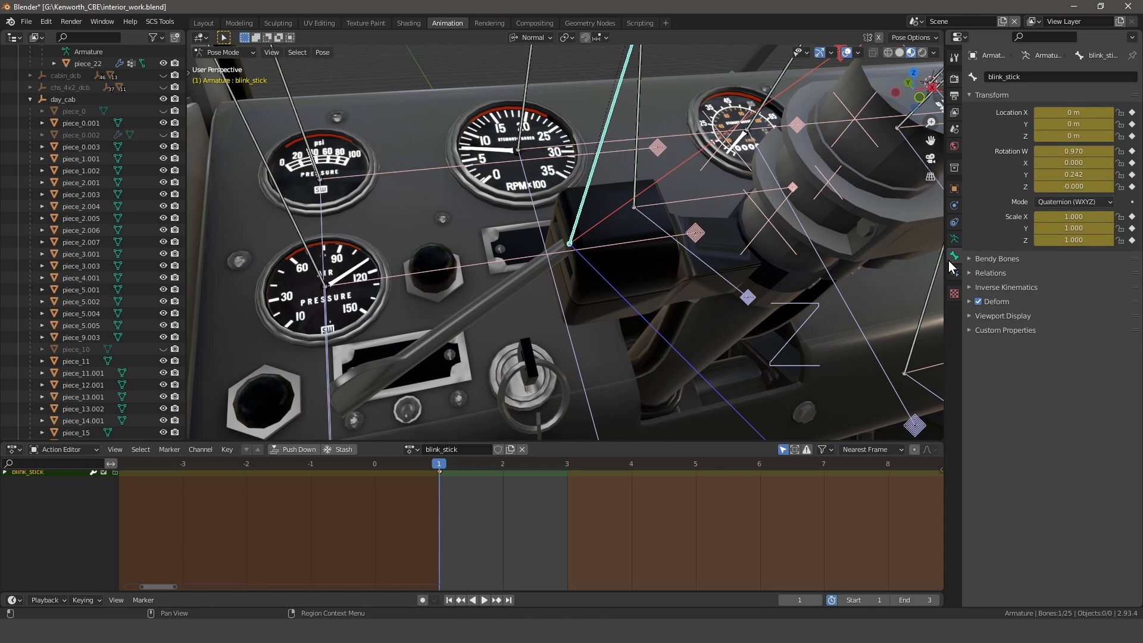
mouse_move(949, 257)
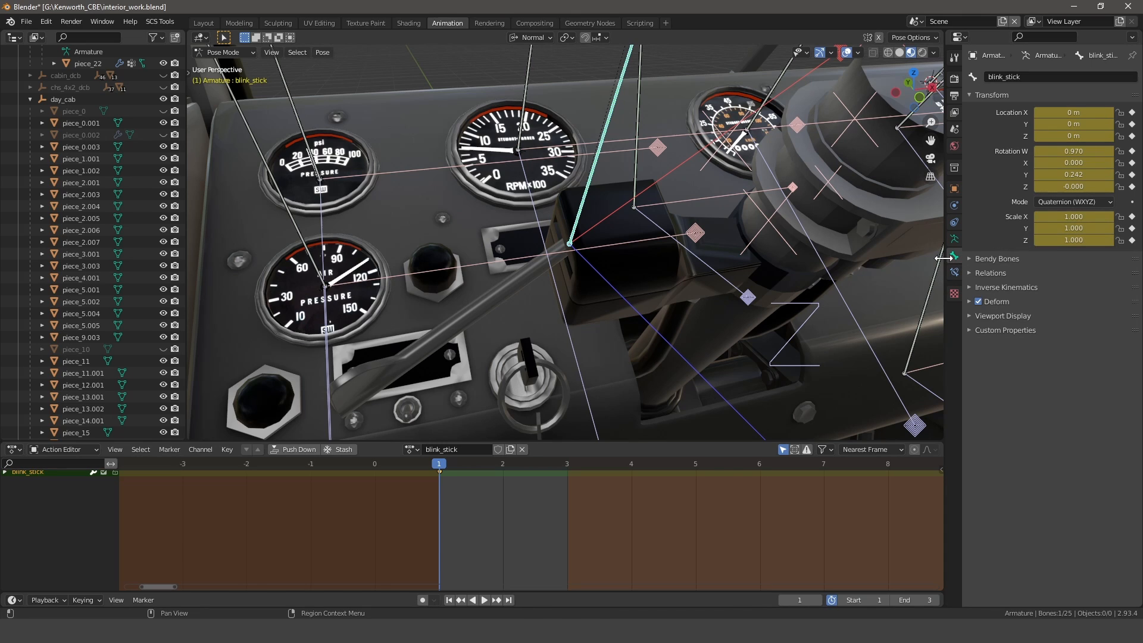
left_click(502, 463)
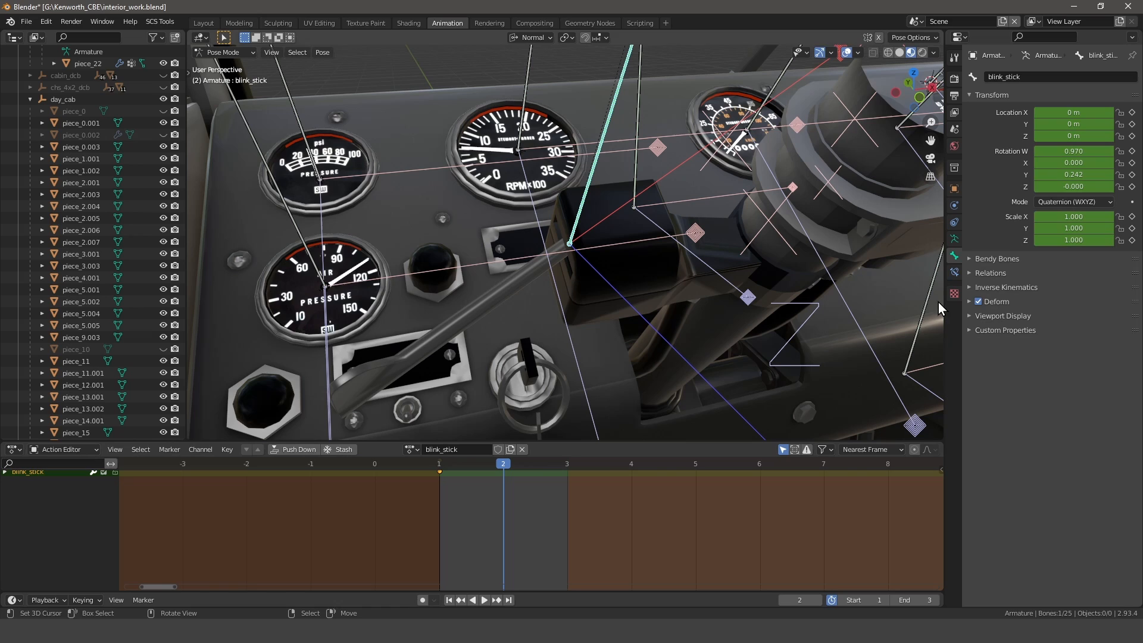
double_click(1072, 150)
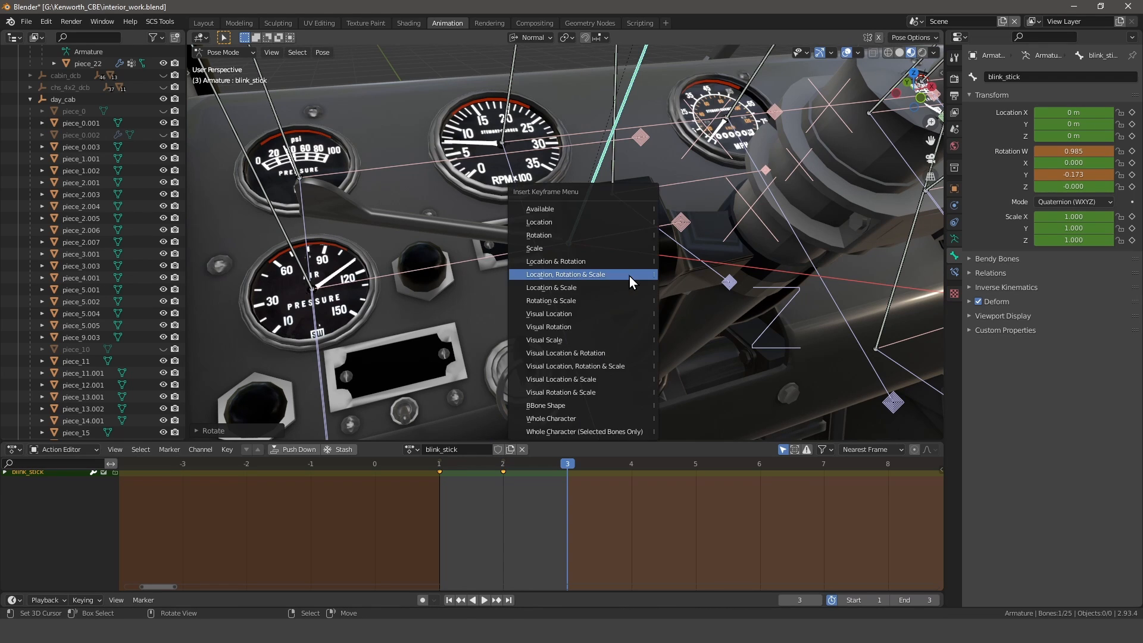
Key location, rotation and scale at frame 3 and play the blink_stick action in the SCS Animation Player
left_click(565, 274)
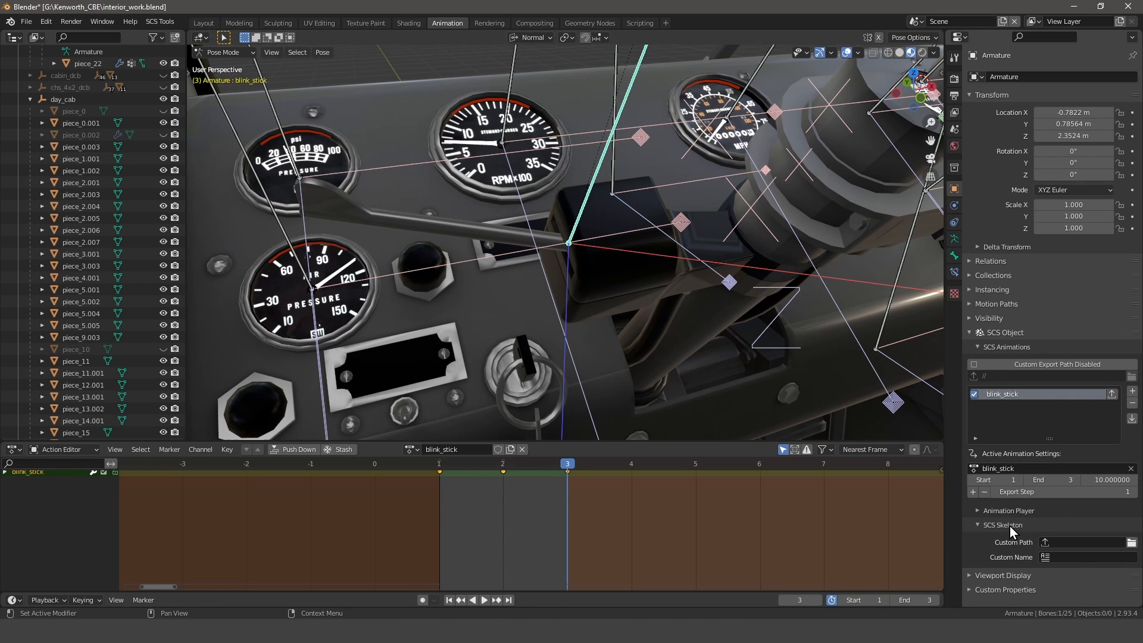
left_click(1007, 509)
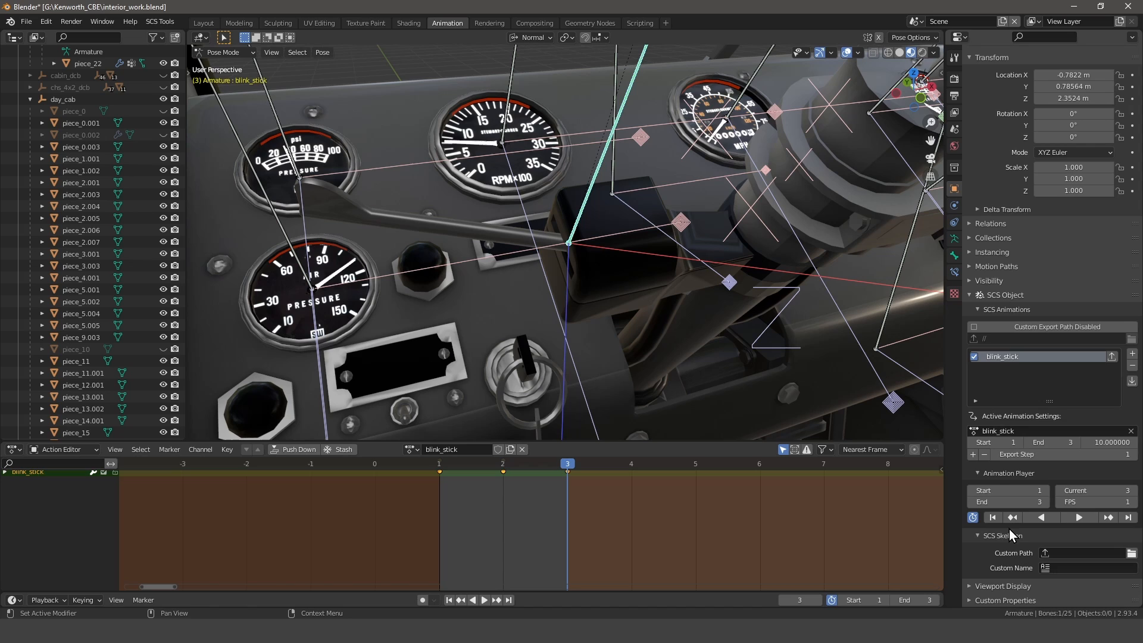
mouse_move(1068, 521)
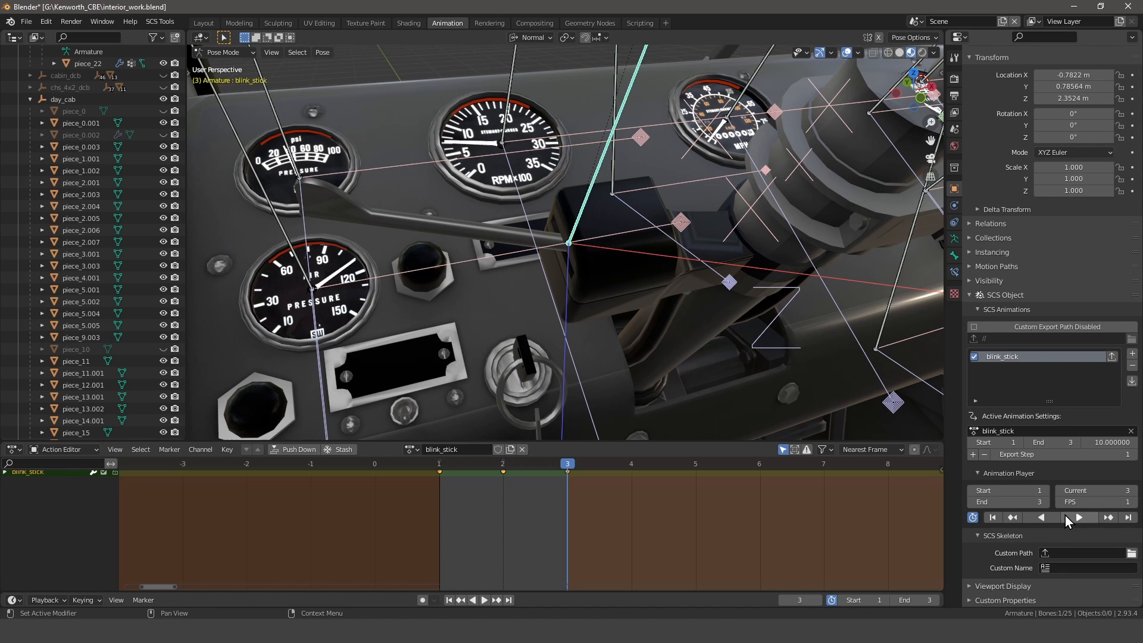
left_click(1077, 517)
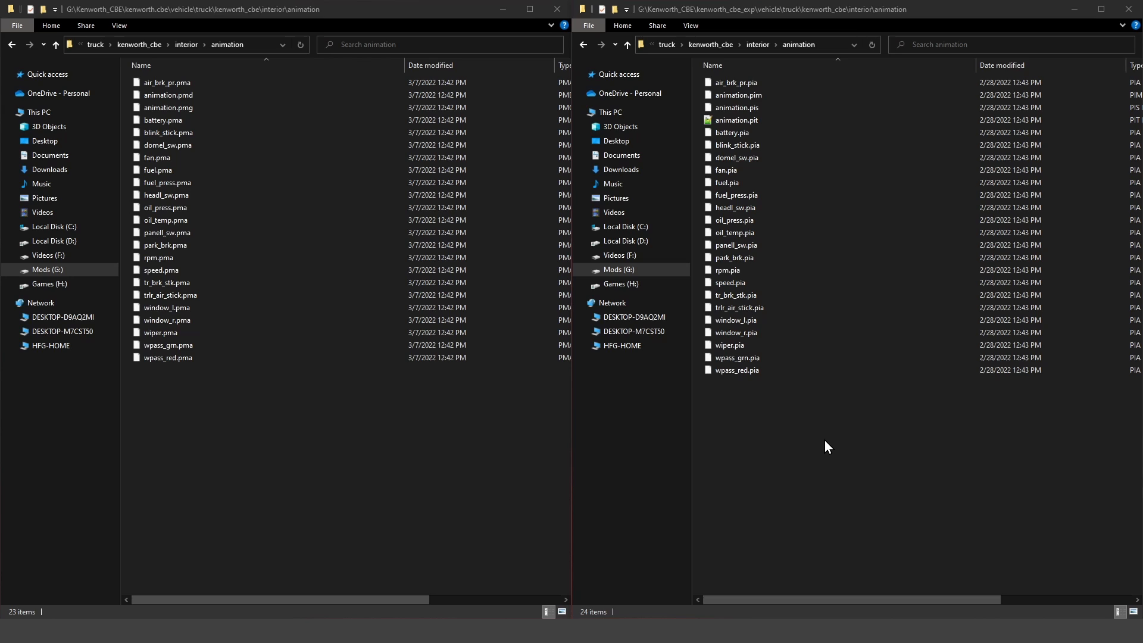
mouse_move(814, 425)
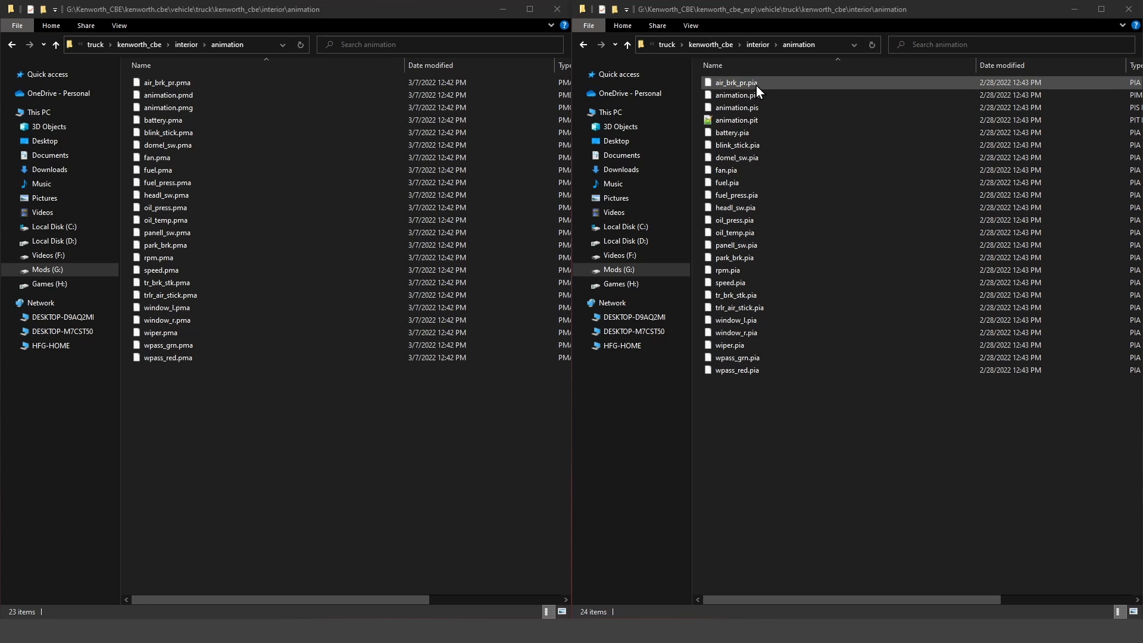
mouse_move(767, 90)
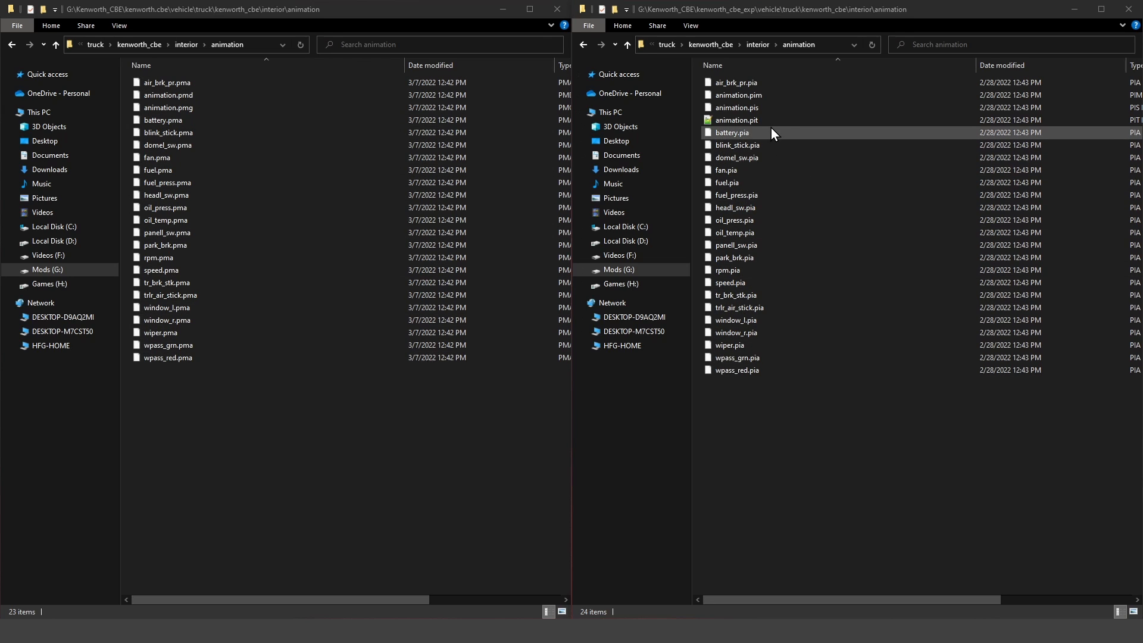
Arrange two File Explorer windows on the mod and export animation folders to compare blink_stick.pma and .pia
left_click(736, 107)
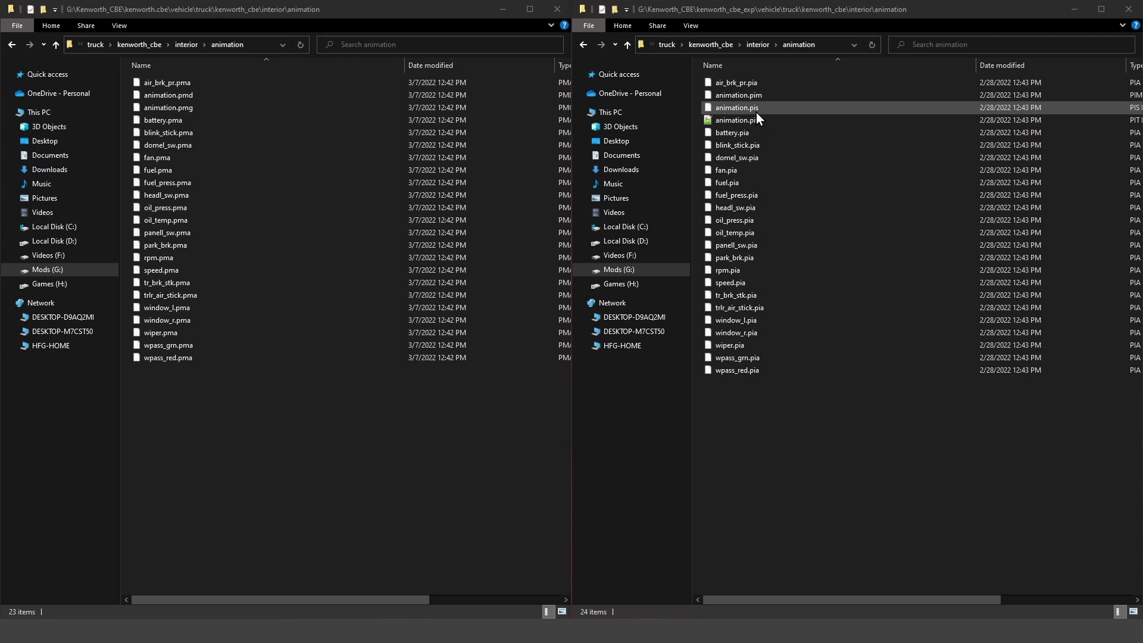
mouse_move(764, 118)
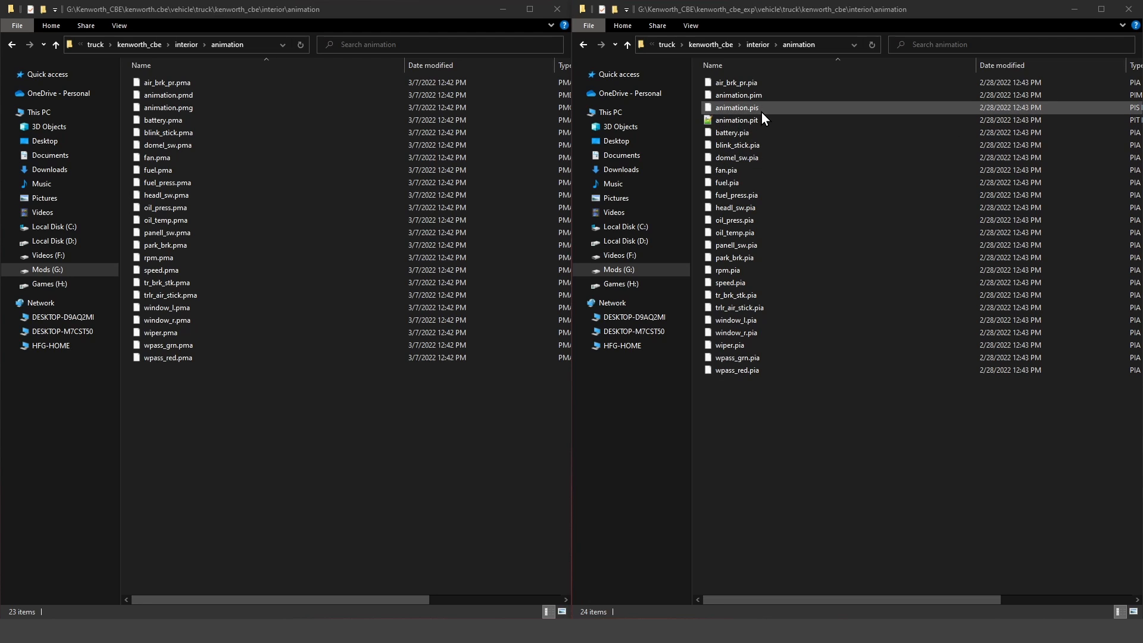
left_click(736, 119)
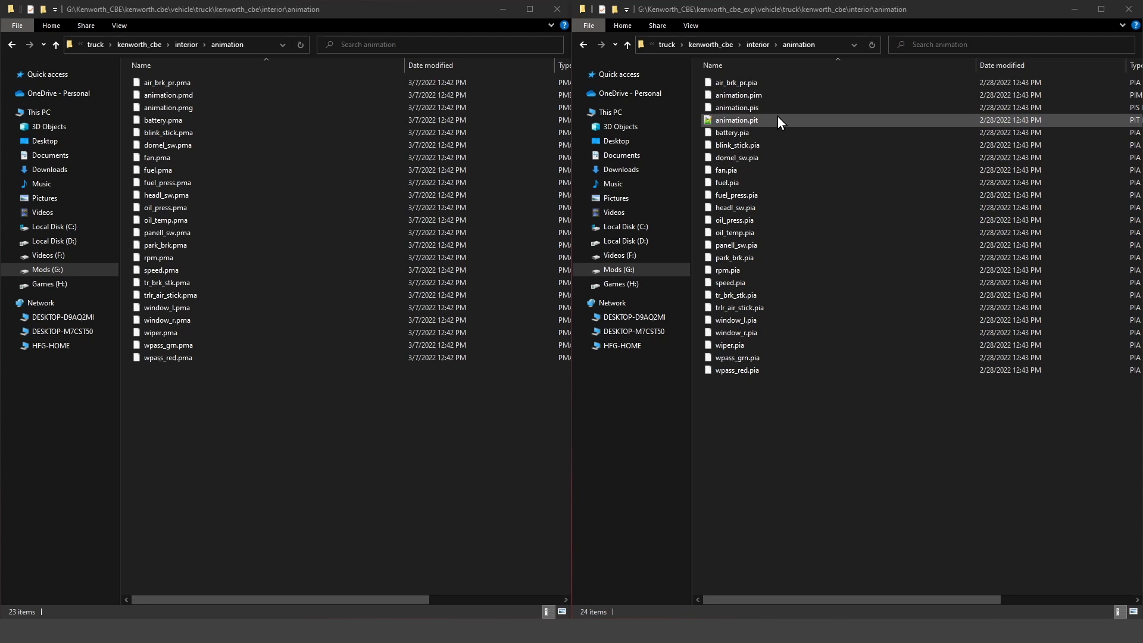
left_click(736, 107)
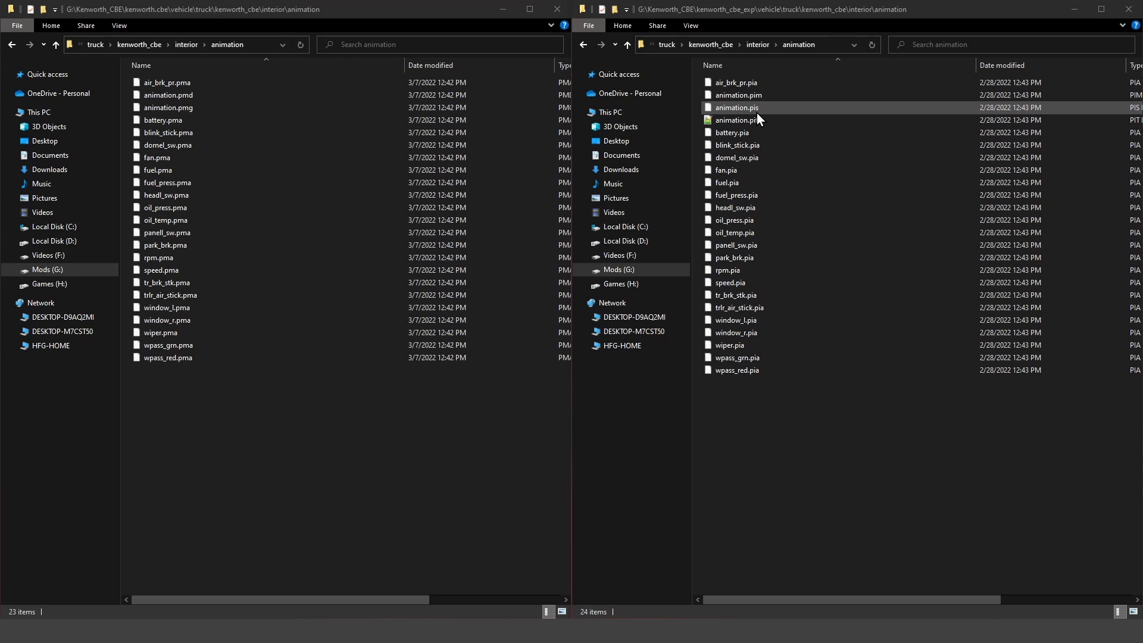
mouse_move(767, 113)
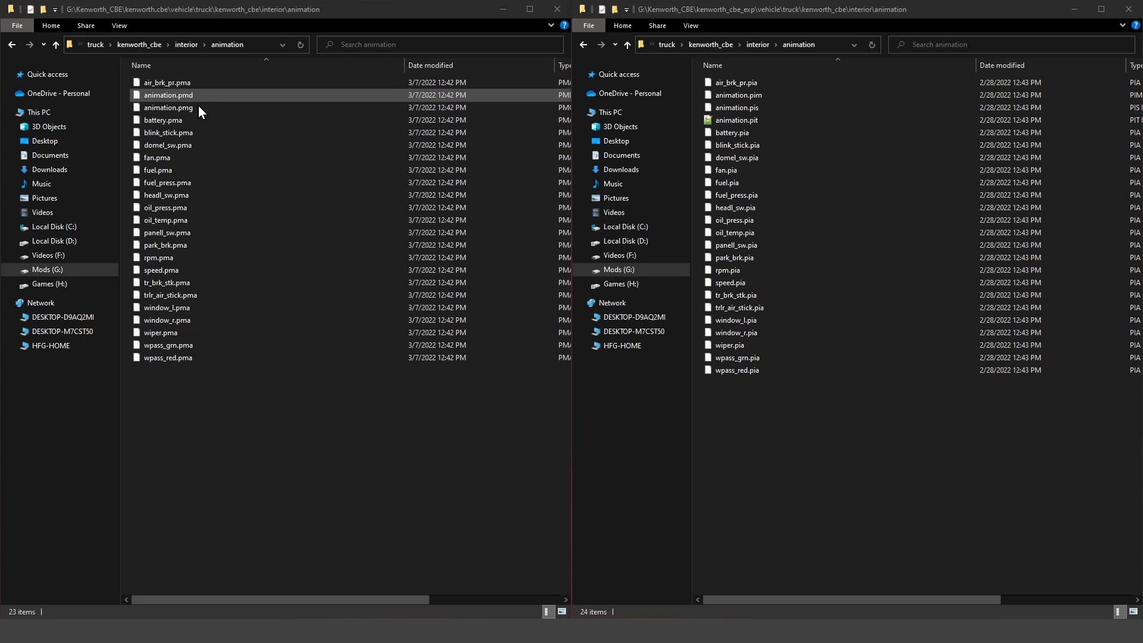
left_click(169, 107)
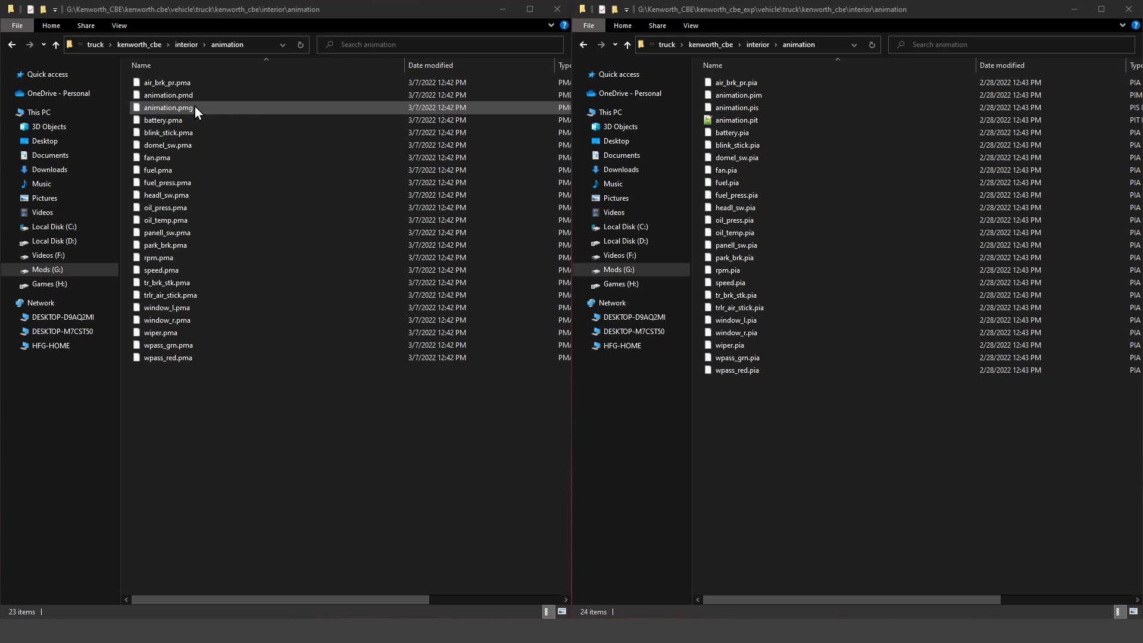
left_click(736, 107)
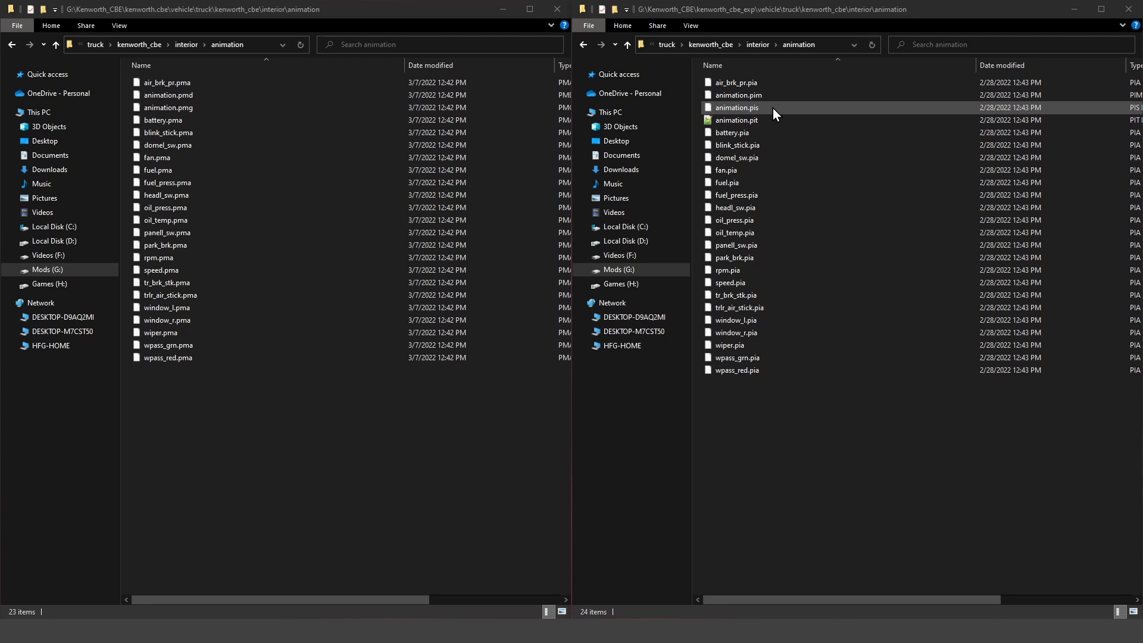
mouse_move(772, 117)
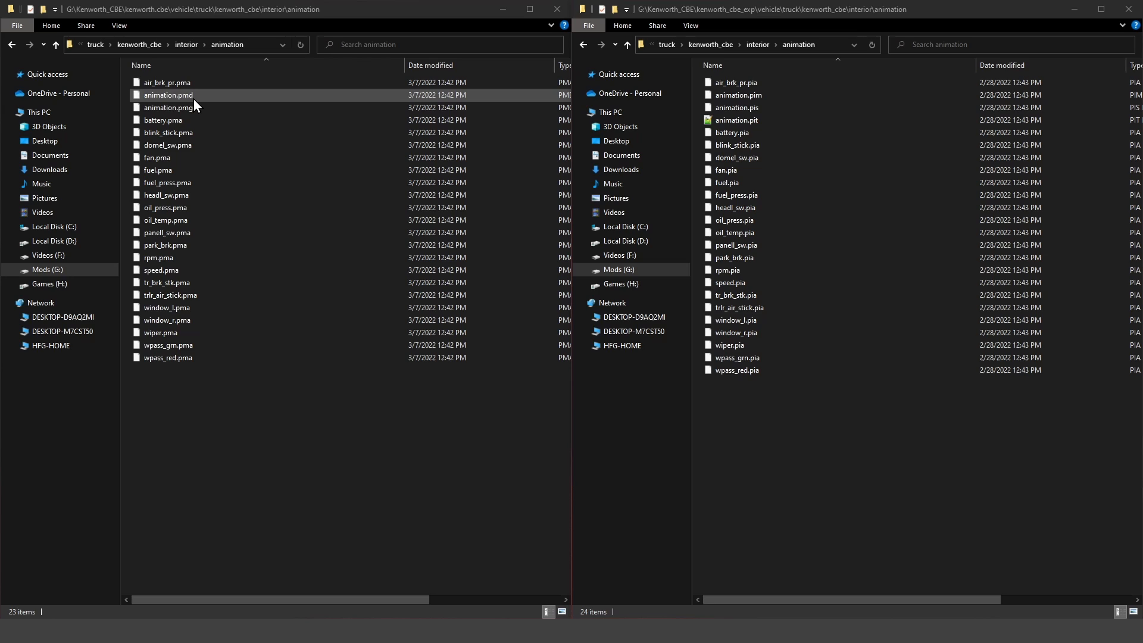
left_click(143, 570)
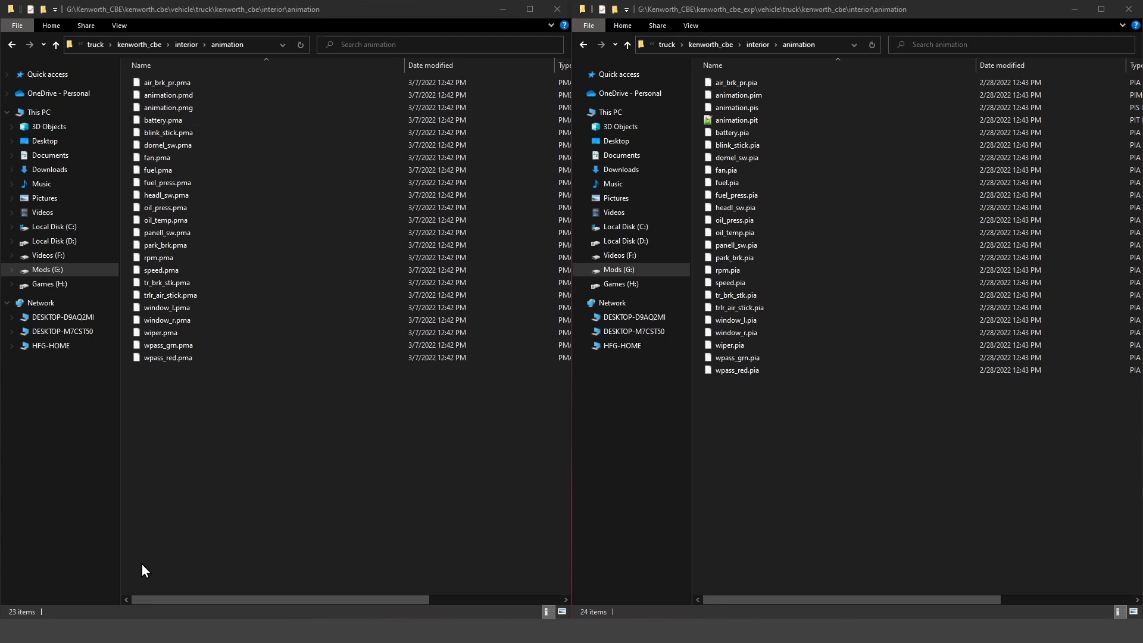
mouse_move(765, 512)
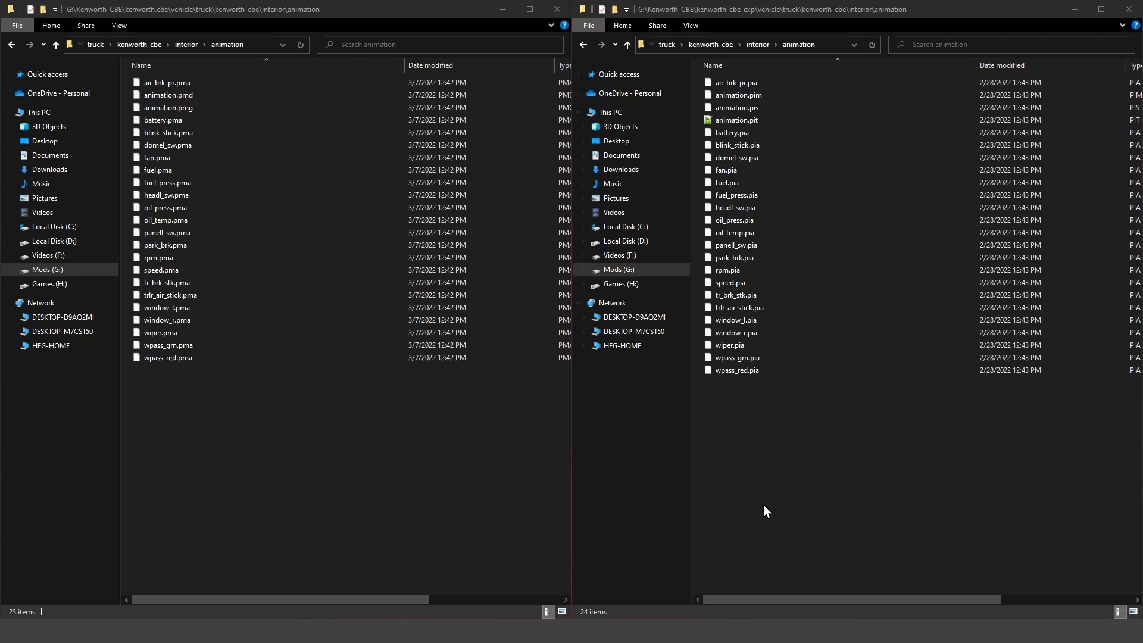
mouse_move(437, 504)
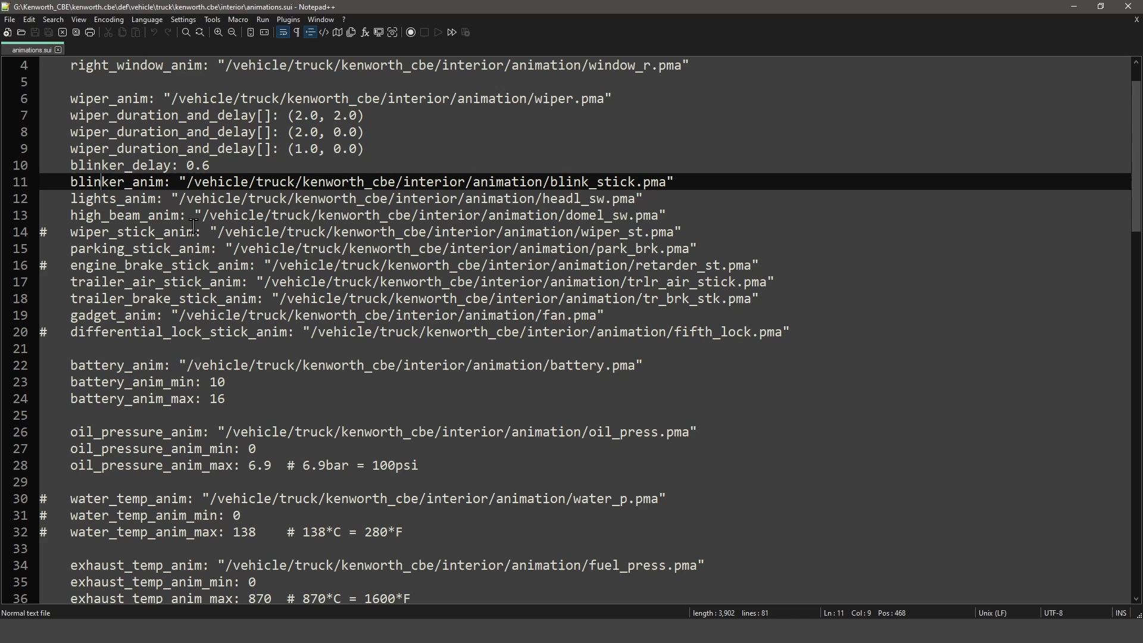
mouse_move(680, 182)
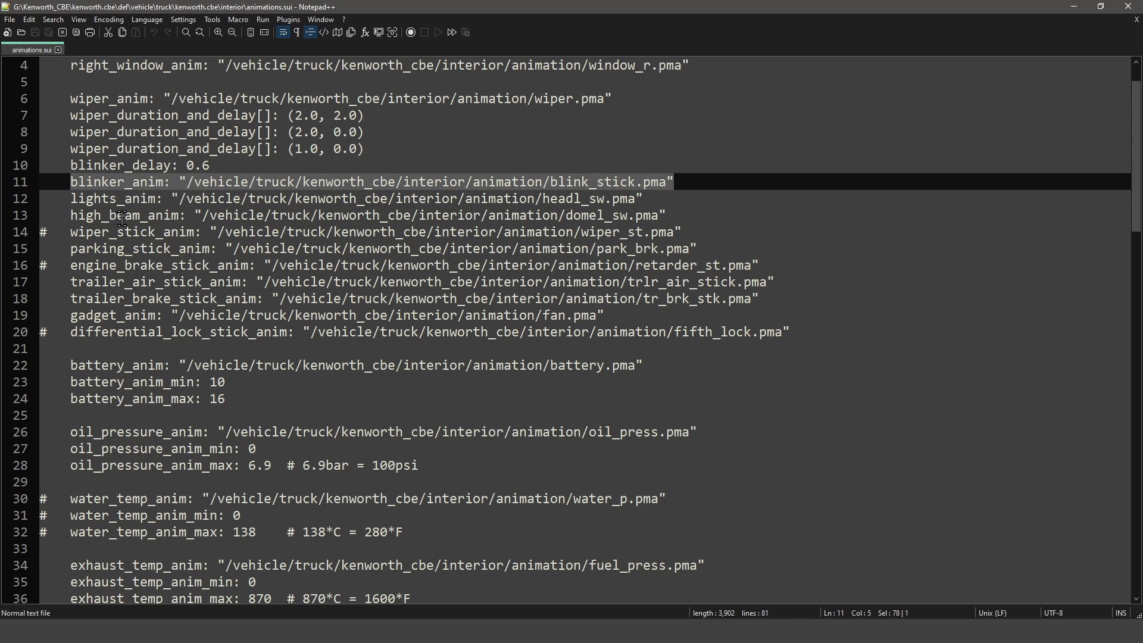
mouse_move(219, 281)
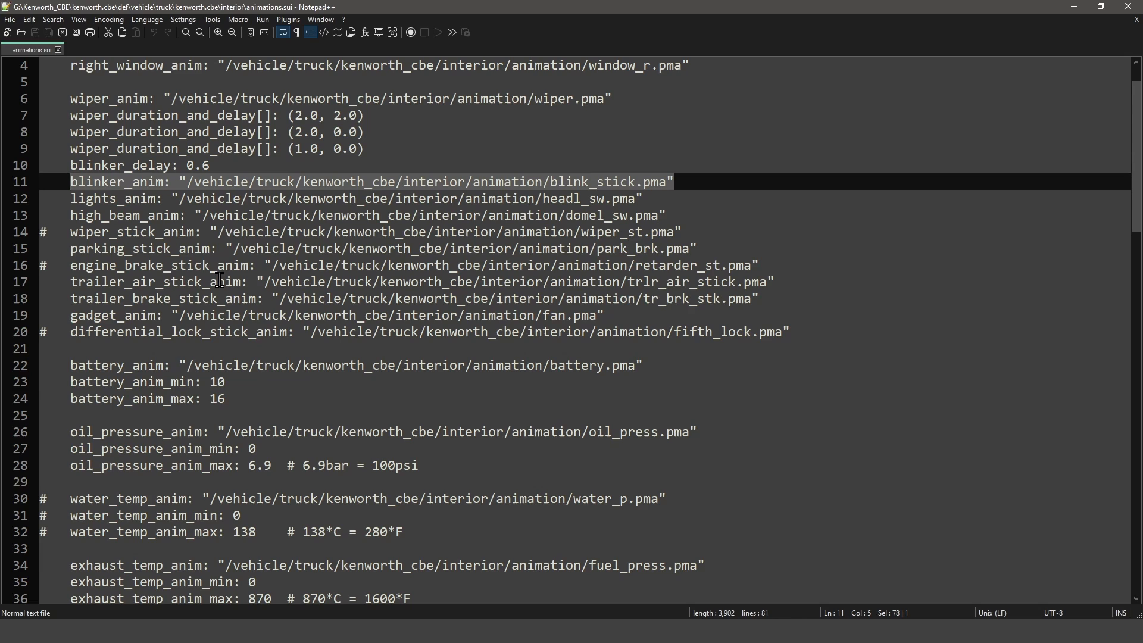
mouse_move(70, 186)
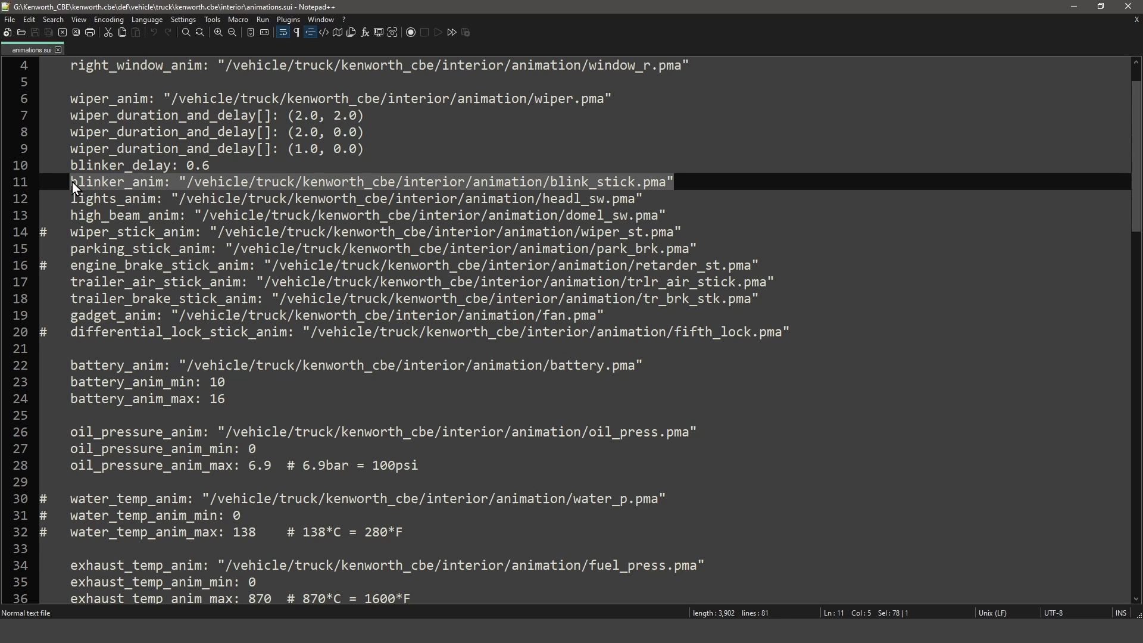
Review the blinker_anim entry on line 11 of animations.sui referencing blink_stick.pma
left_click(678, 181)
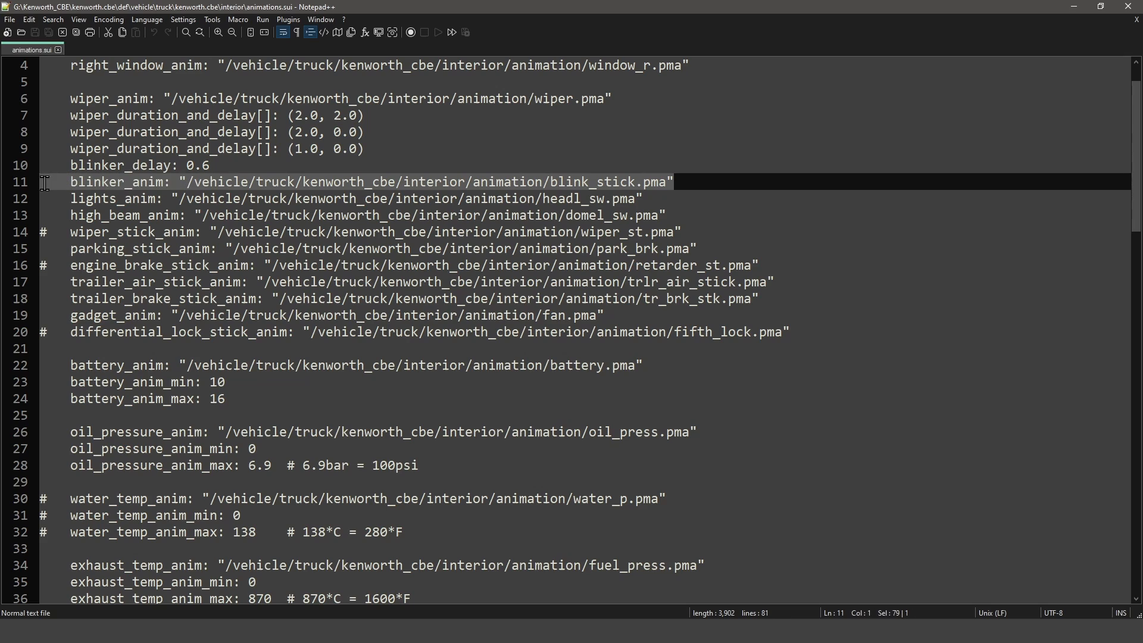
mouse_move(54, 207)
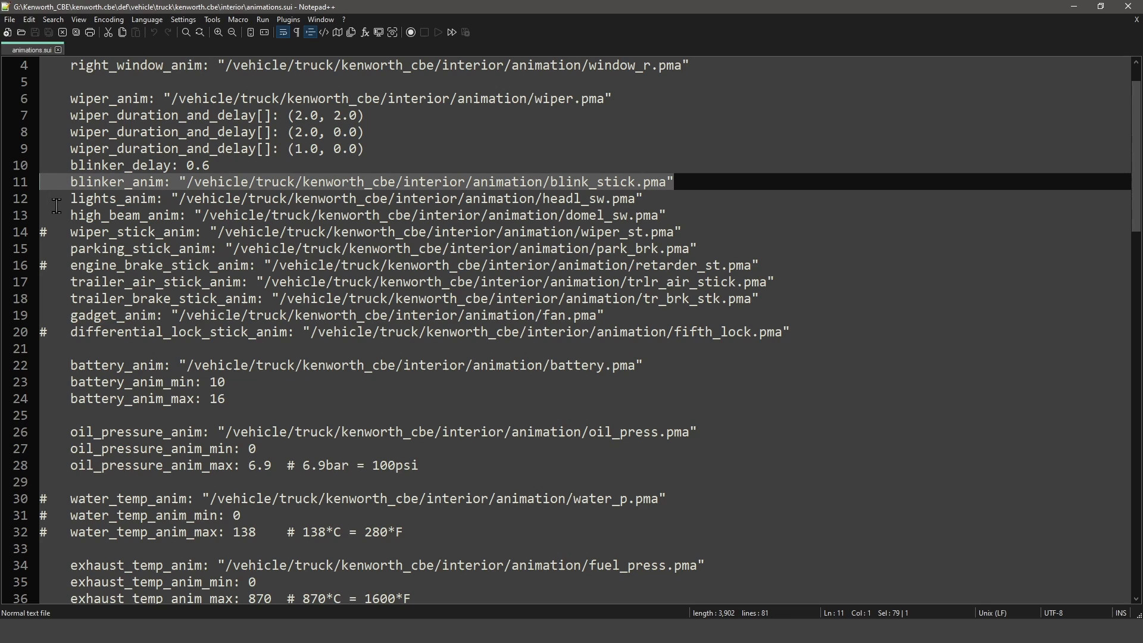
mouse_move(157, 193)
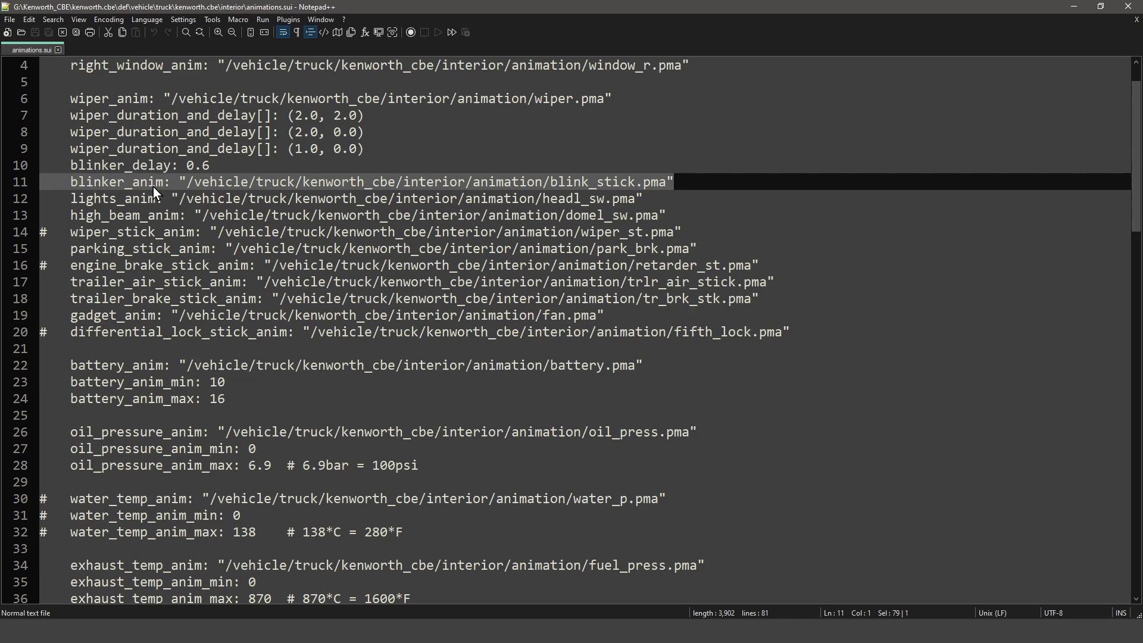
mouse_move(590, 188)
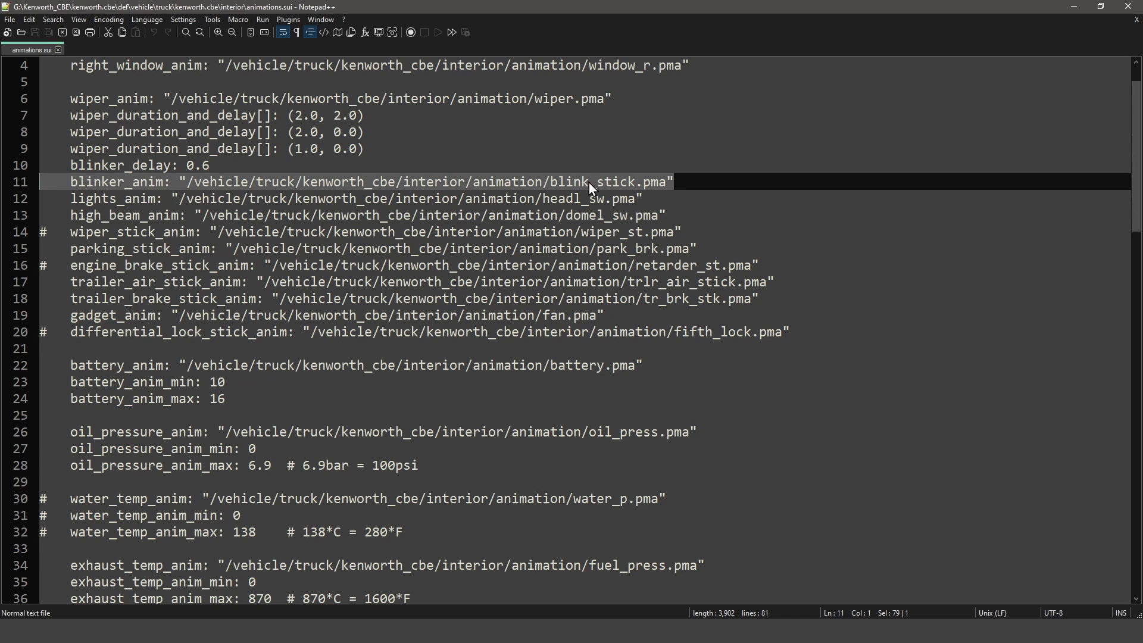
mouse_move(656, 189)
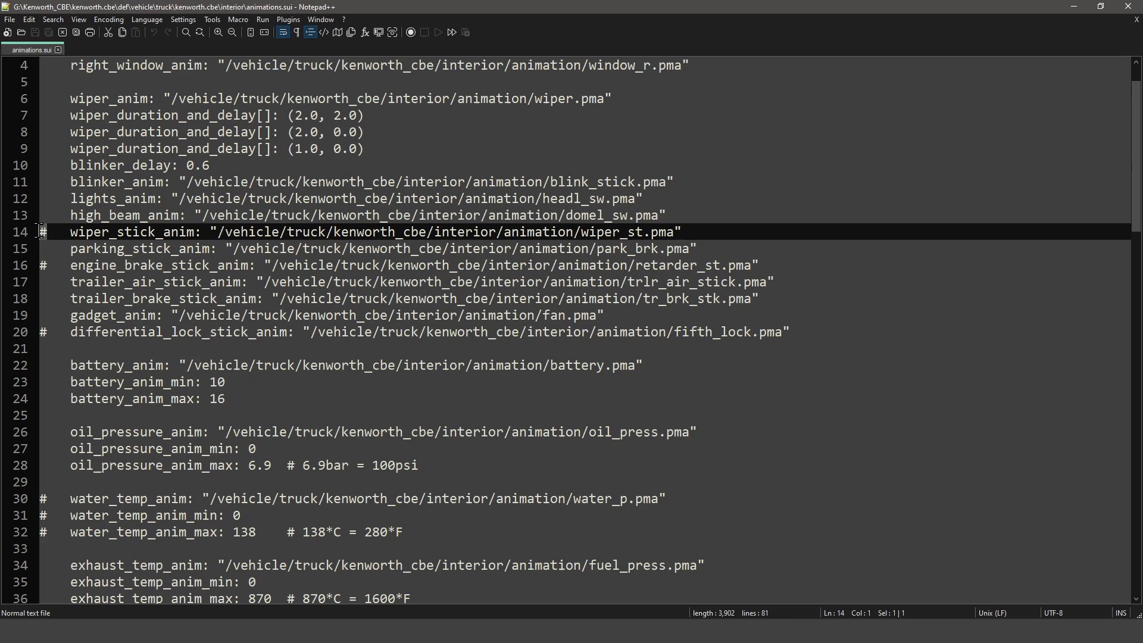
mouse_move(62, 305)
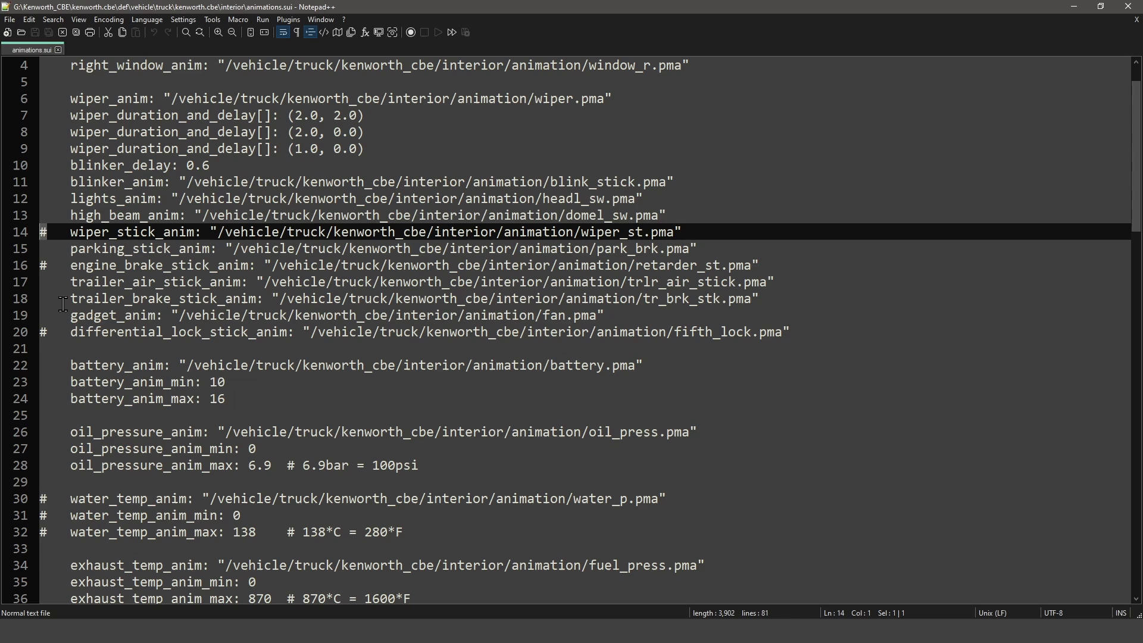
left_click(624, 231)
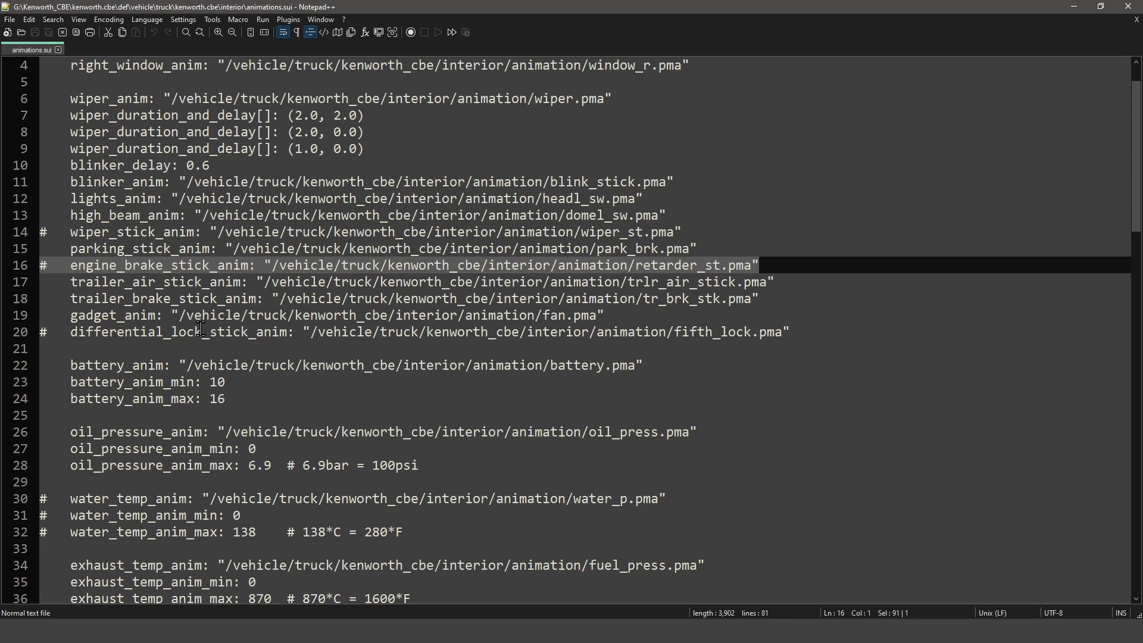
mouse_move(223, 275)
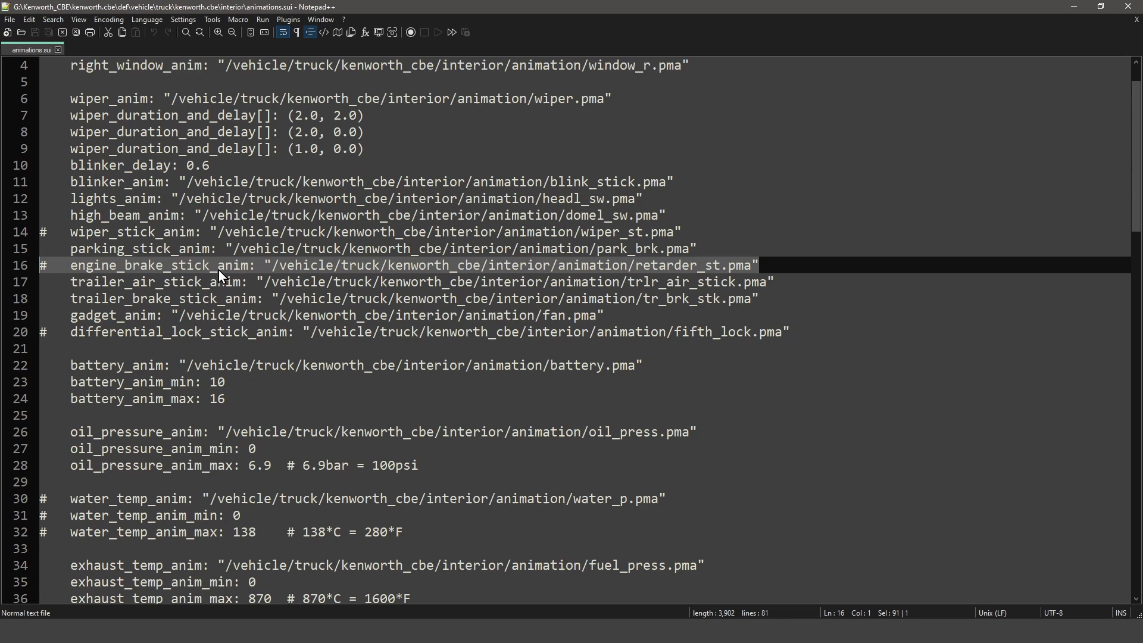
mouse_move(415, 274)
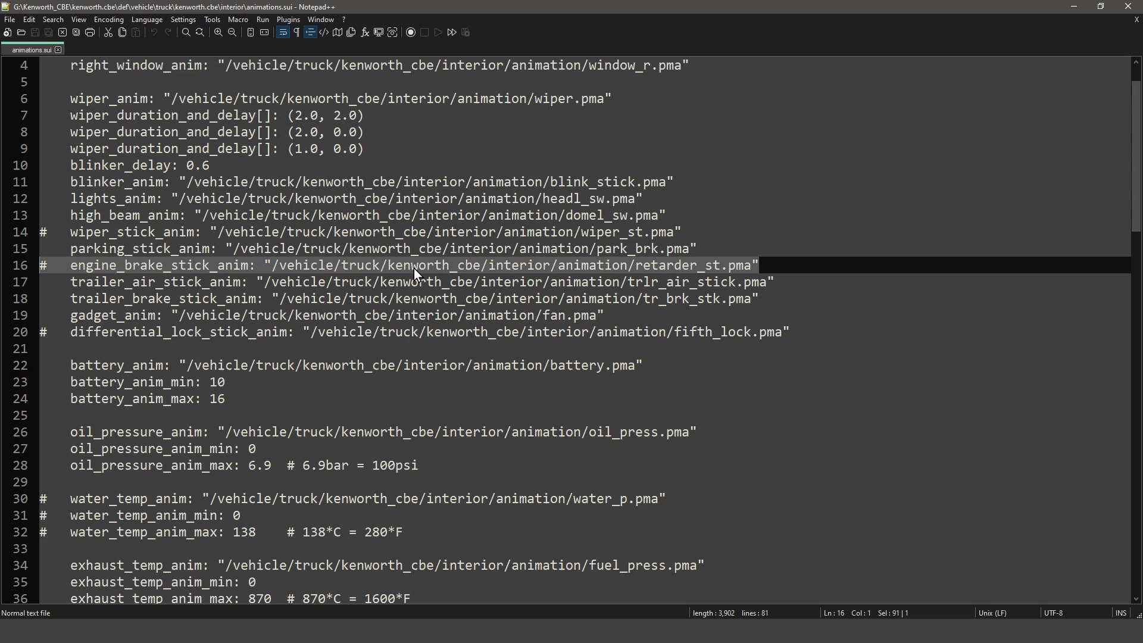
mouse_move(695, 278)
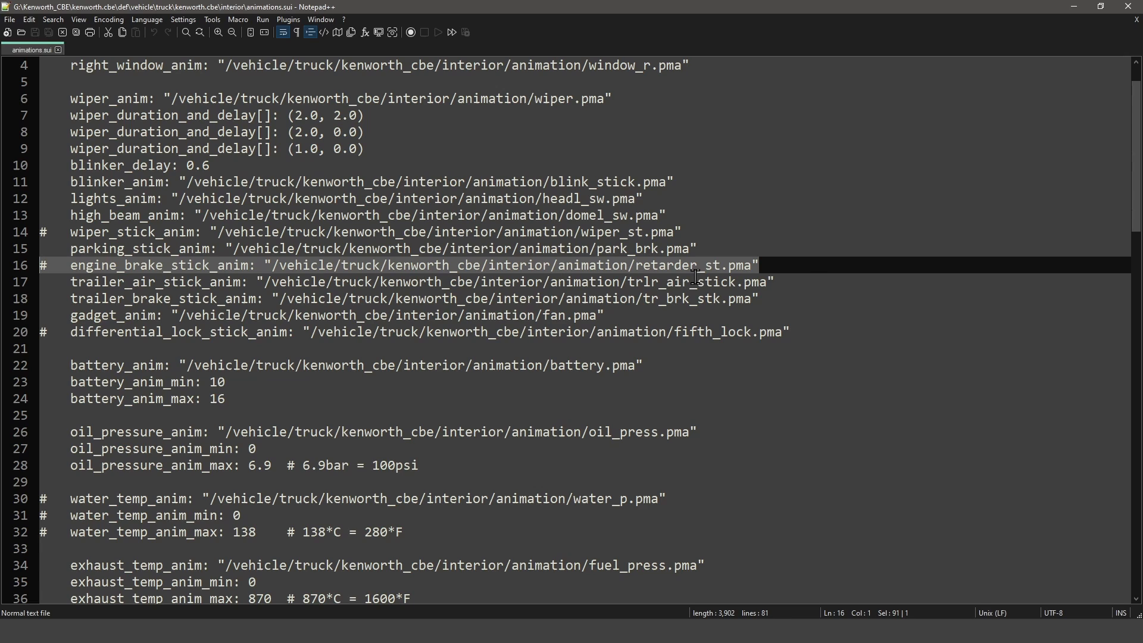
mouse_move(640, 344)
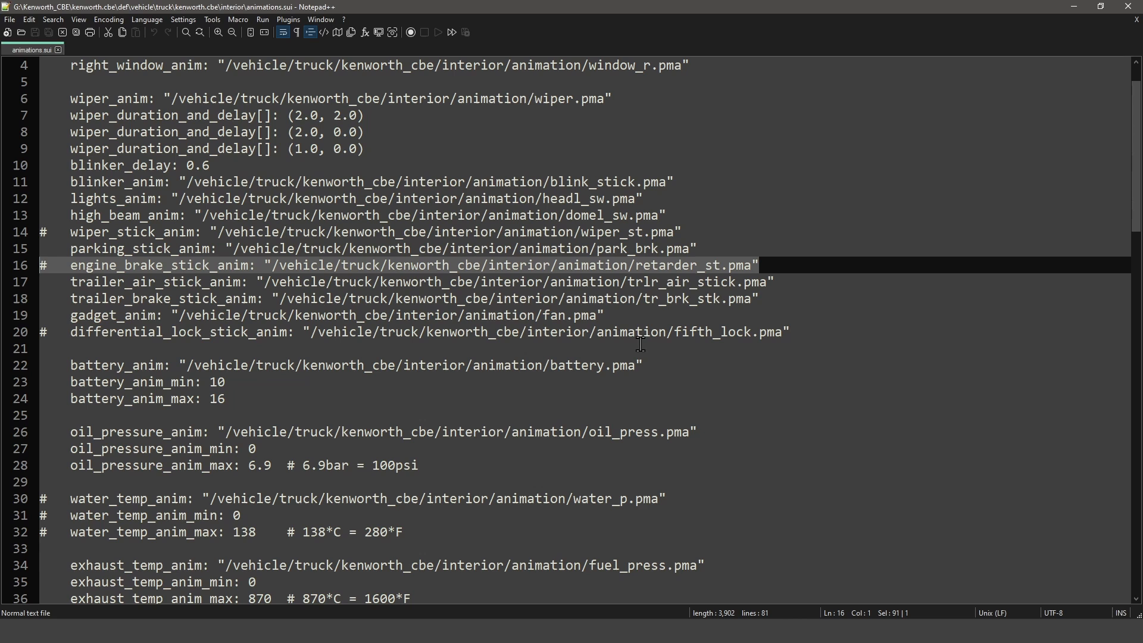